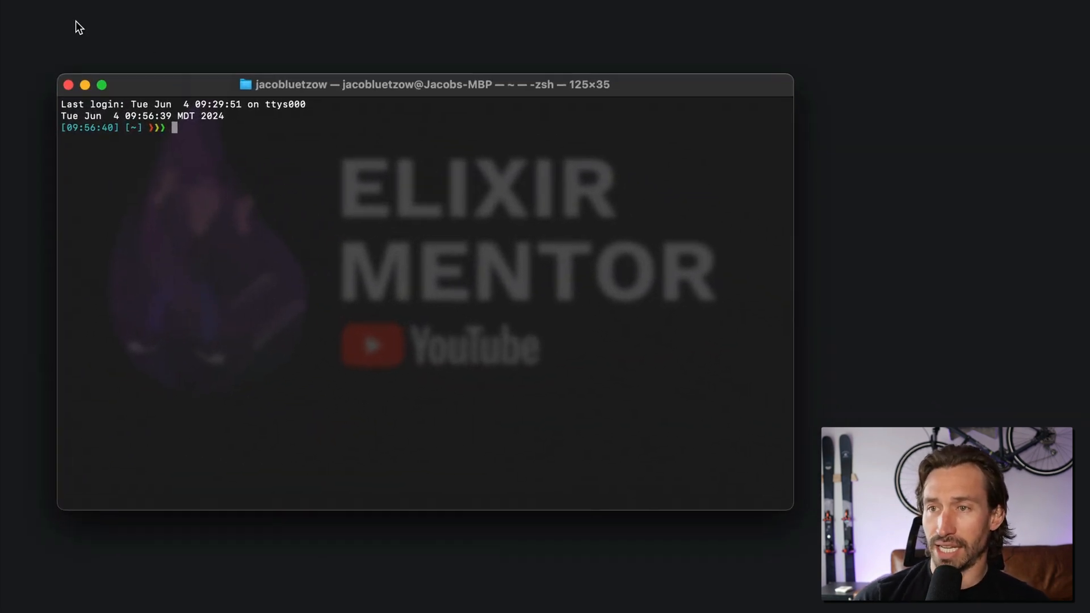
Change into elixir-mentor/elixir_gist, launch `code .`, and expand the elixir_gist_web folder in the Explorer.
type("cd Documents/Develop.nosync/elixir-mentor/")
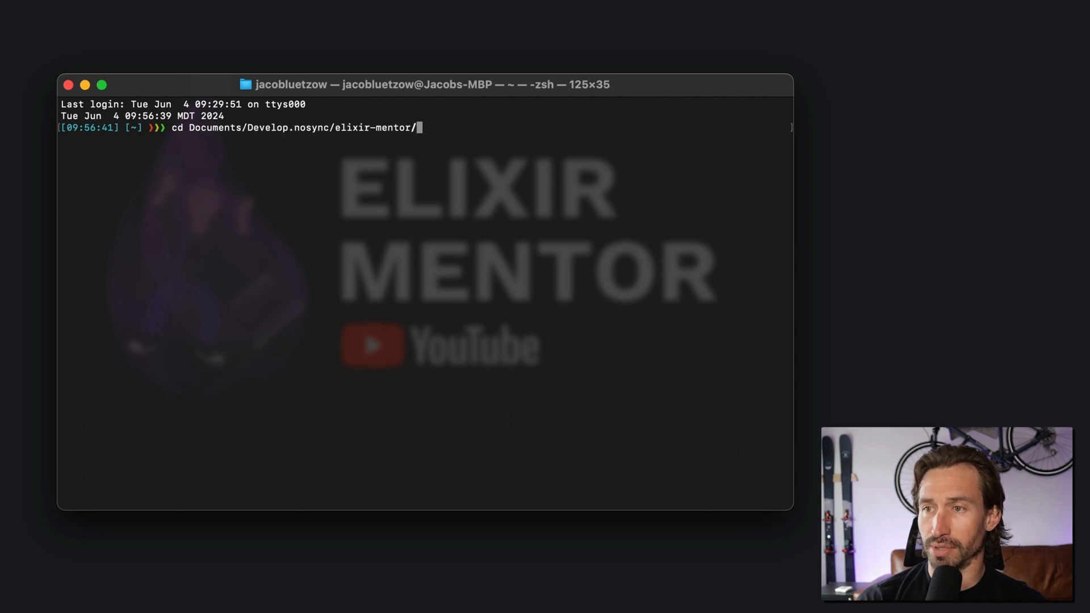
type("elixir_gist/")
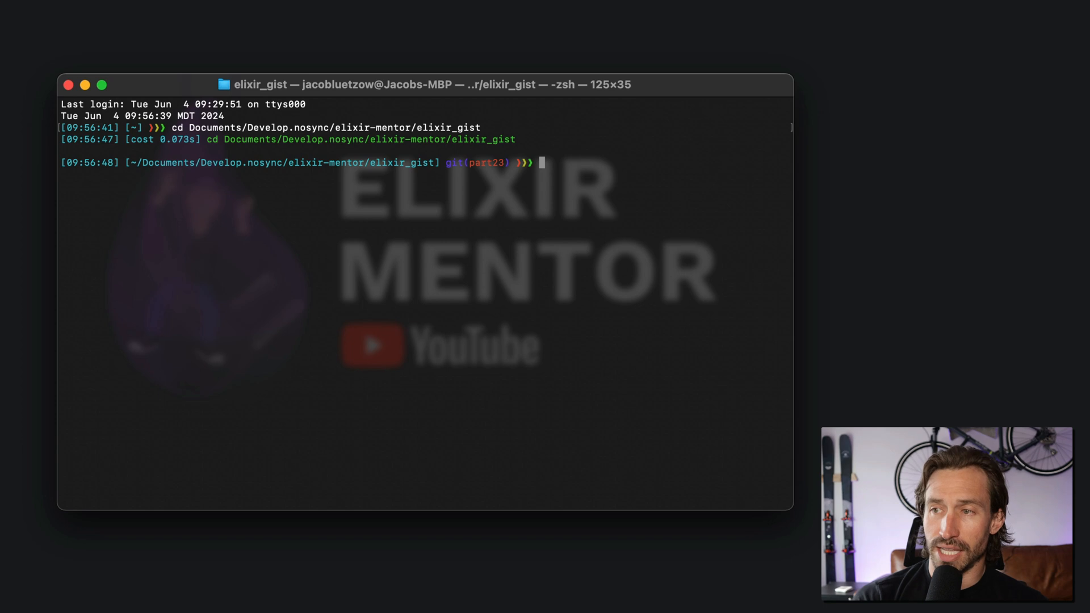
type("code")
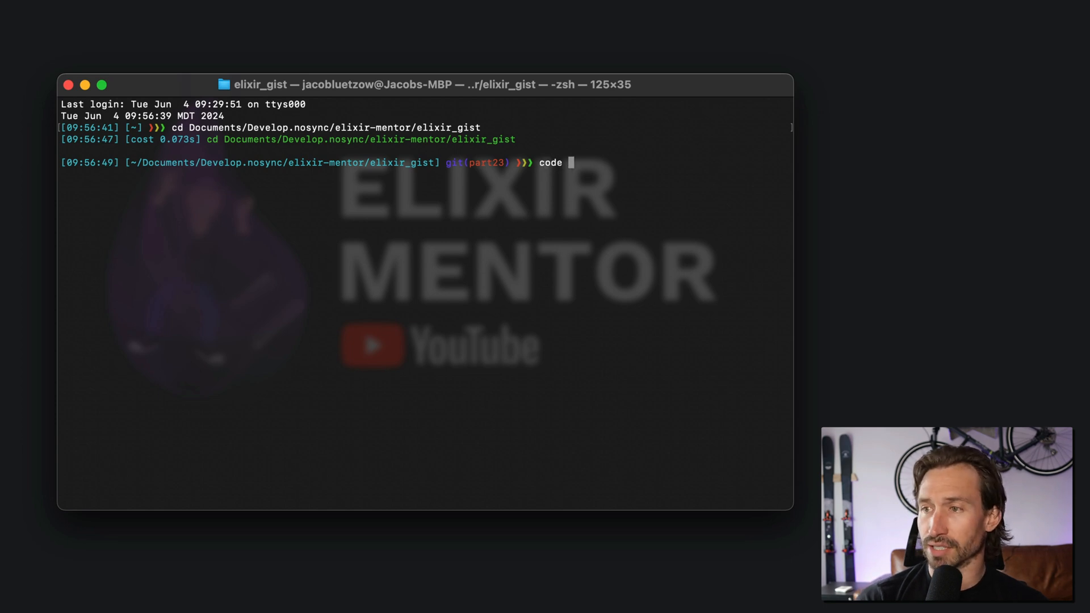
key("Enter")
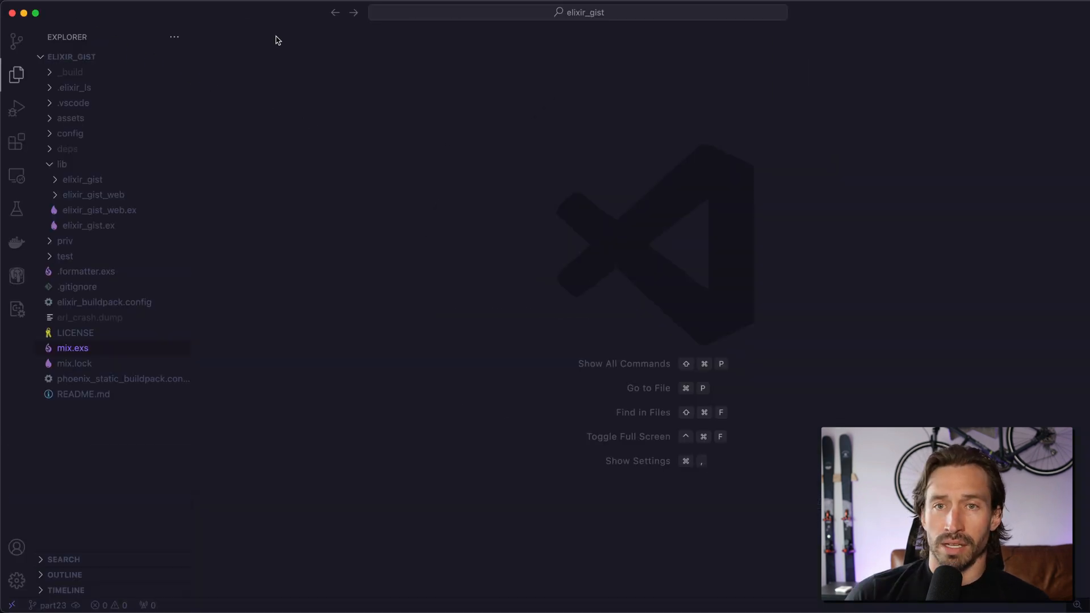
mouse_move(109, 186)
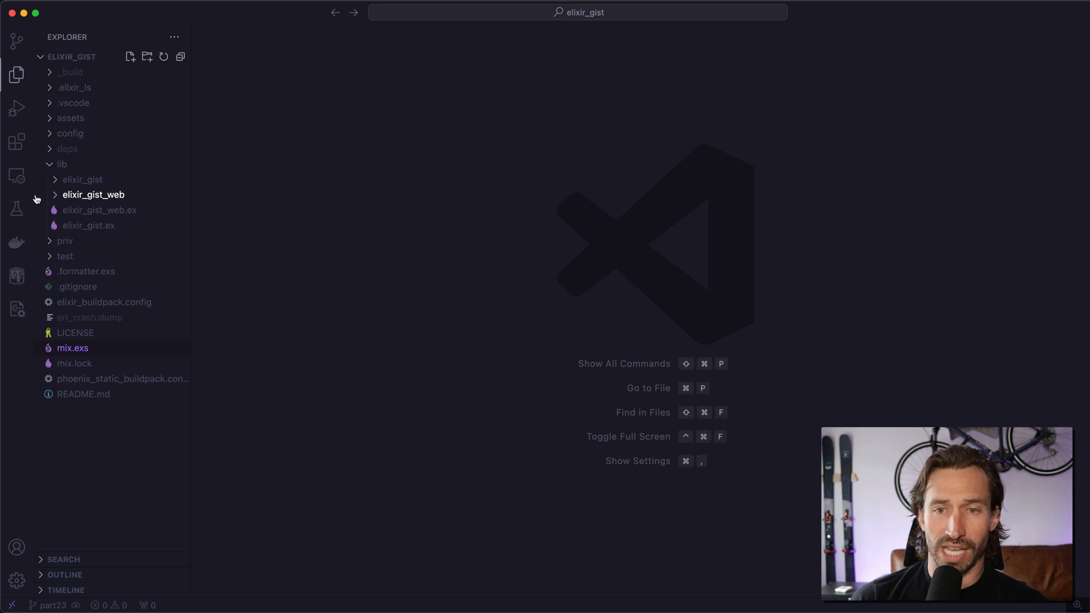
mouse_move(55, 195)
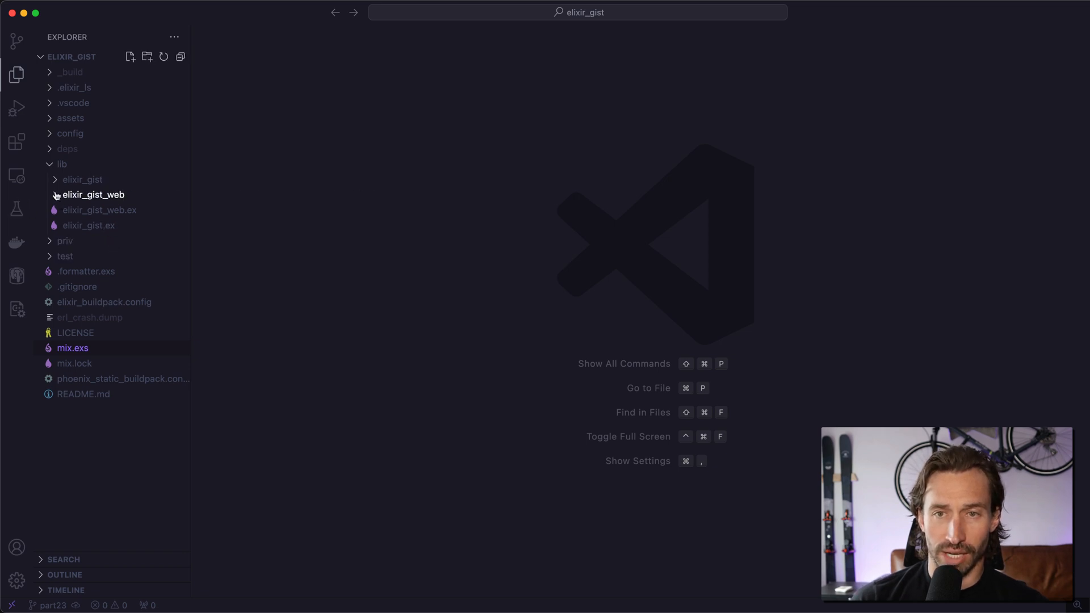
left_click(93, 194)
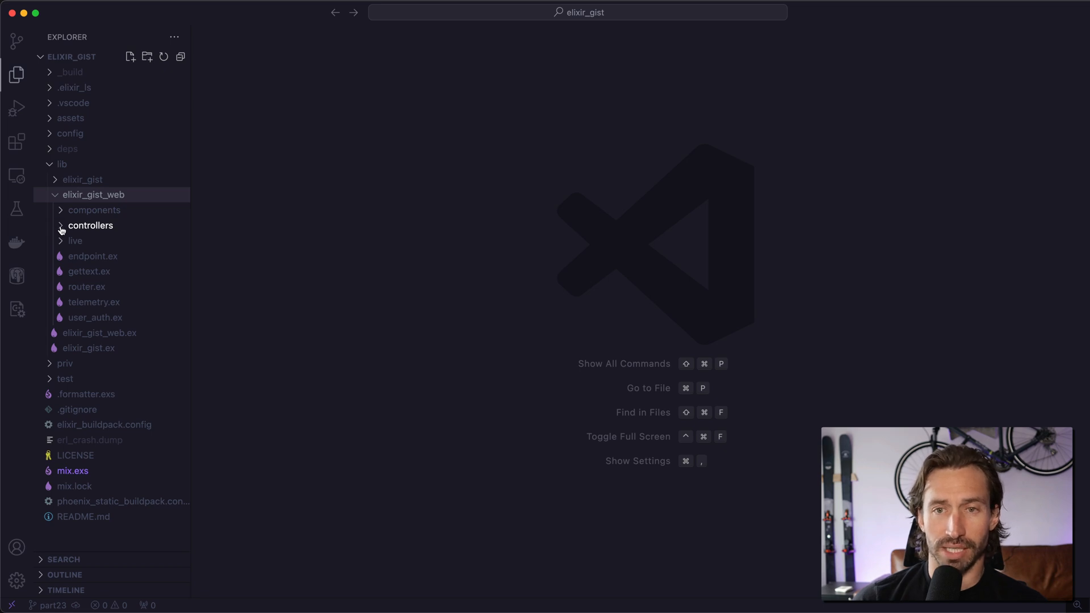
Expand the live folder and bring up gist_form_component.ex showing its render template's textarea call.
left_click(75, 240)
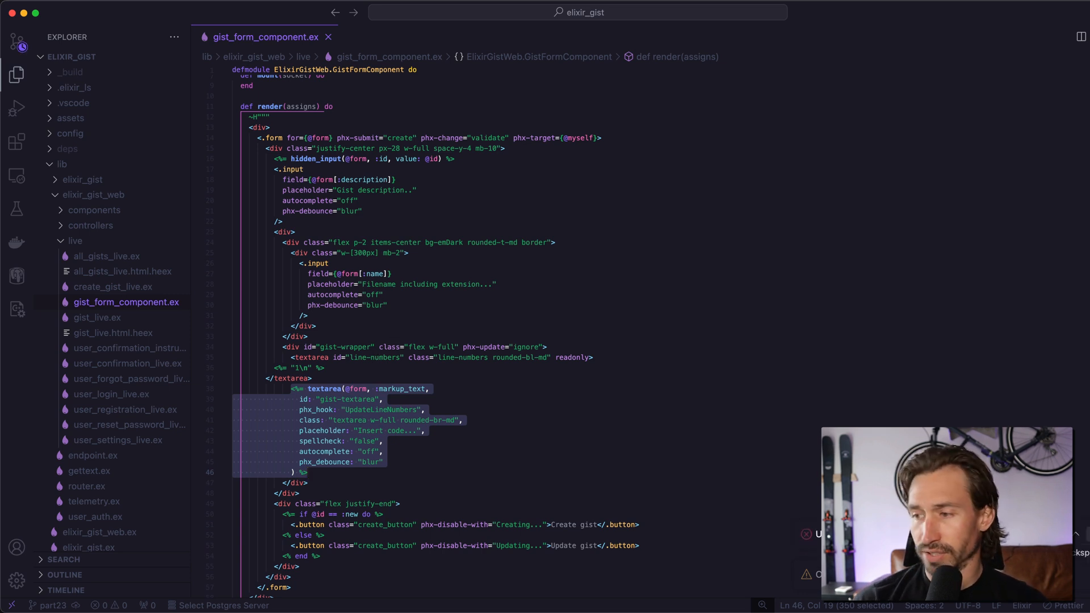
left_click(311, 378)
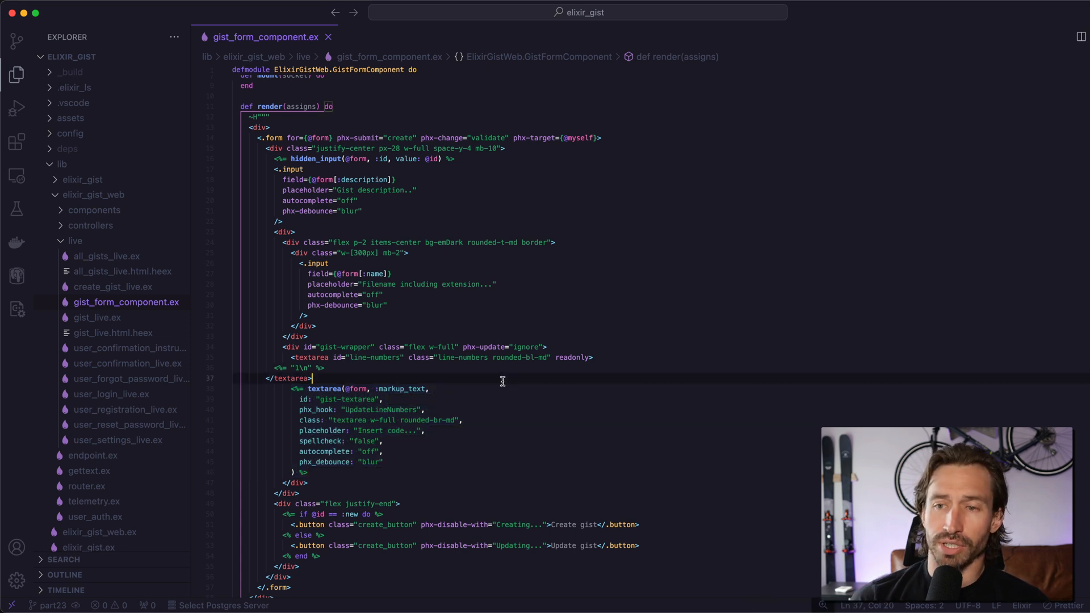
mouse_move(192, 427)
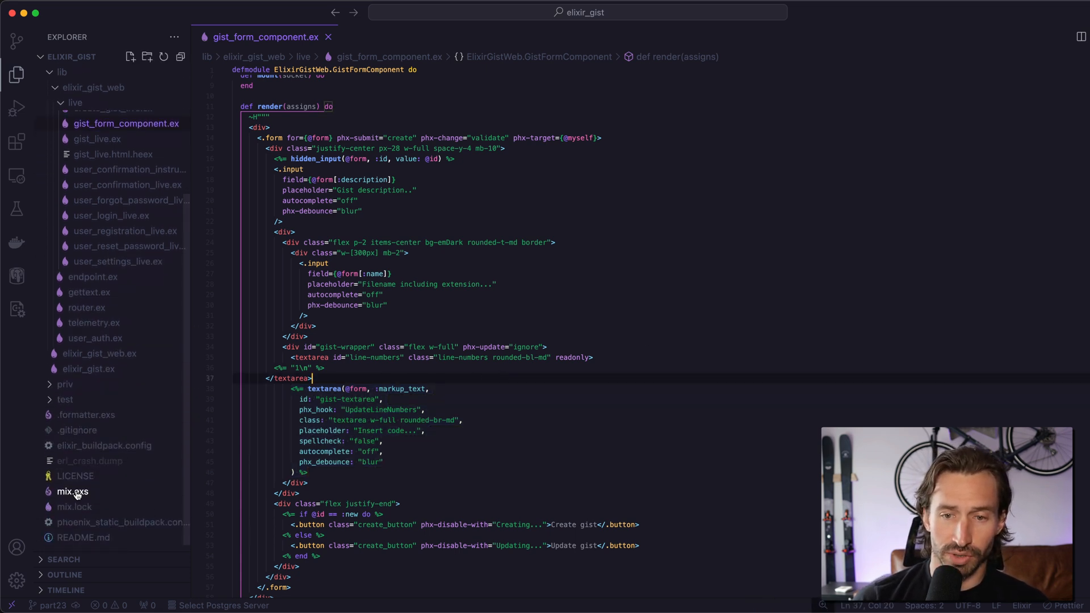
In mix.exs bump phoenix_html to ~> 4.1.1, phoenix_live_reload to ~> 1.5.3 and phoenix_live_view to 0.20.1.
left_click(71, 491)
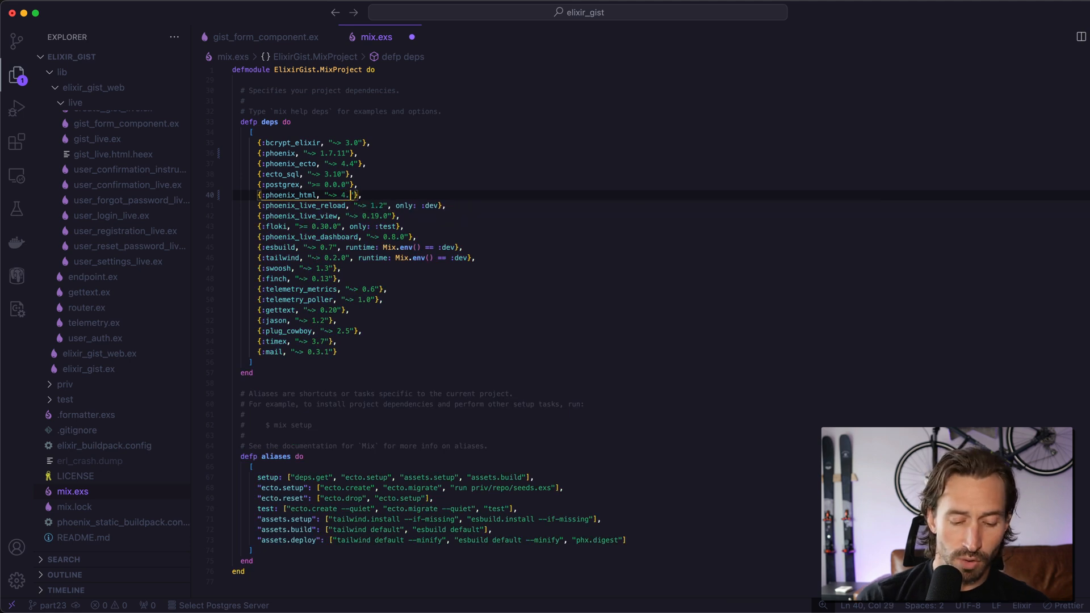
type("1.1")
left_click(350, 205)
type("5.")
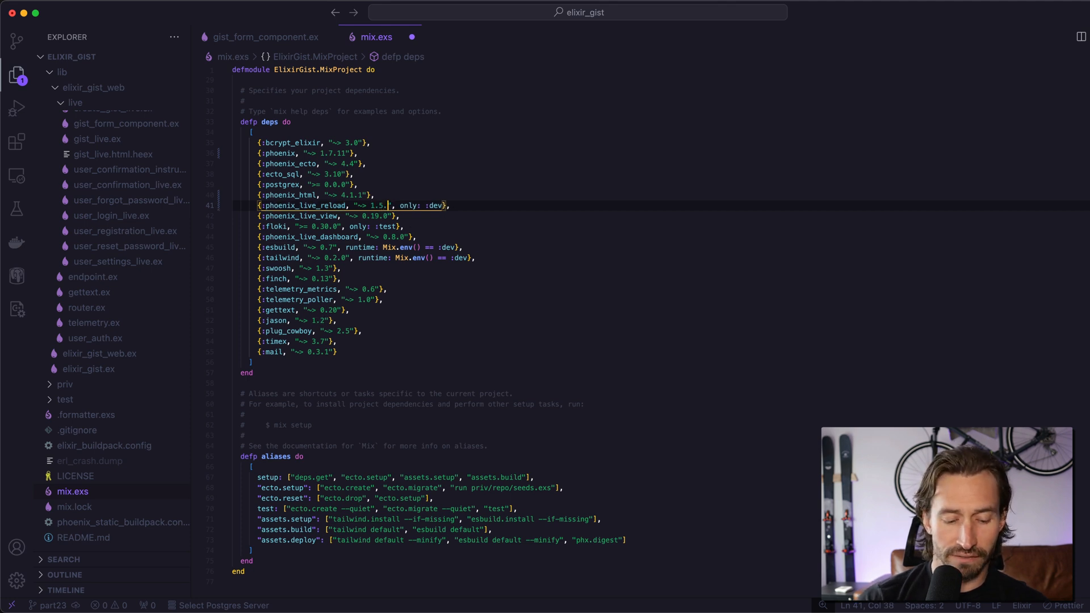
type("3")
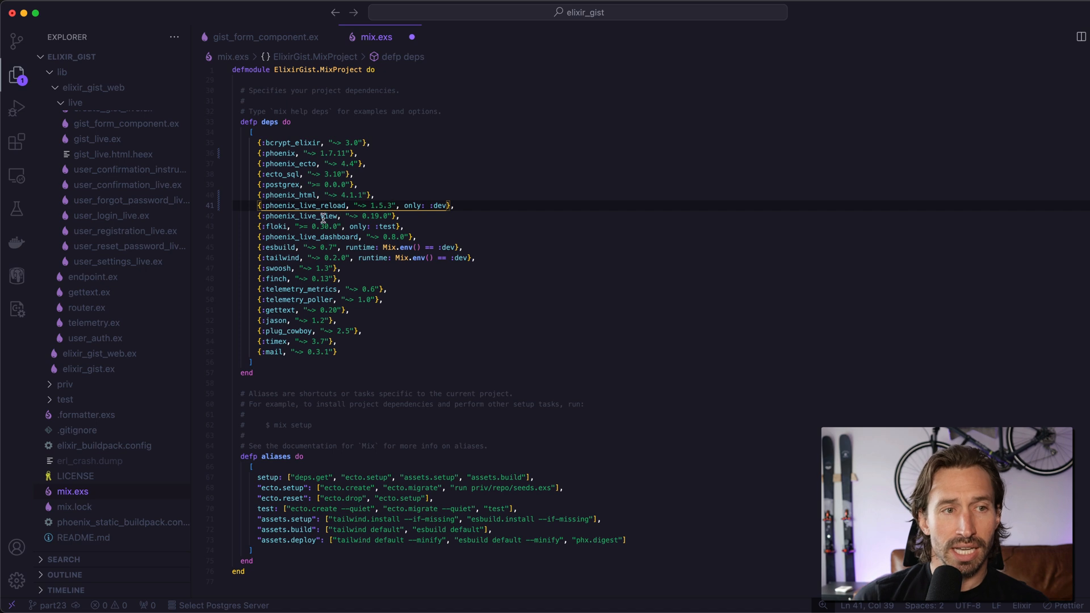
mouse_move(395, 216)
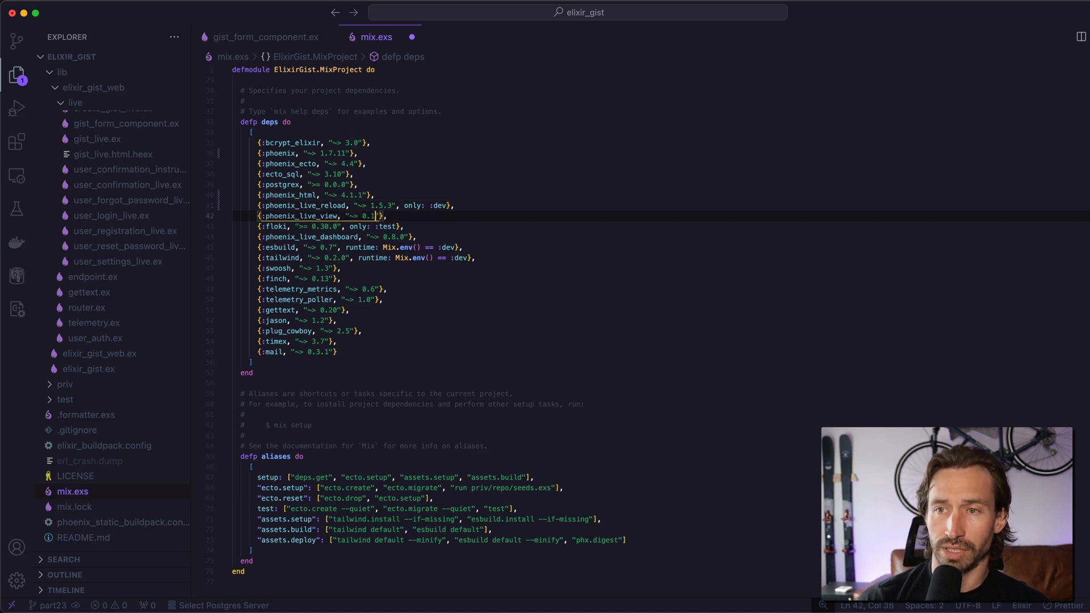
type("20.1")
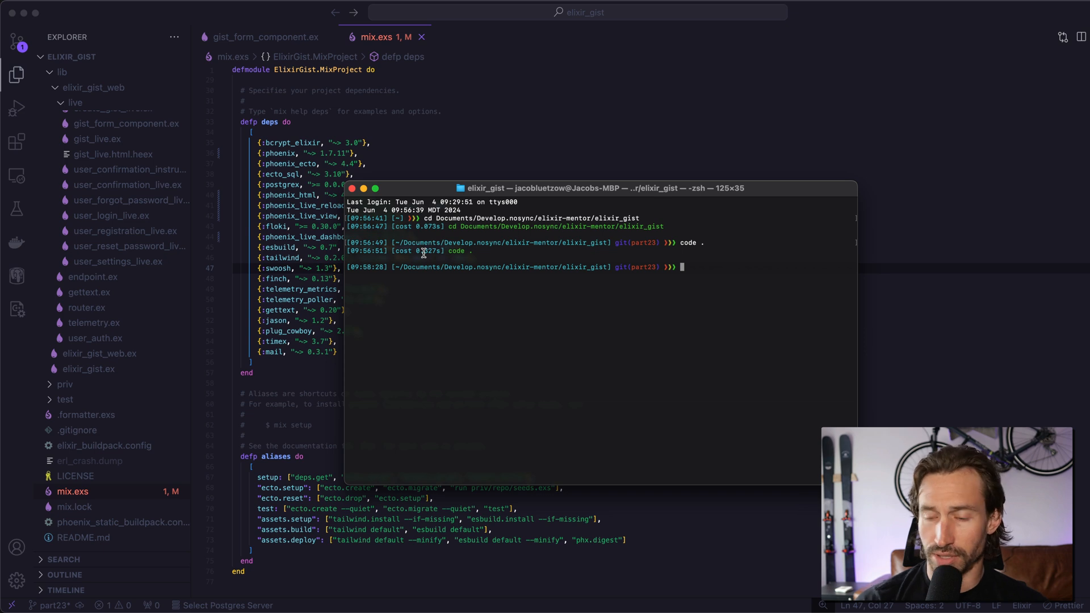
Run mix deps.get, mix clean and mix deps.get again to refresh the dependencies.
type("mix dep")
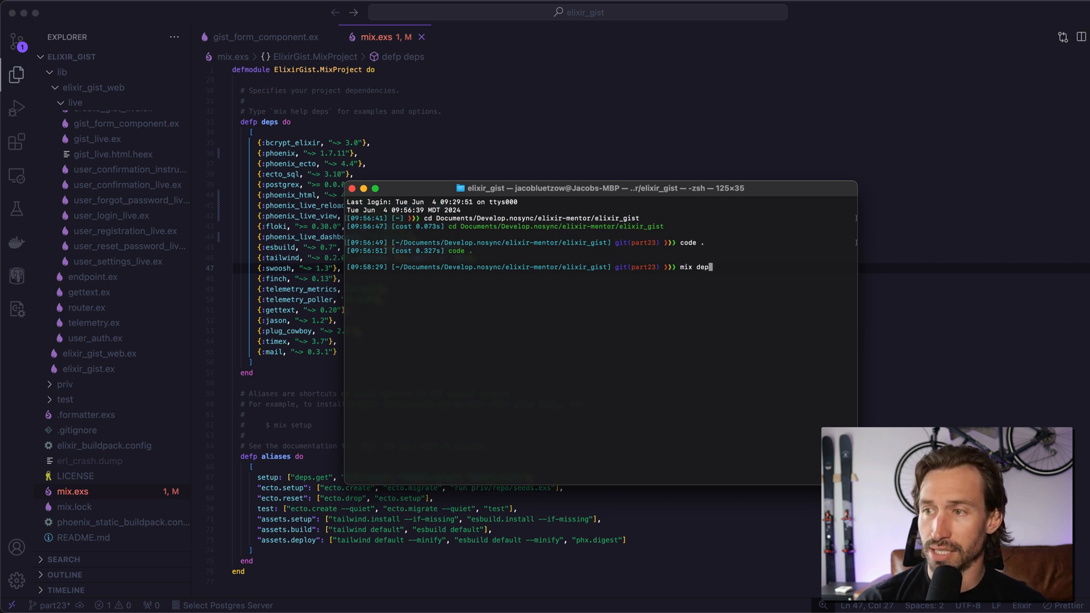
type("s.get")
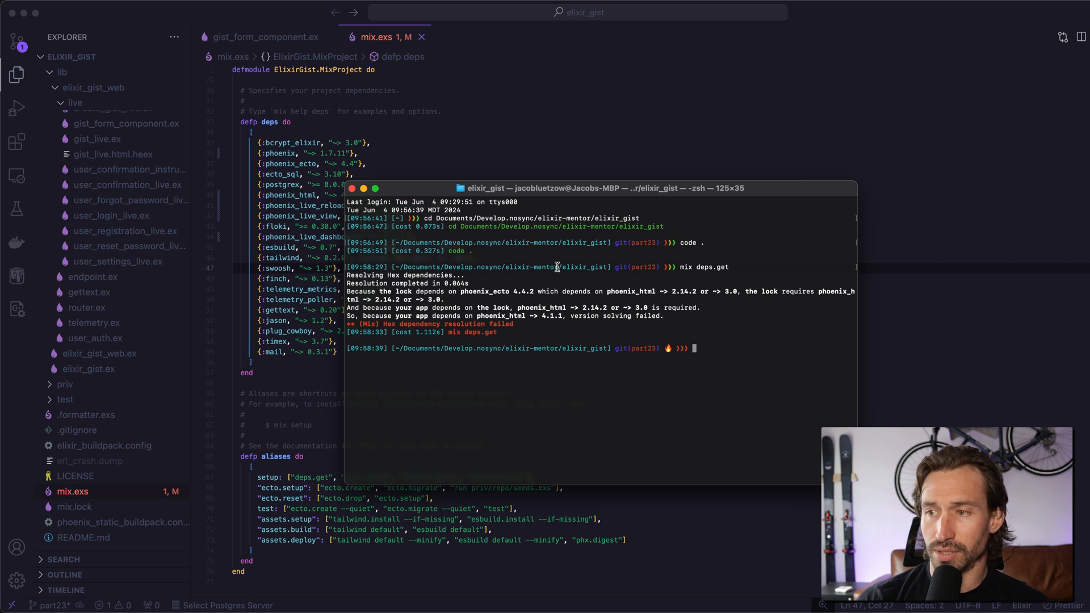
type("mix clean")
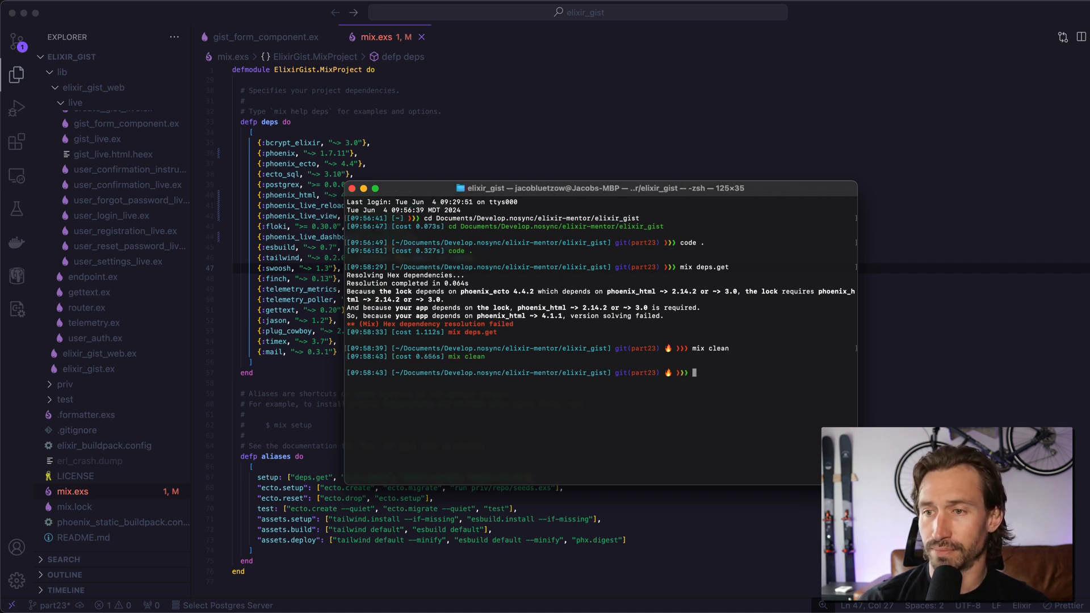
type("mix de")
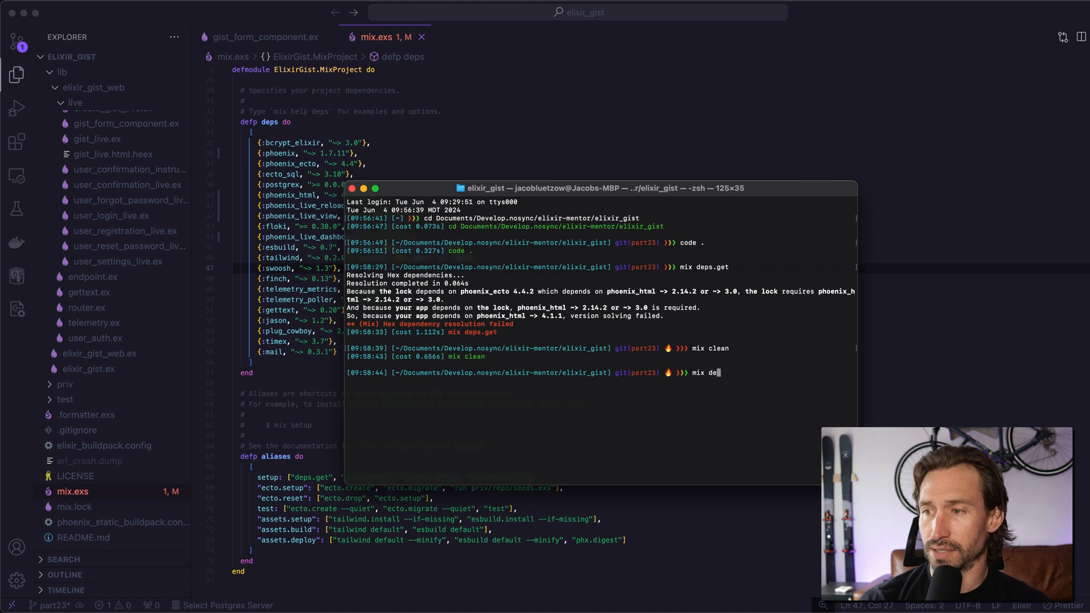
key("Enter")
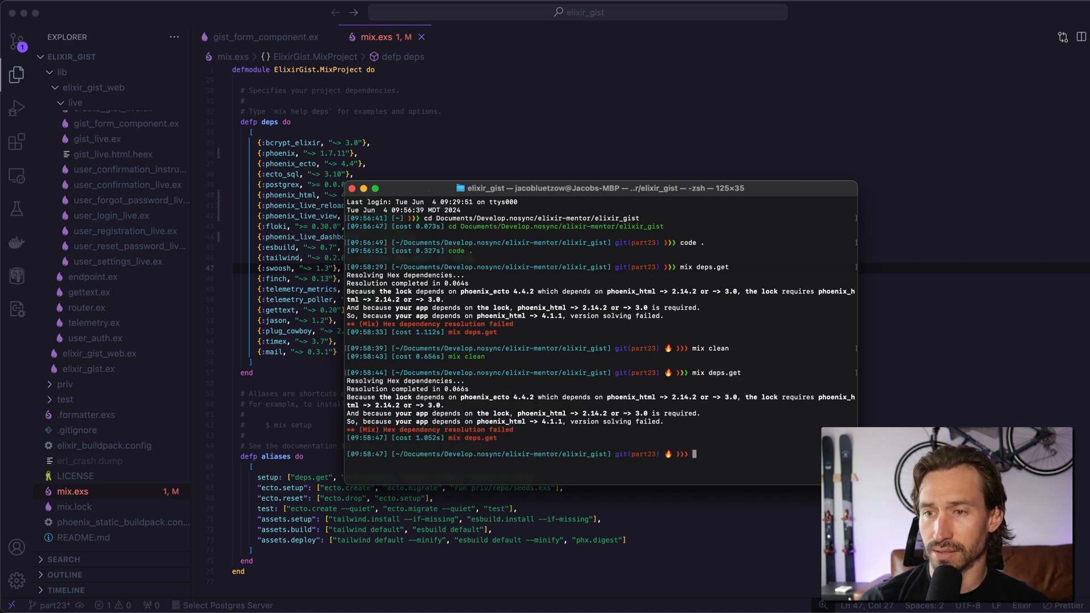
left_click_drag(589, 187, 532, 143)
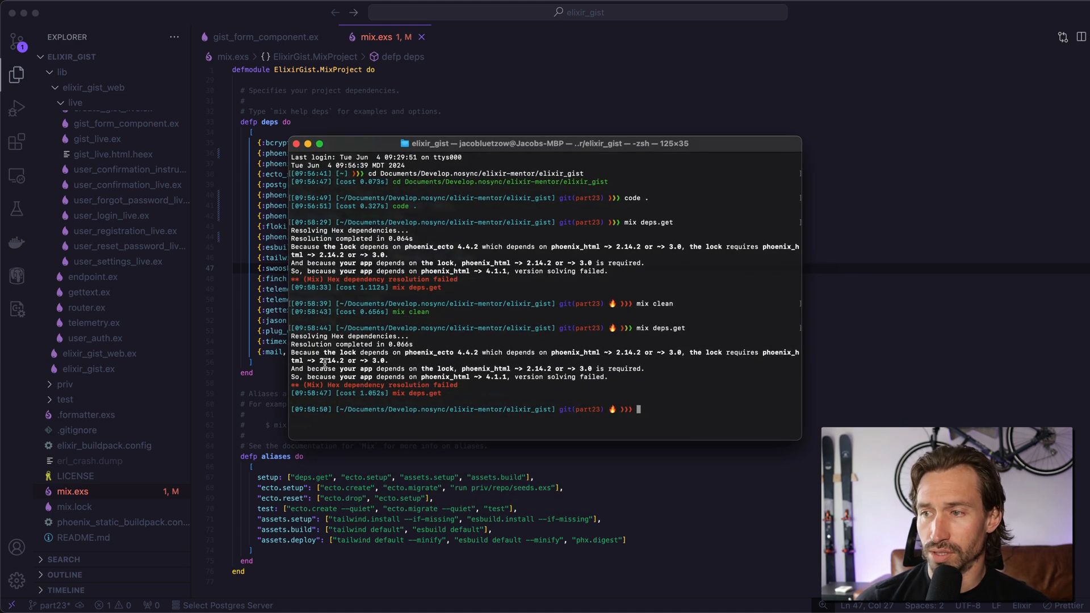
Start mix phx.server and read the undefined textarea/3 and hidden_input/3 compile errors.
left_click(74, 507)
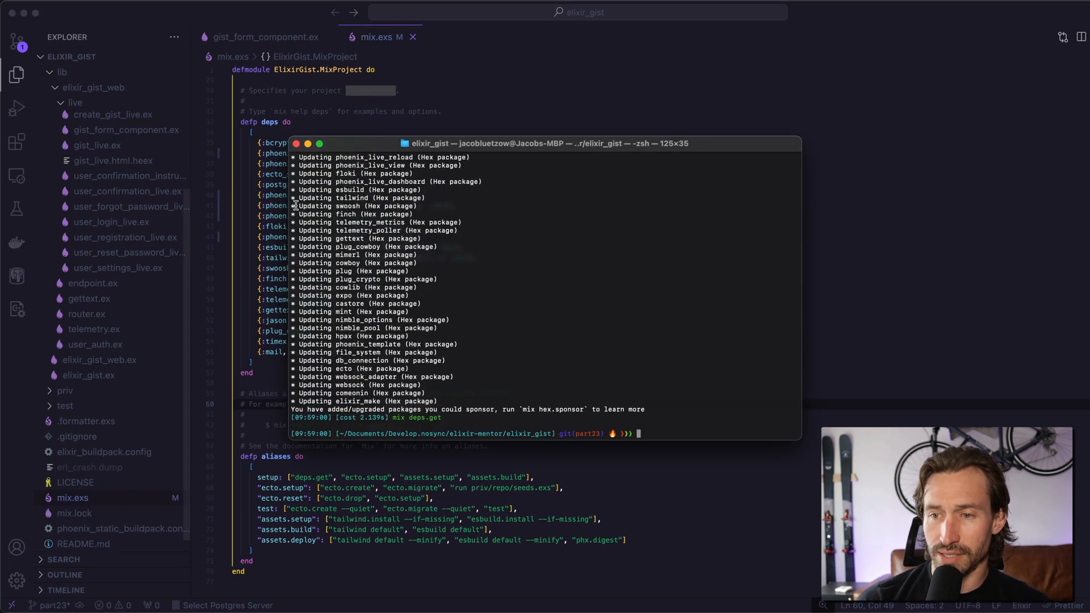
type("mix")
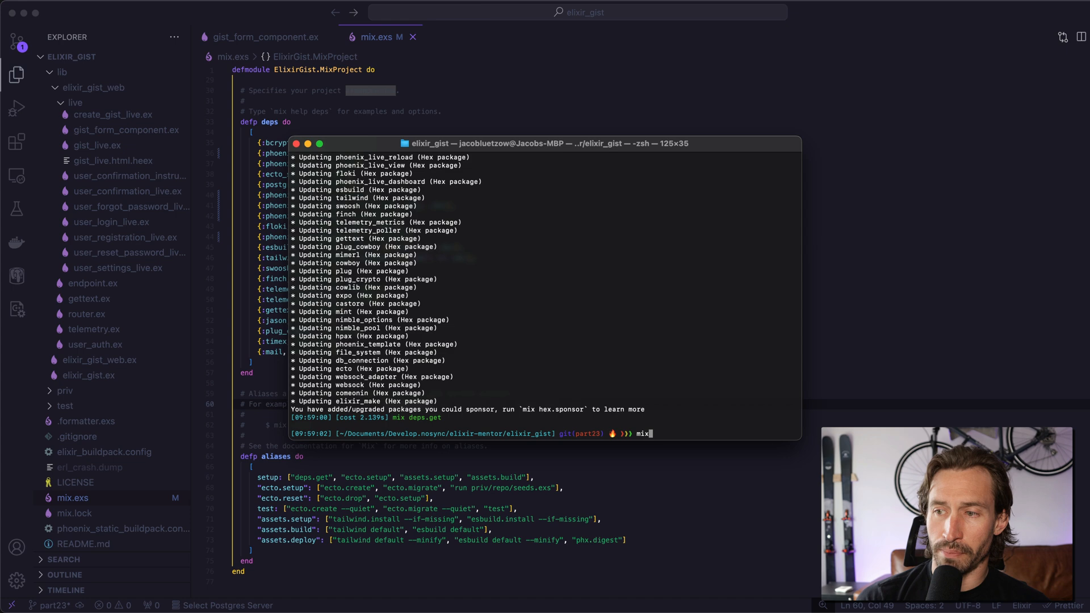
type("phx.server")
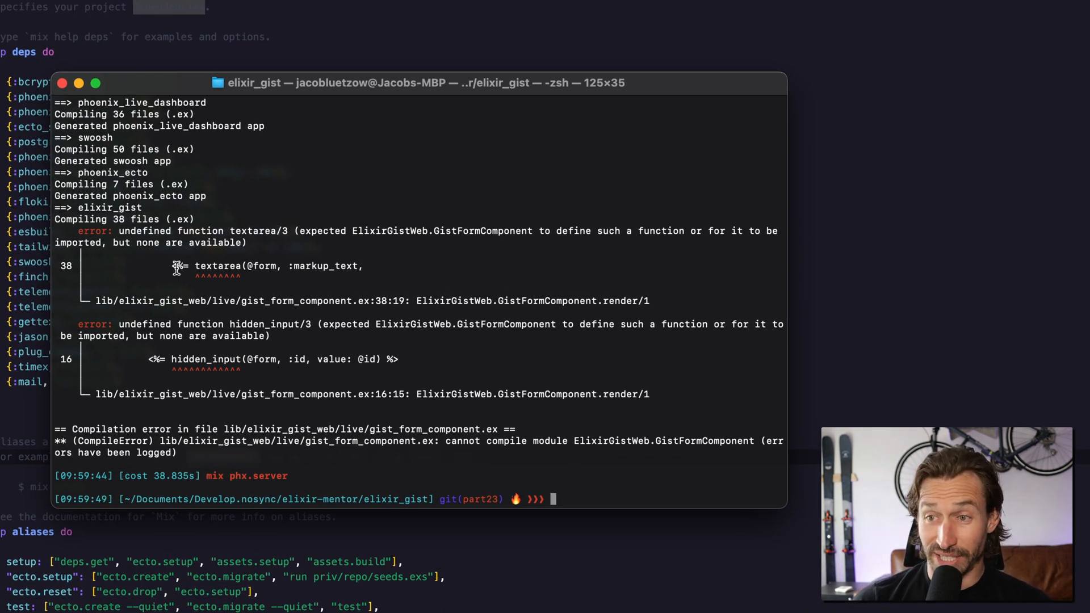
mouse_move(197, 370)
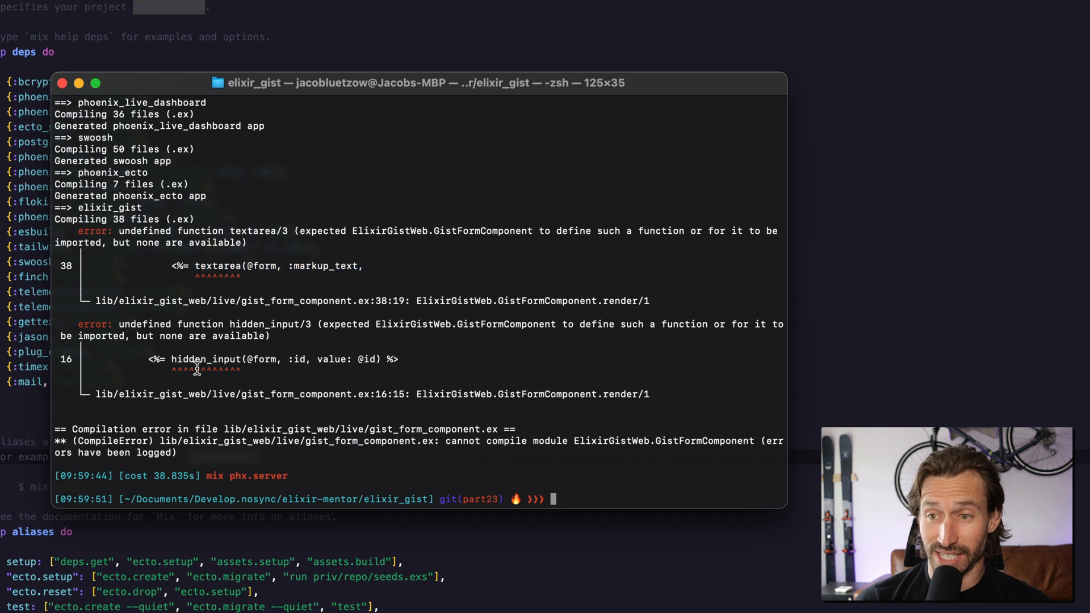
left_click_drag(171, 360, 286, 360)
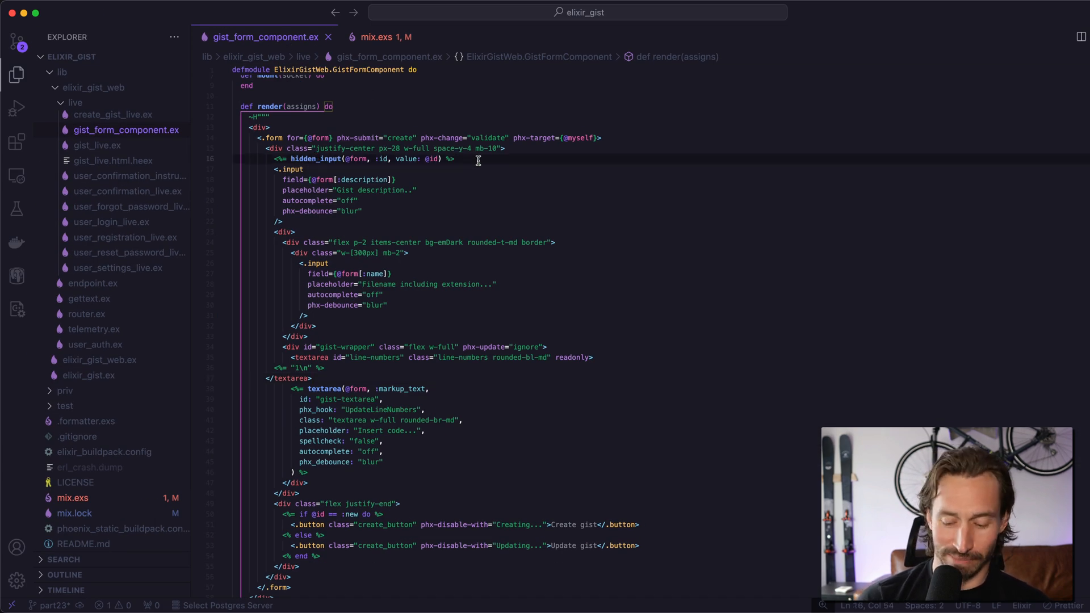
key("Enter")
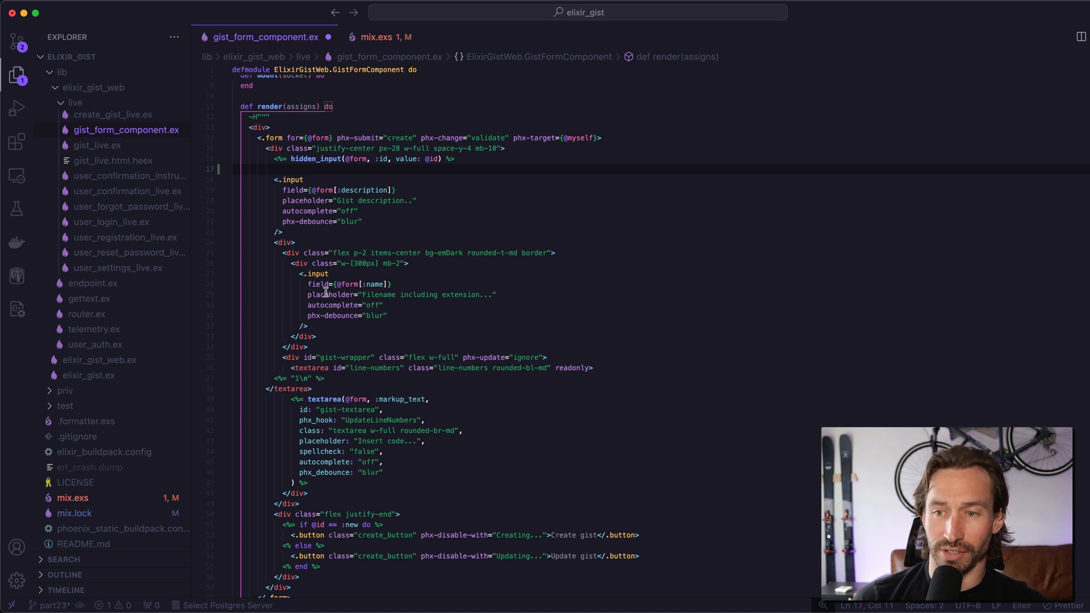
left_click_drag(297, 274, 308, 326)
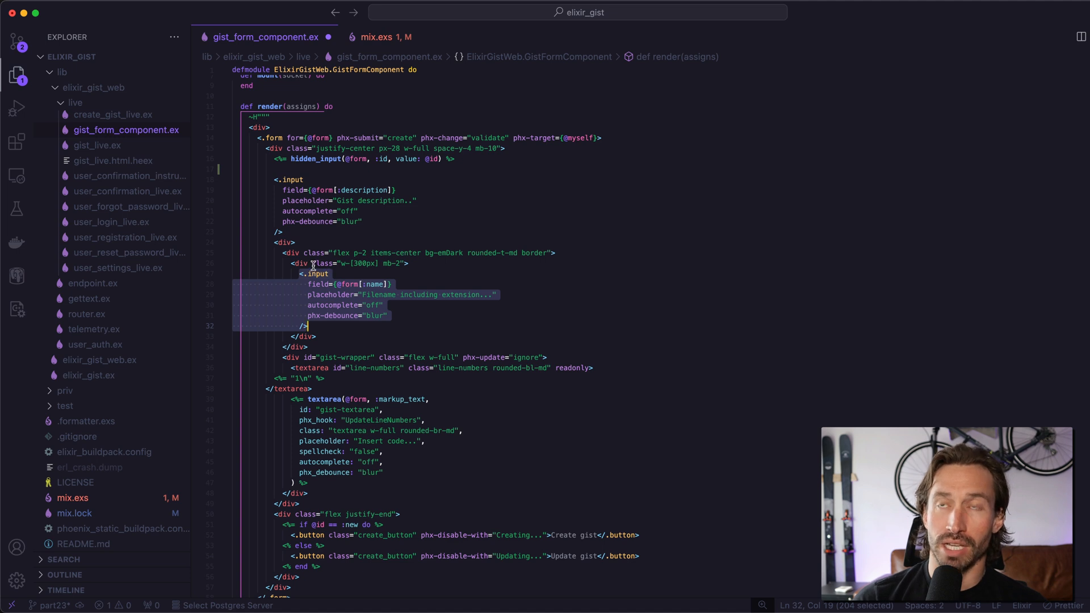
left_click(295, 169)
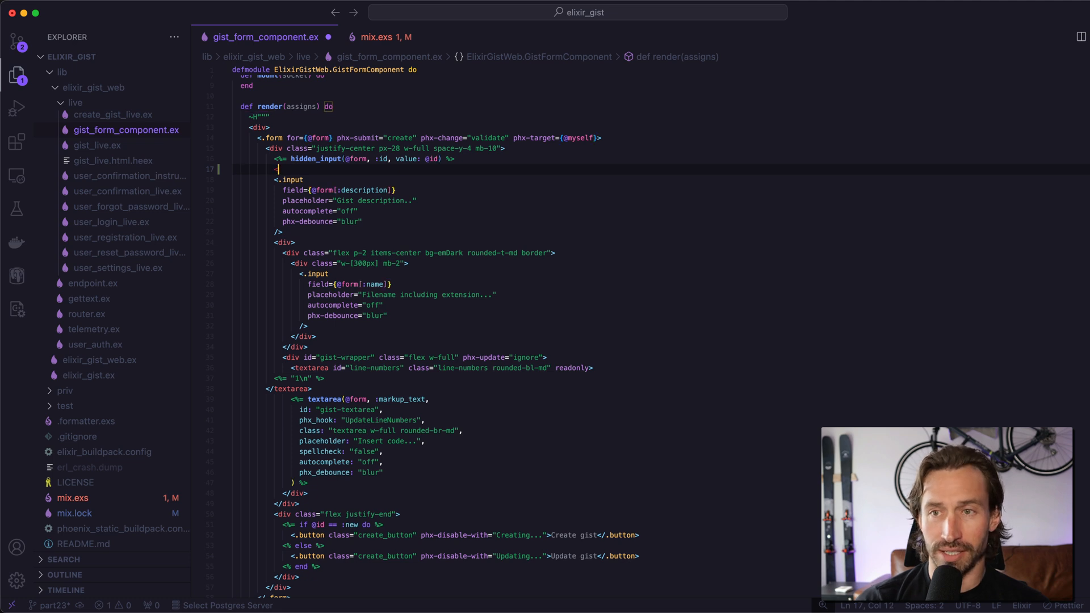
type("<")
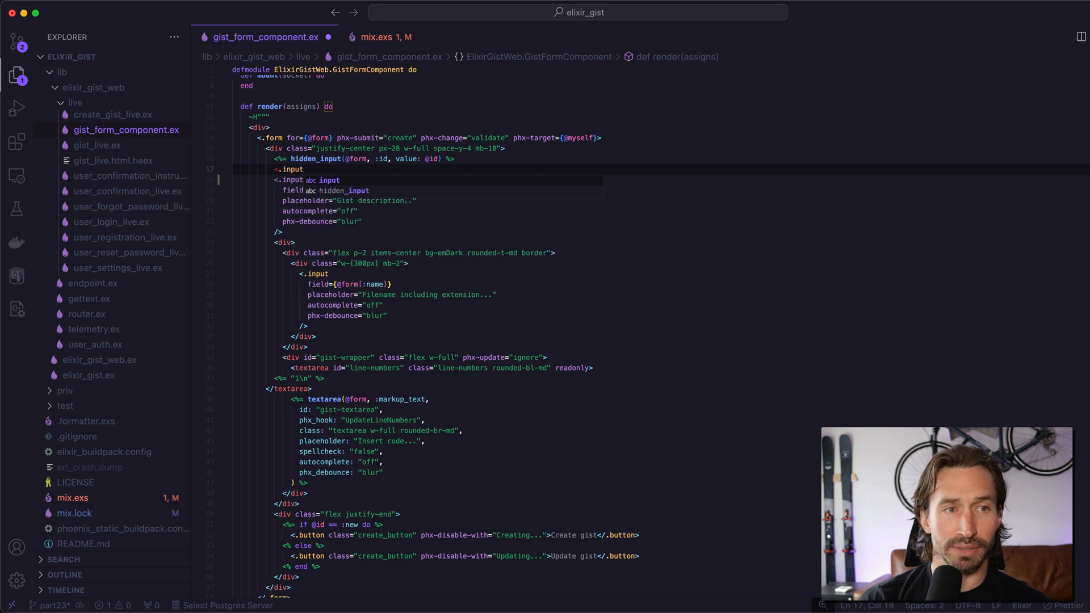
type("type=")
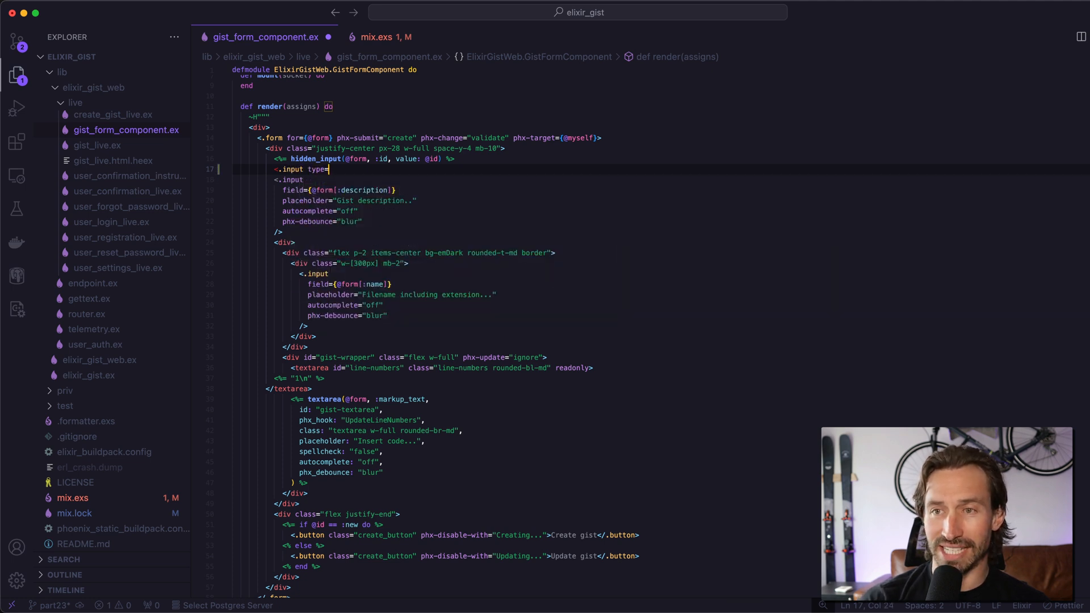
type("\"hidden\"")
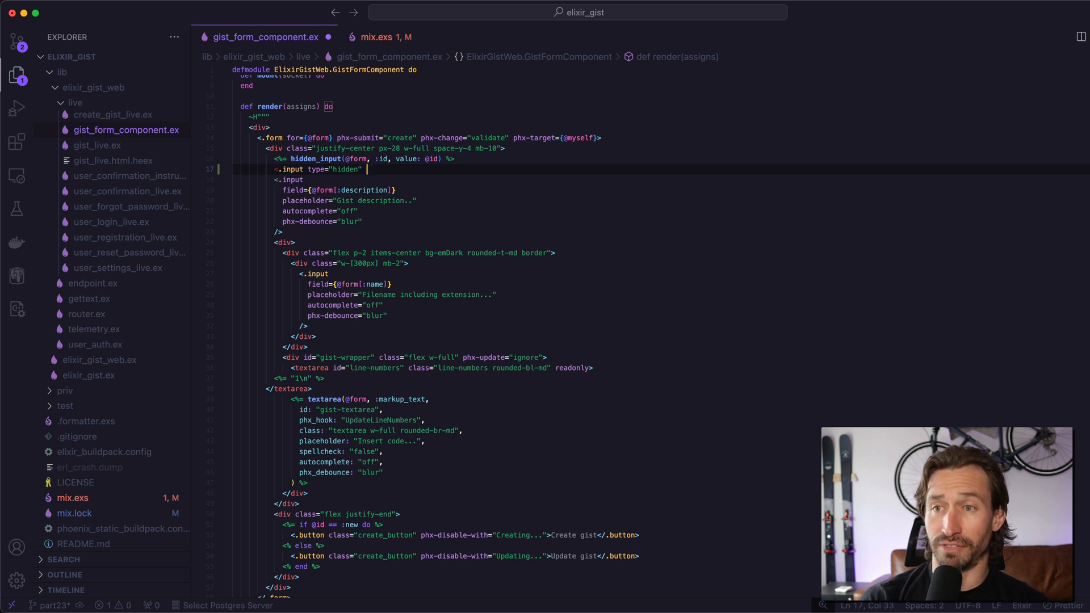
type("field")
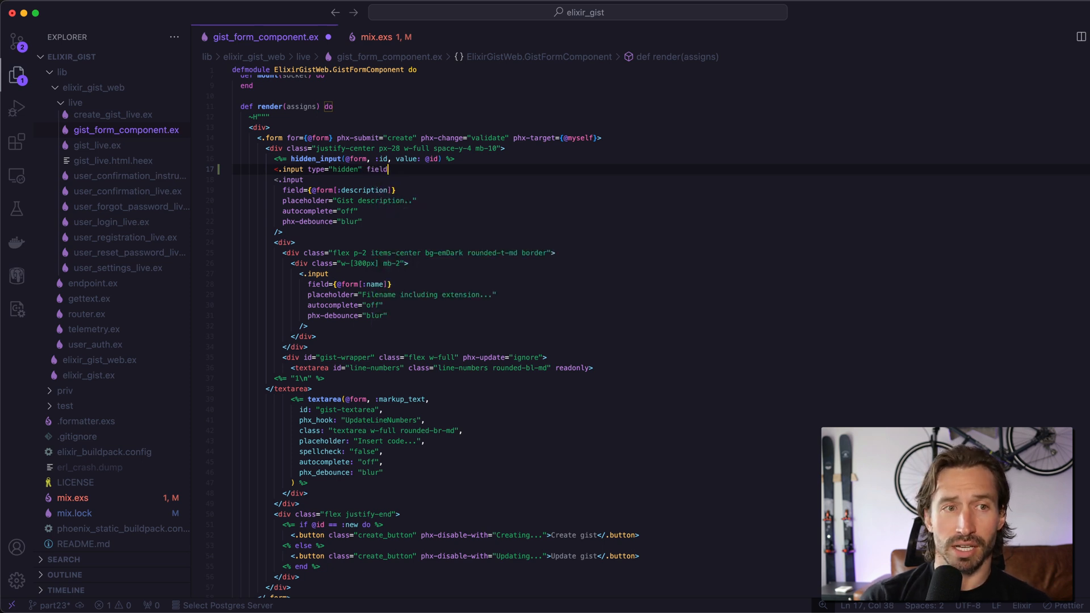
type("=")
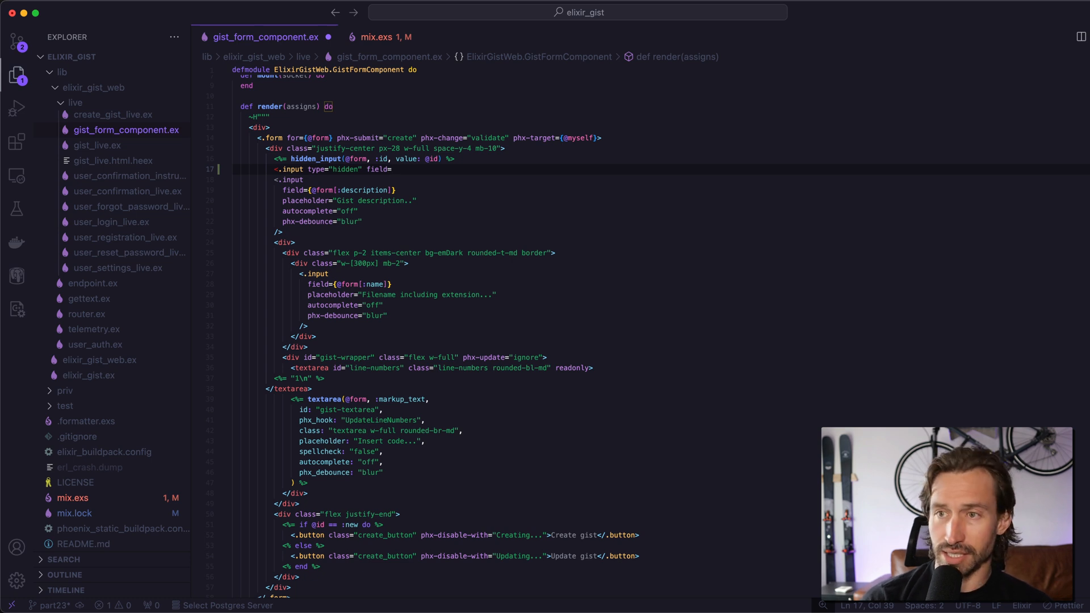
type("{}")
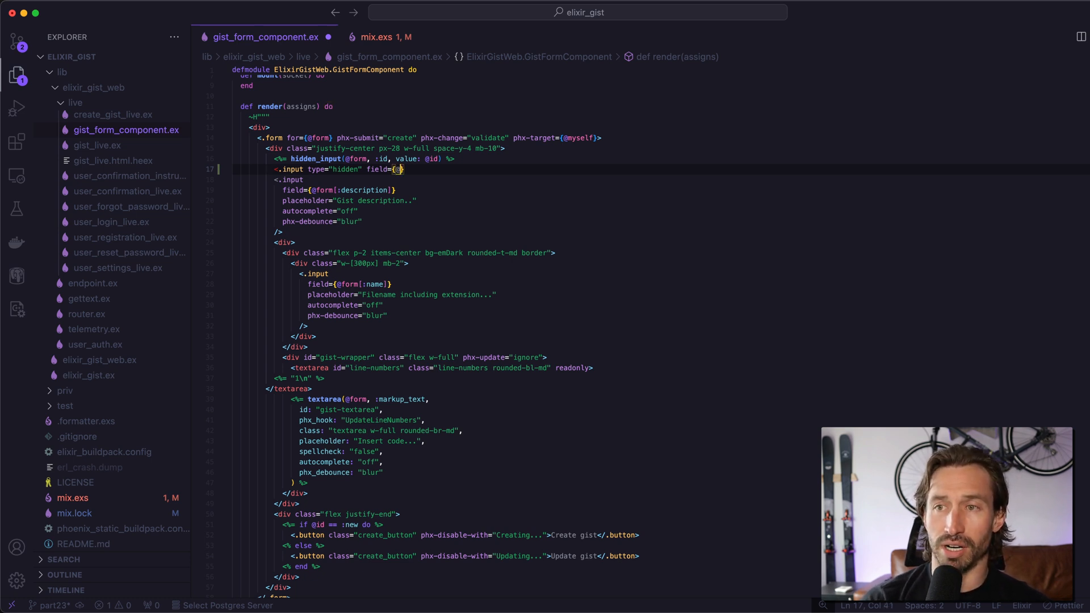
type("@form")
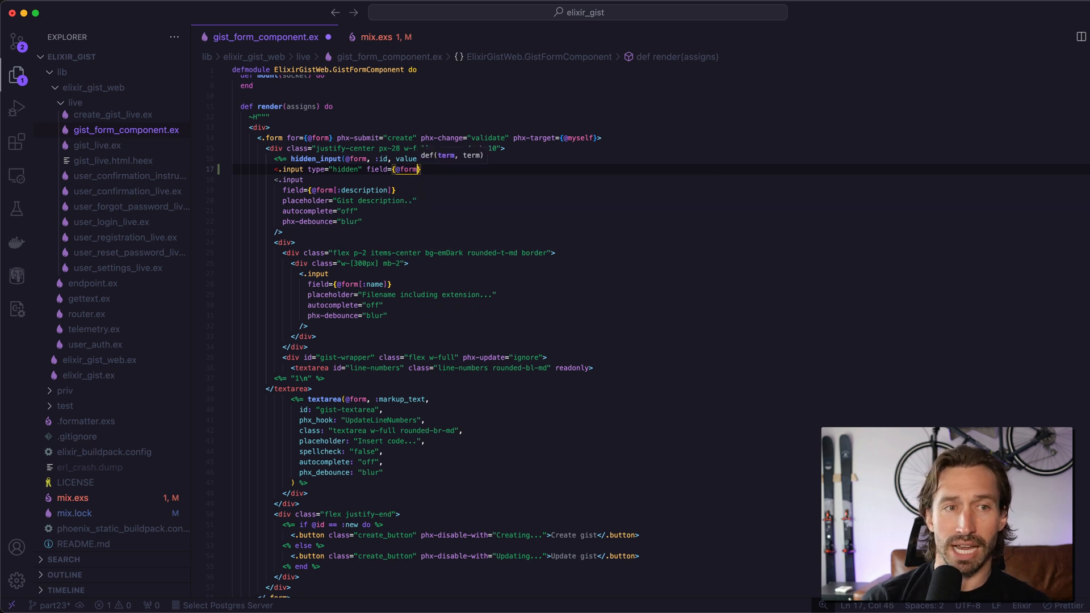
type("[:")
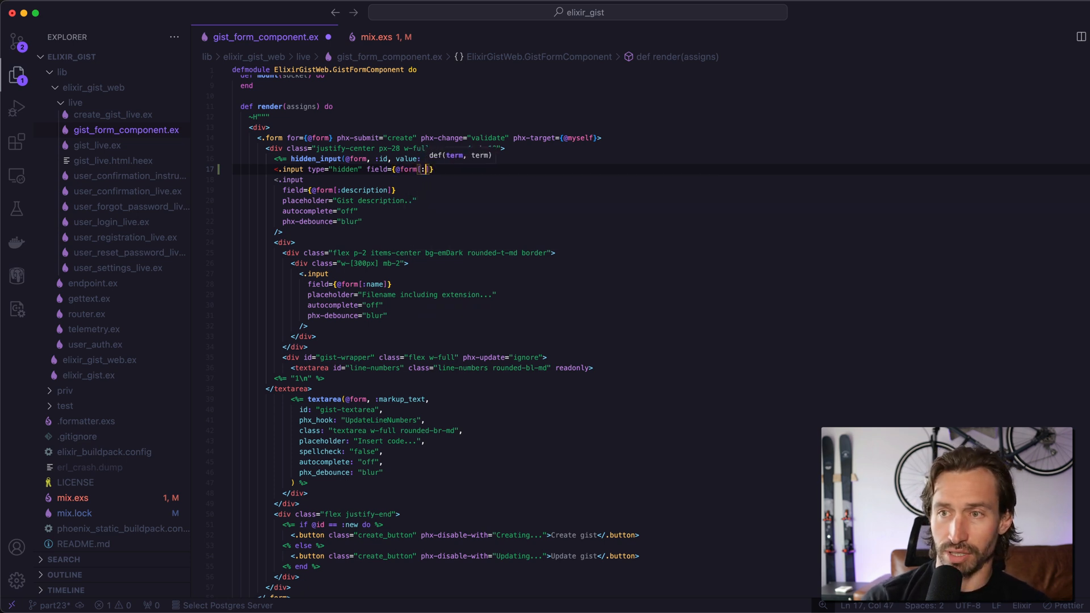
type("id")
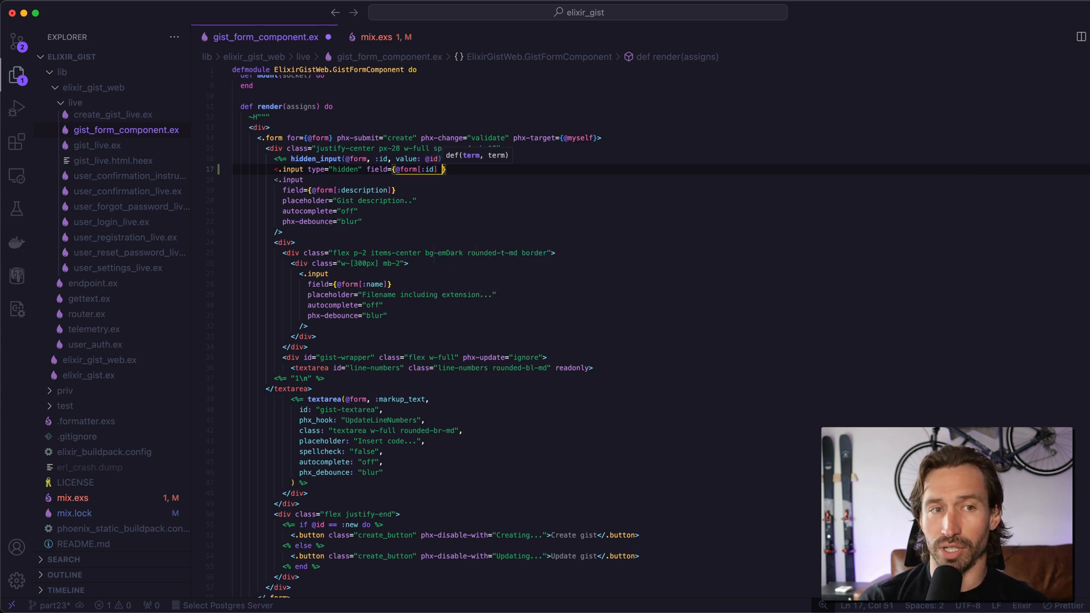
type("value={@id")
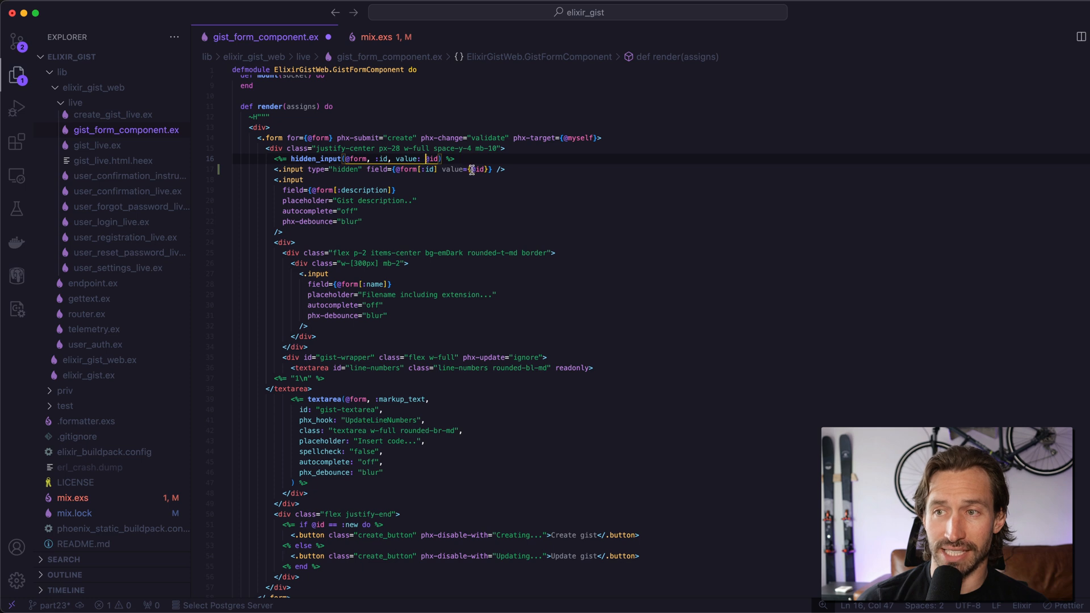
mouse_move(374, 169)
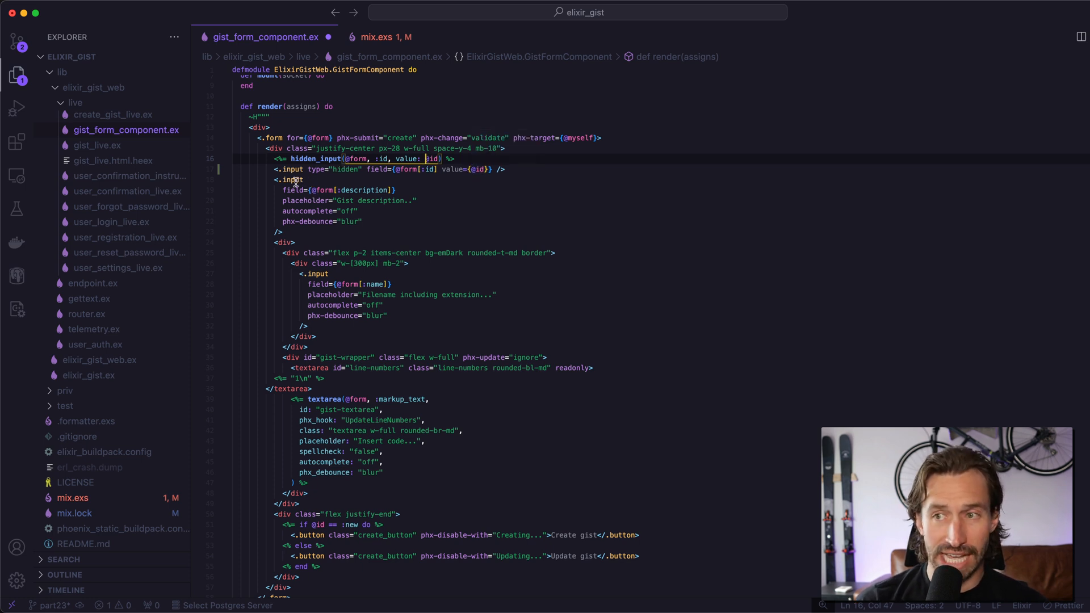
mouse_move(305, 192)
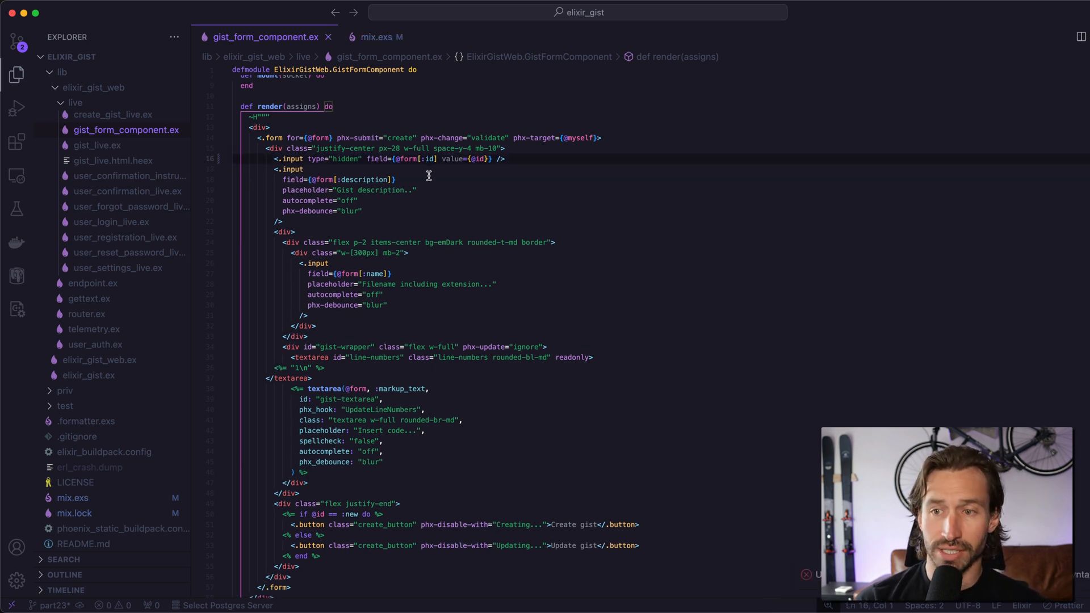
scroll("down", 3)
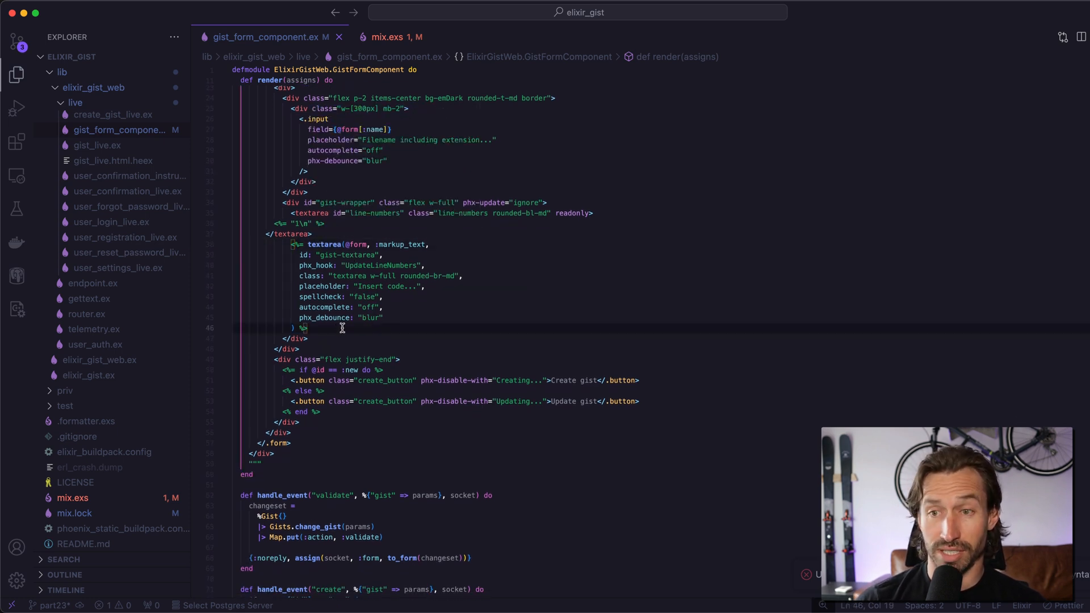
key("Enter")
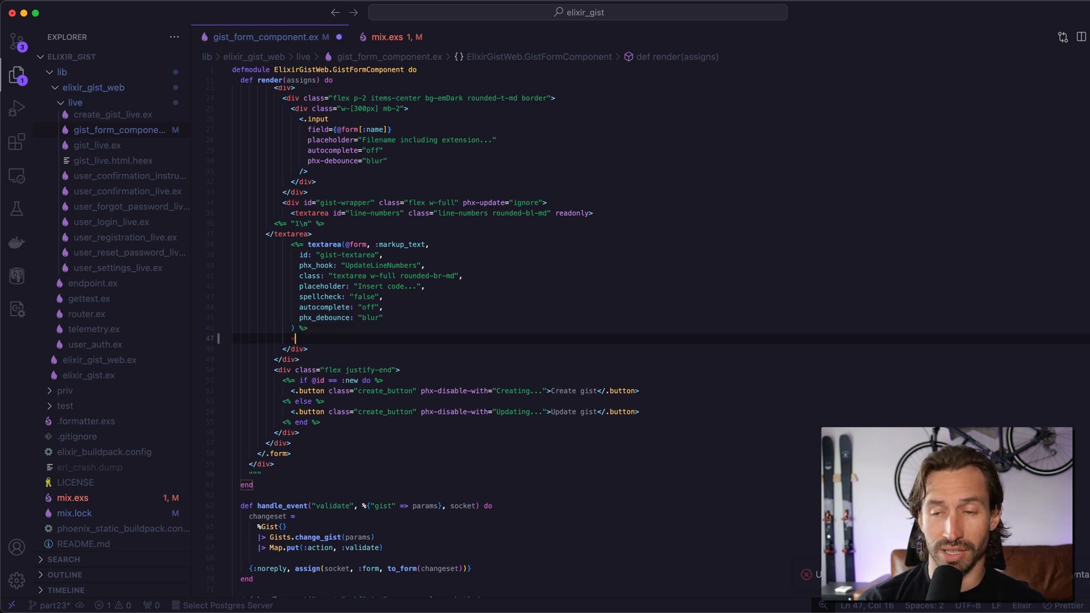
type("<.input />")
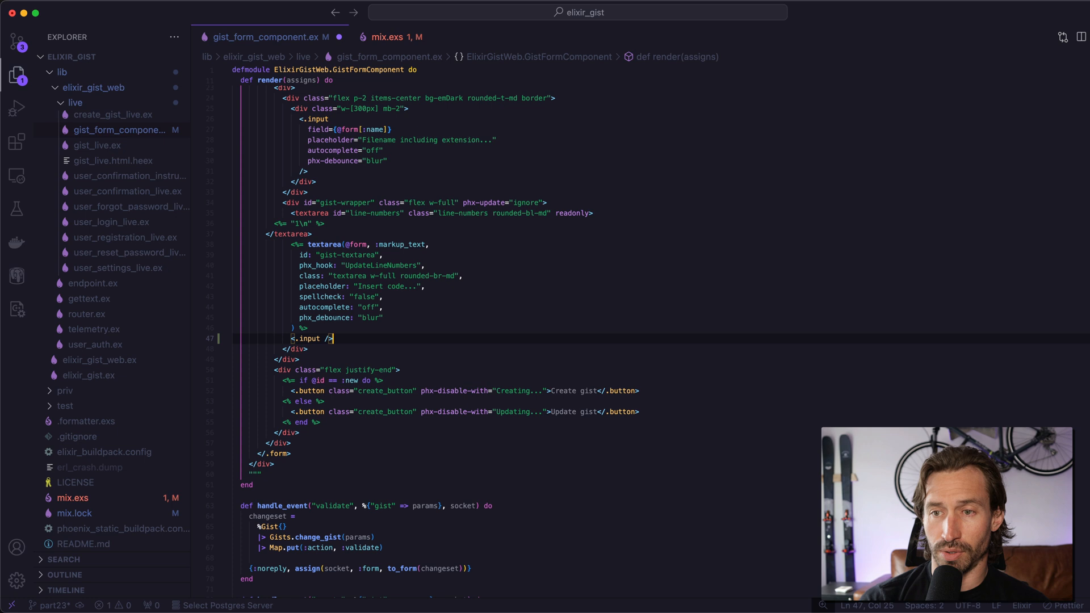
type("type=")
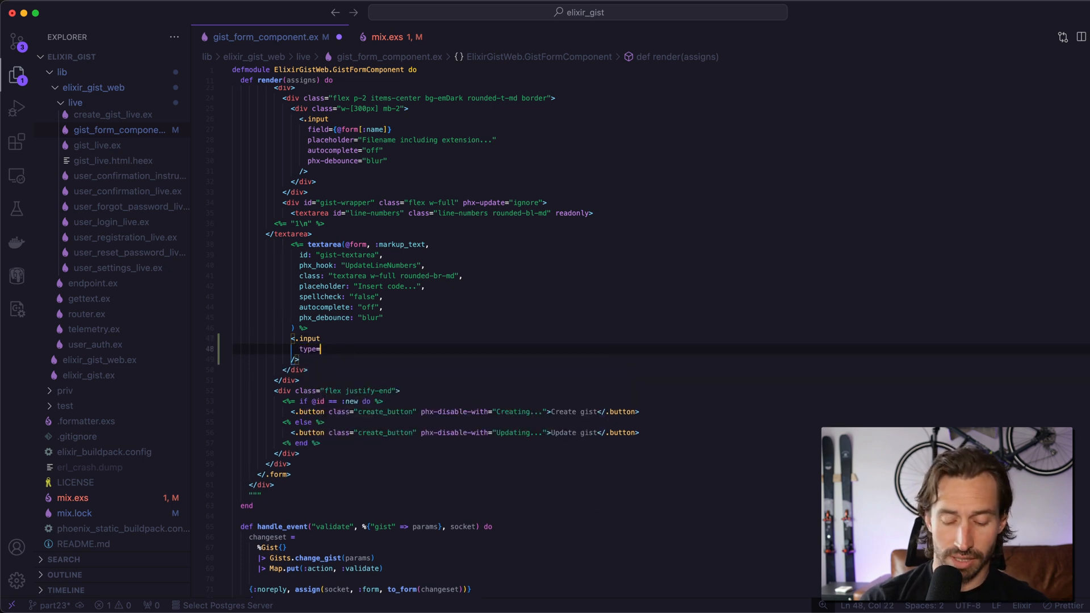
type("\"")
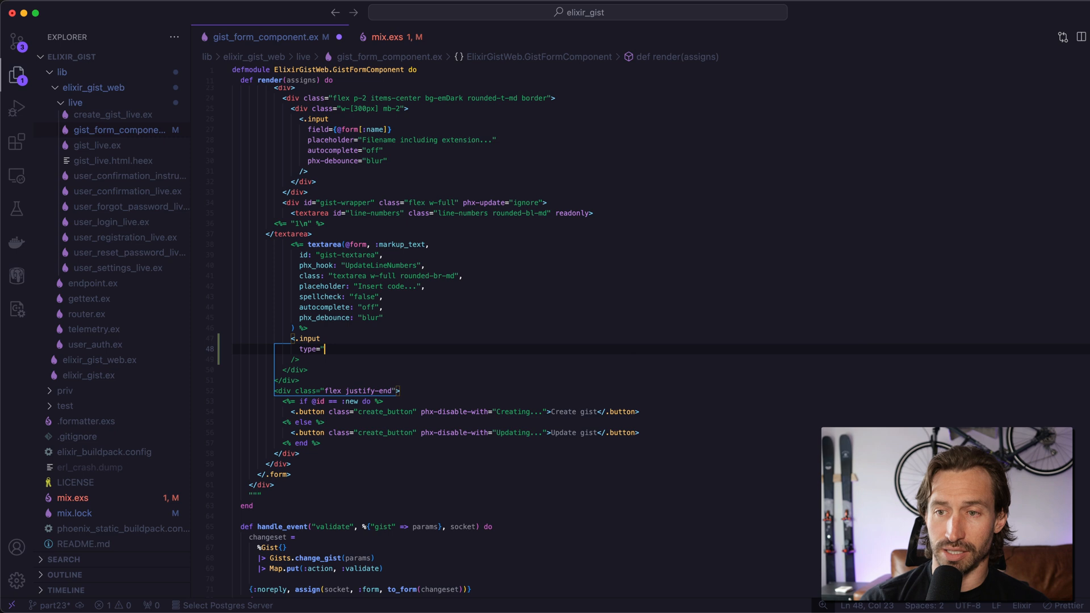
type("textarea")
type("f")
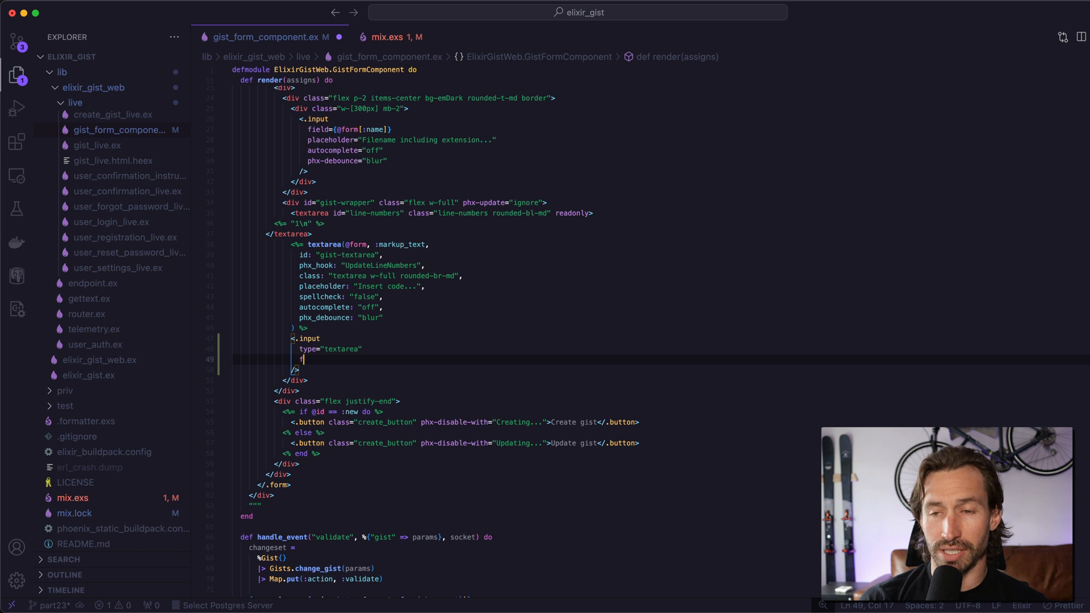
type("ield=")
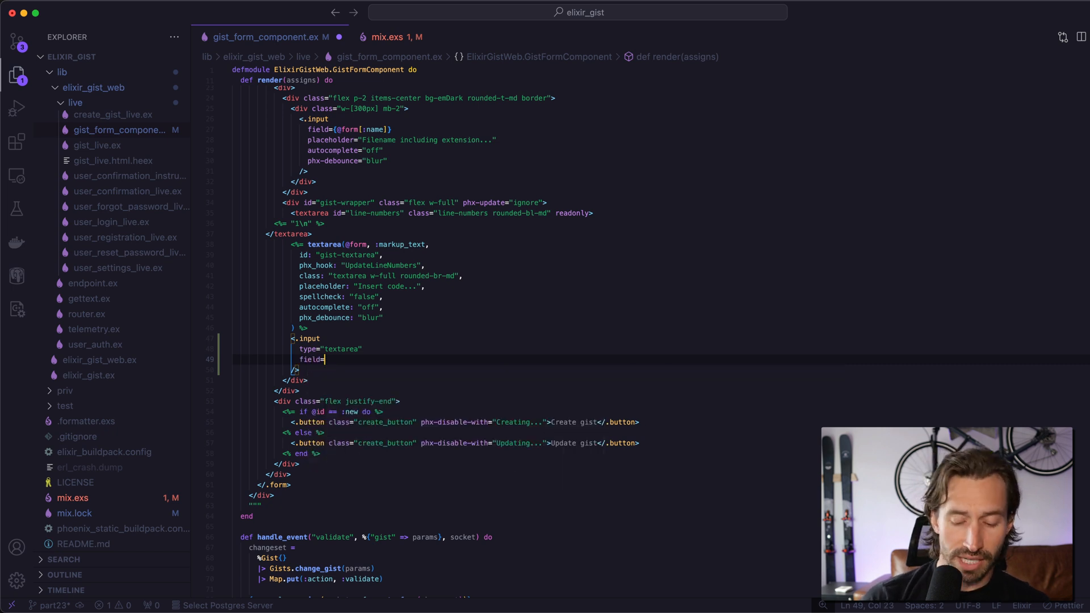
type("{}")
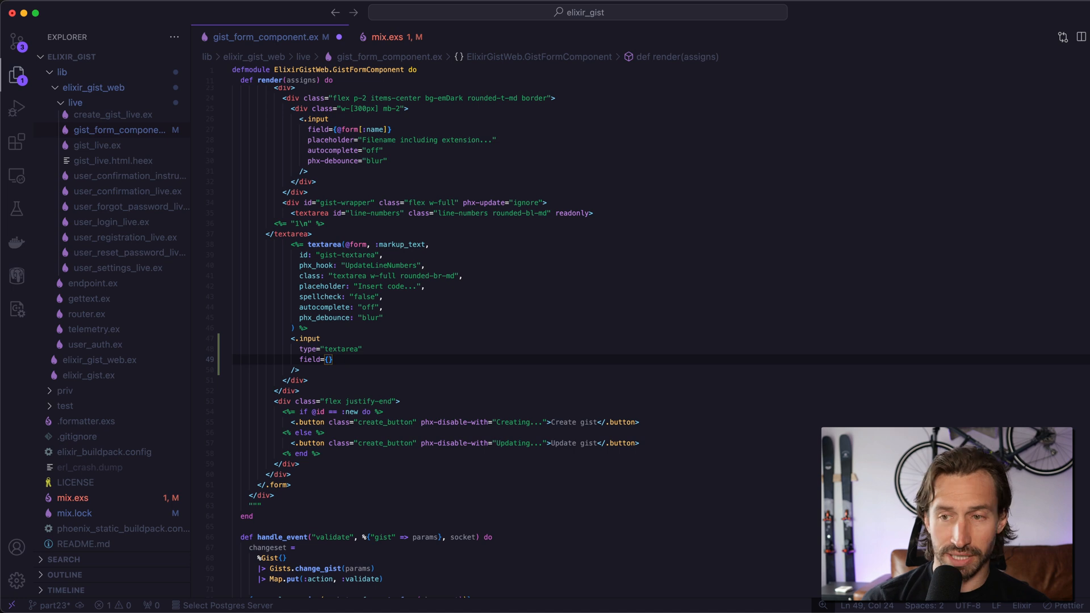
type("@form")
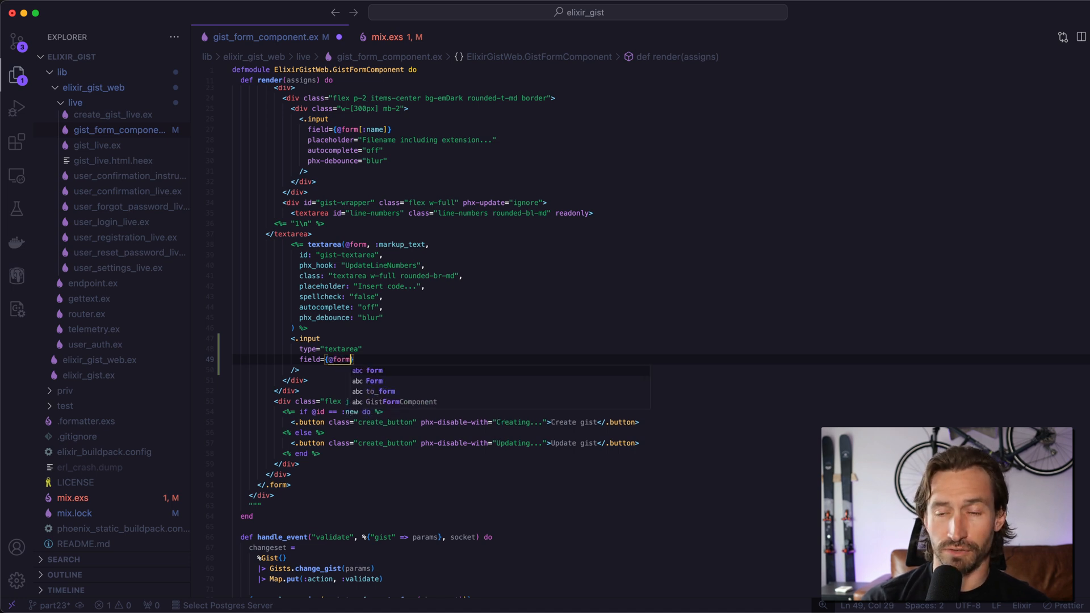
type("[")
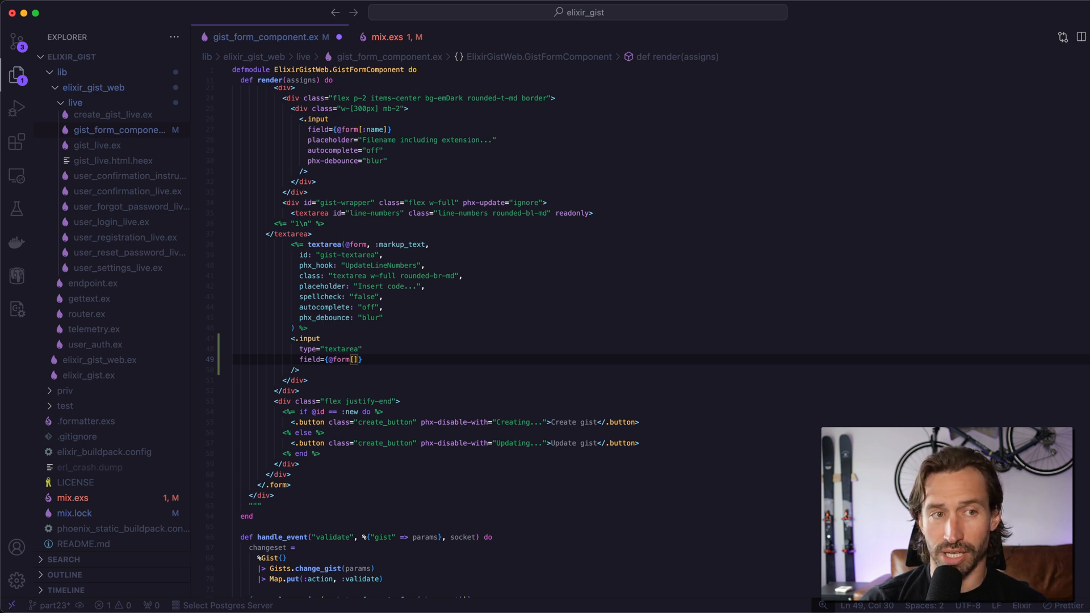
type(":markup")
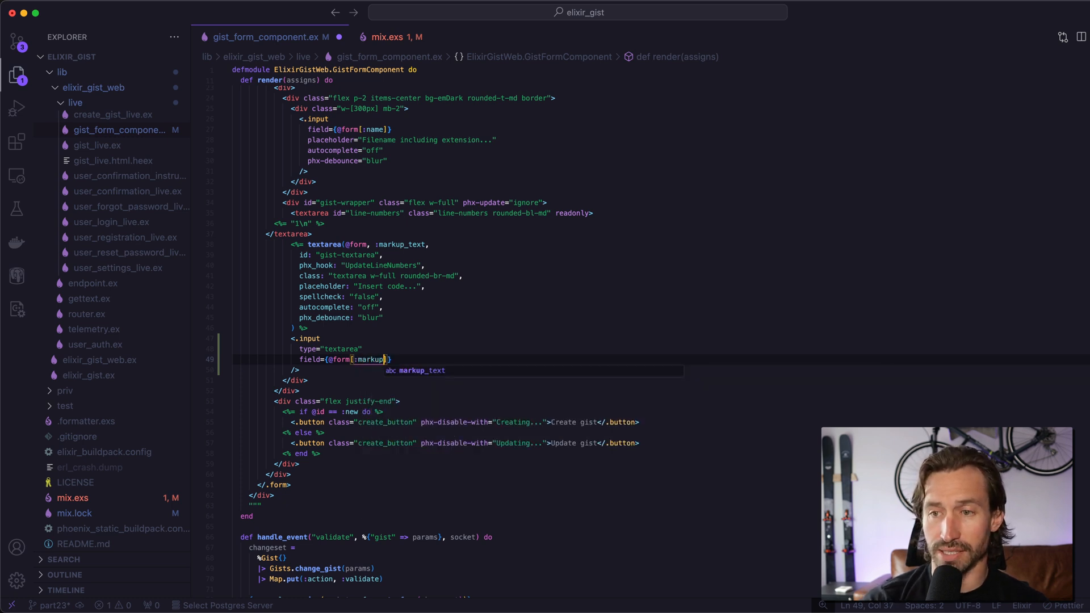
type("_")
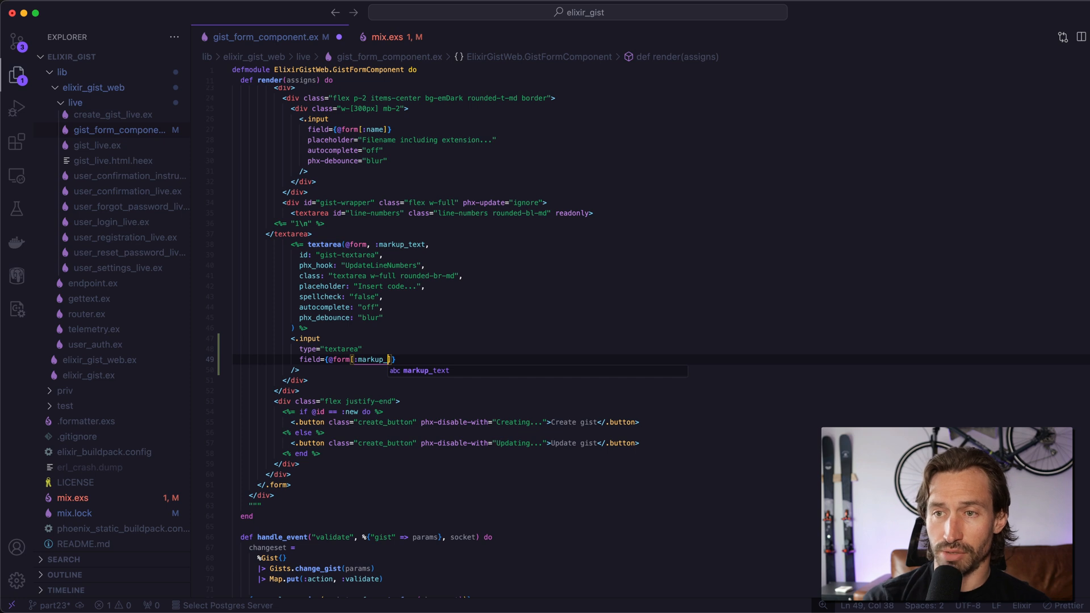
type("up")
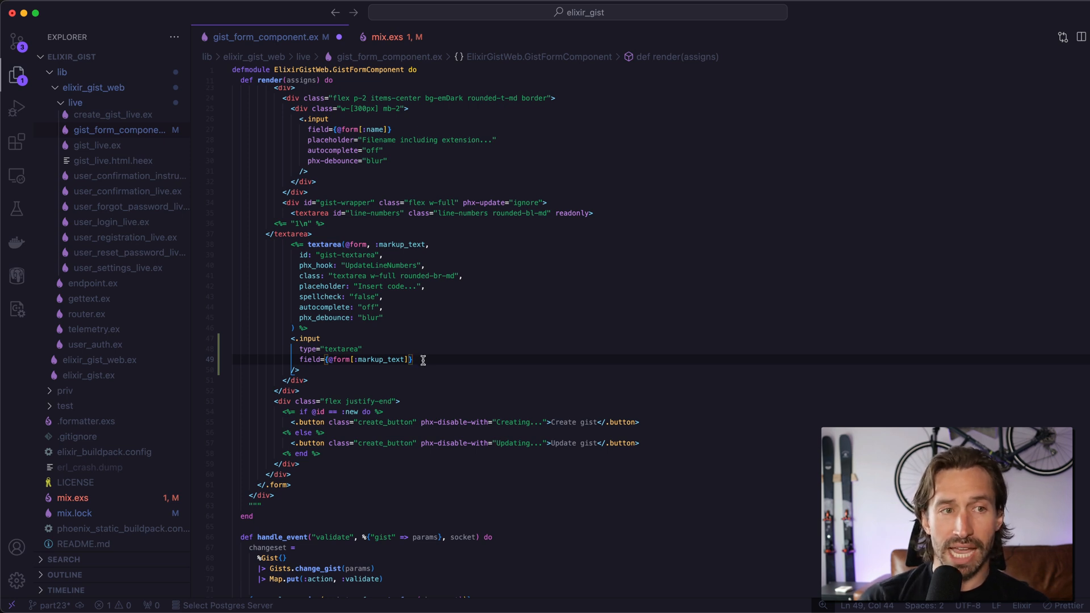
Give it class "textarea w-full rounded-br-md" and an "Insert code..." placeholder.
key("Enter")
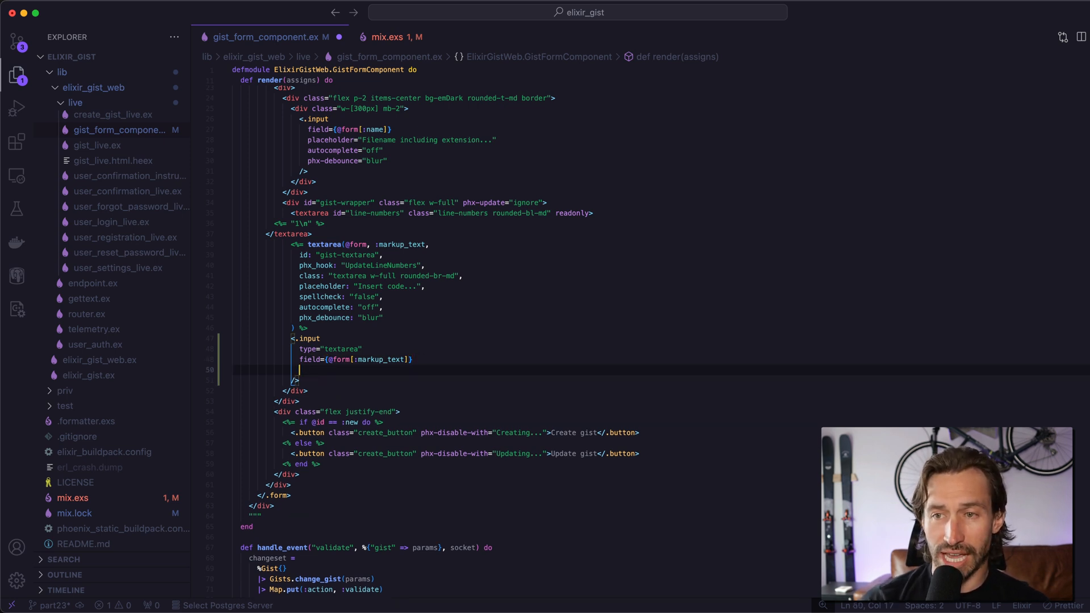
type("class")
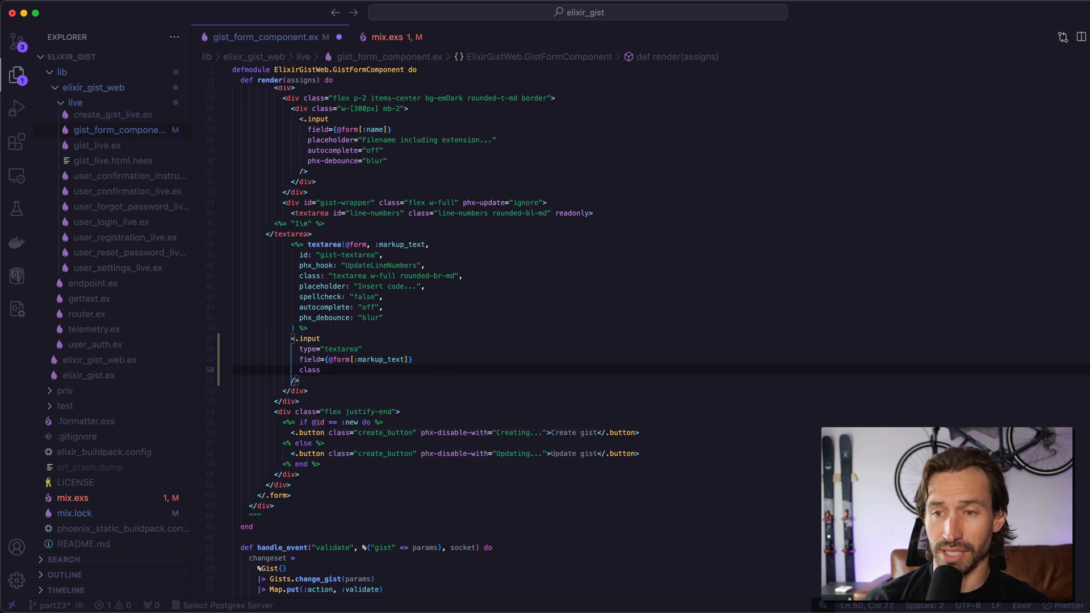
type("=")
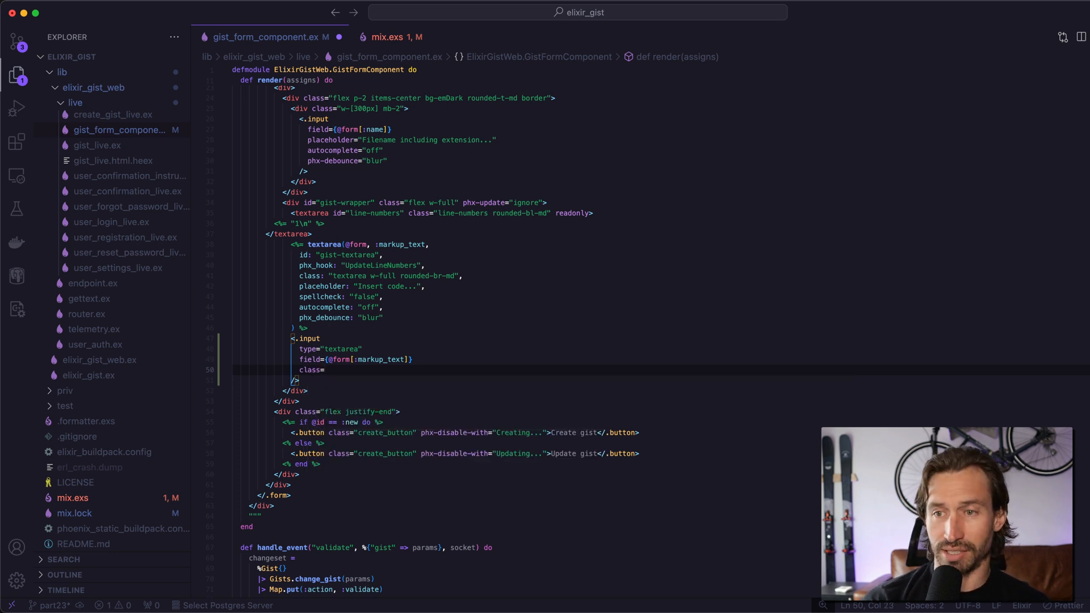
type("\" \"")
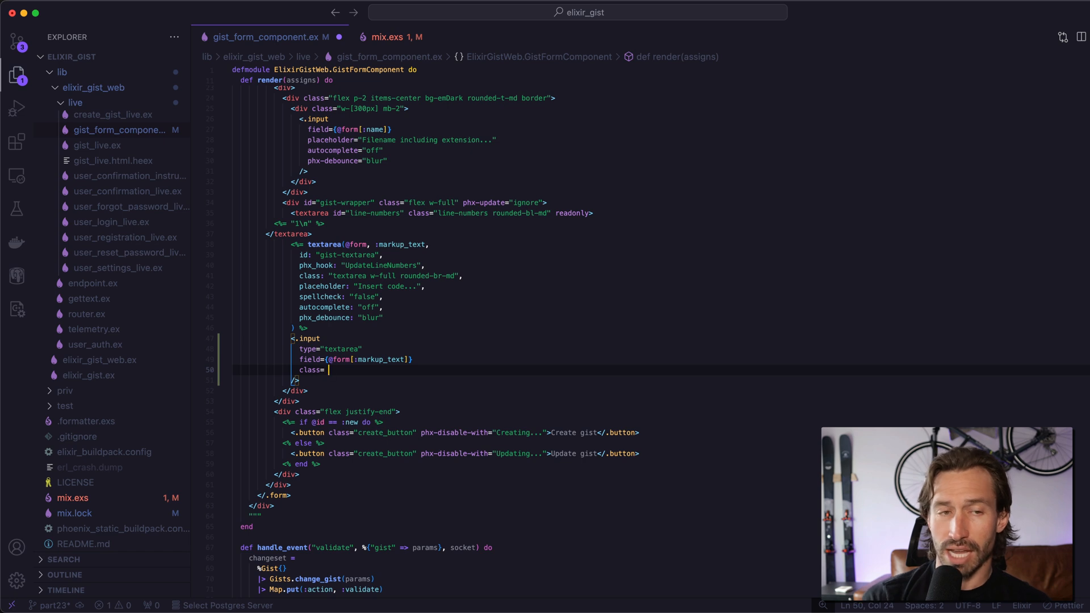
type("\"\\\"\"")
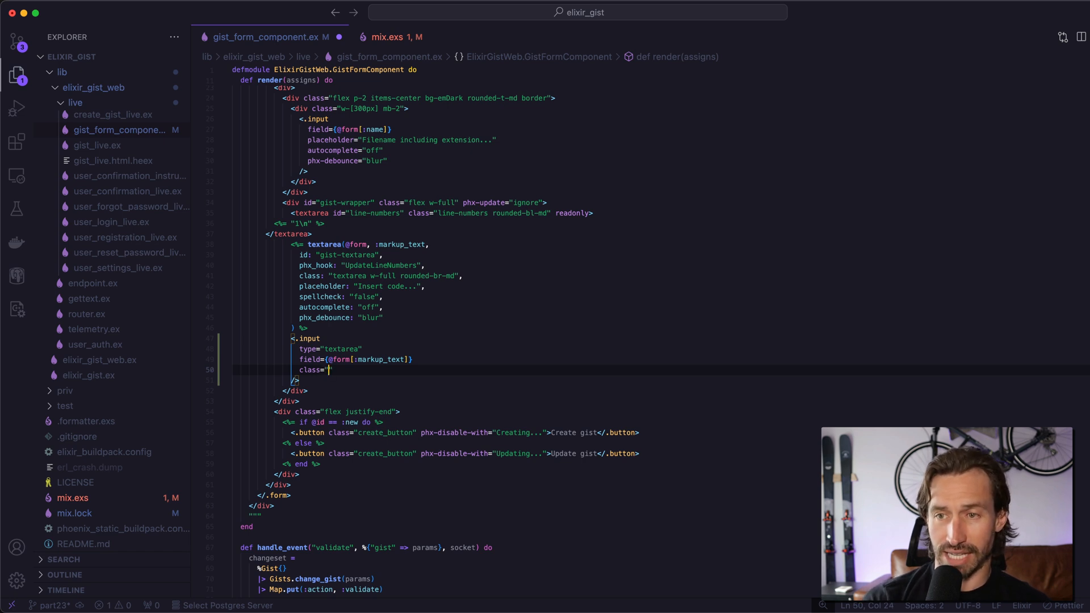
type("text")
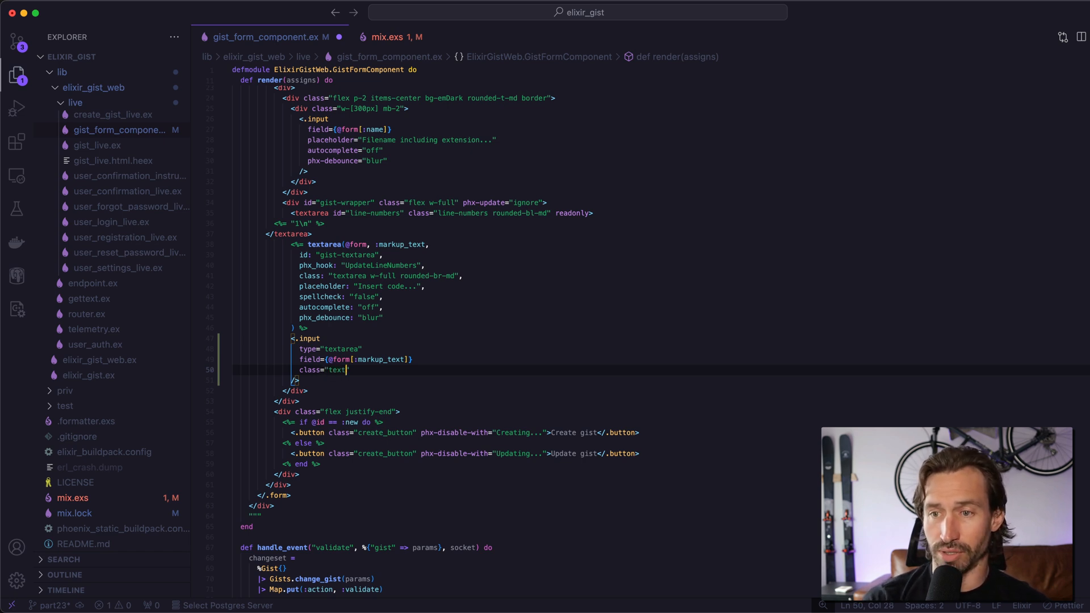
type("area w")
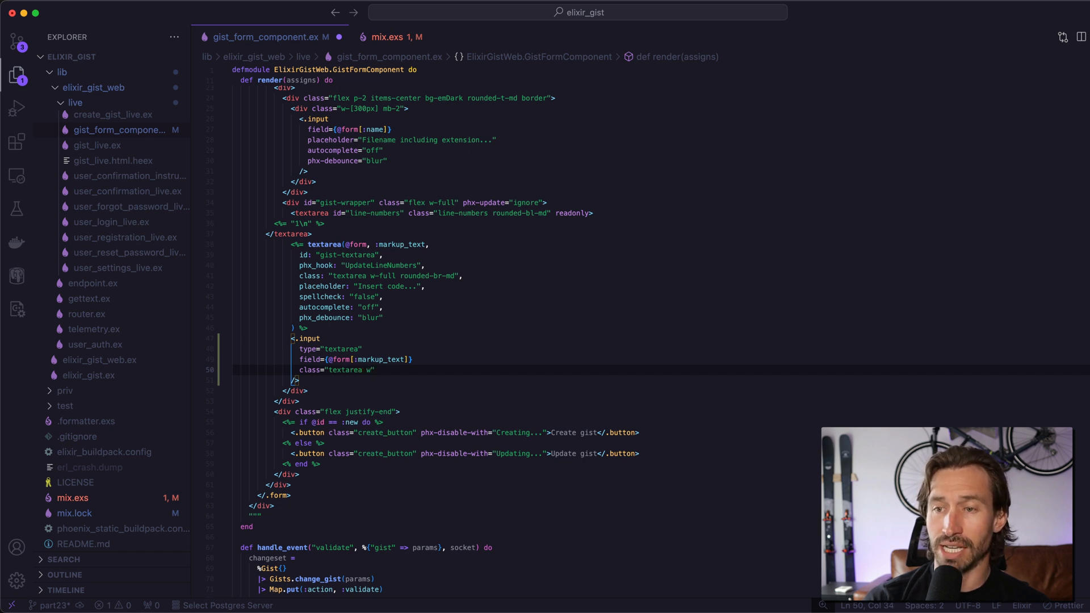
type("ull")
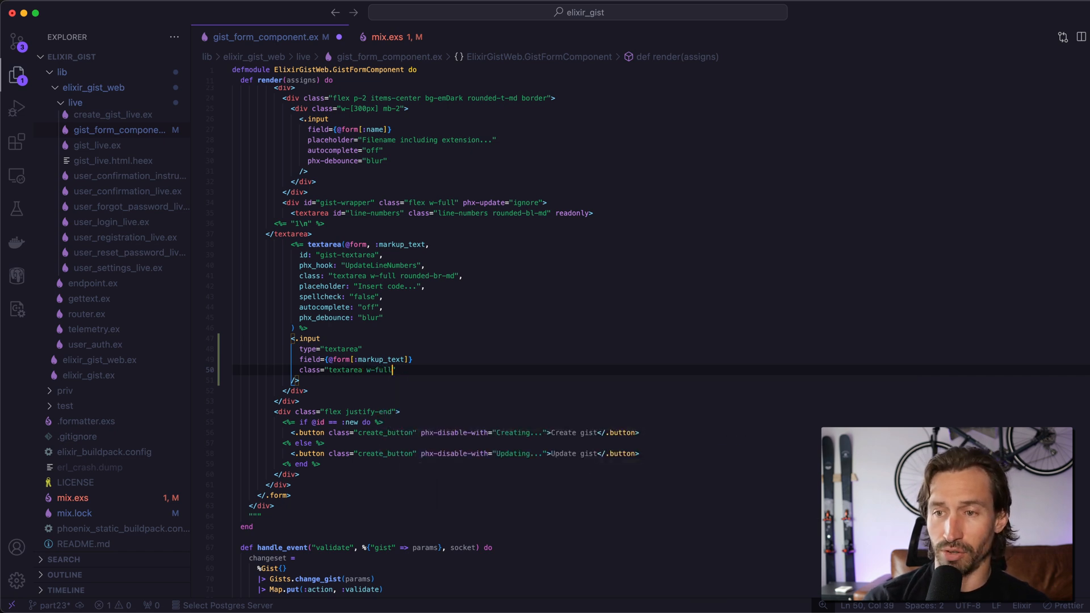
type("rounde")
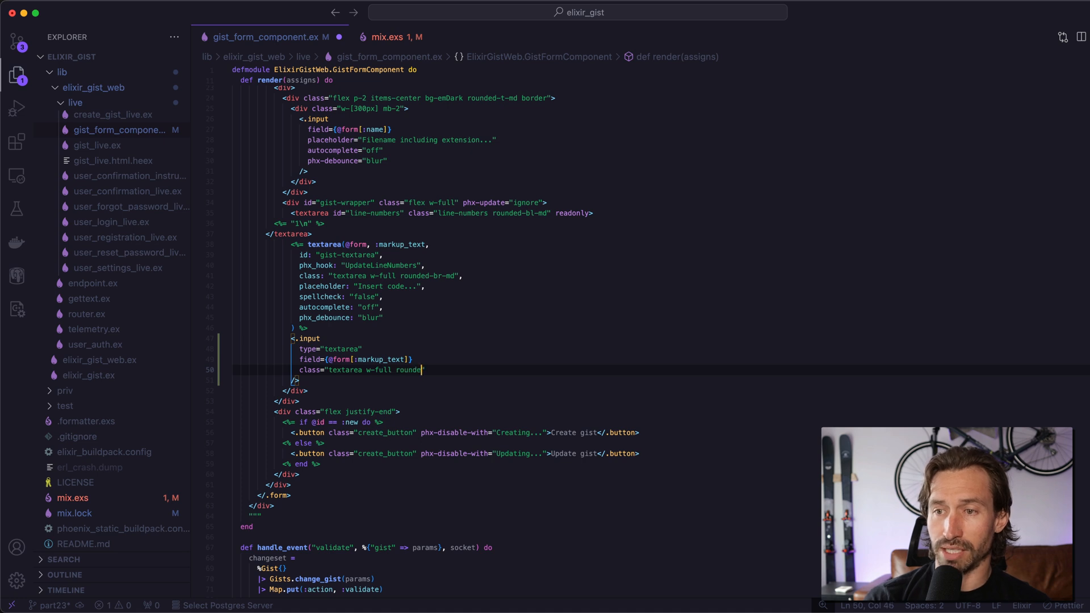
type("-br")
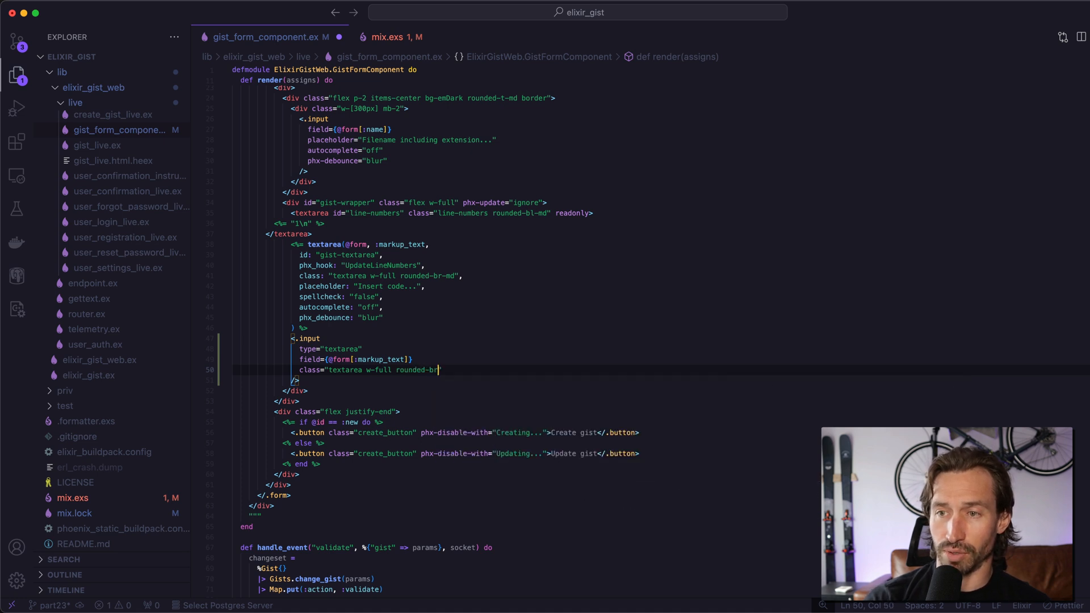
type("-md")
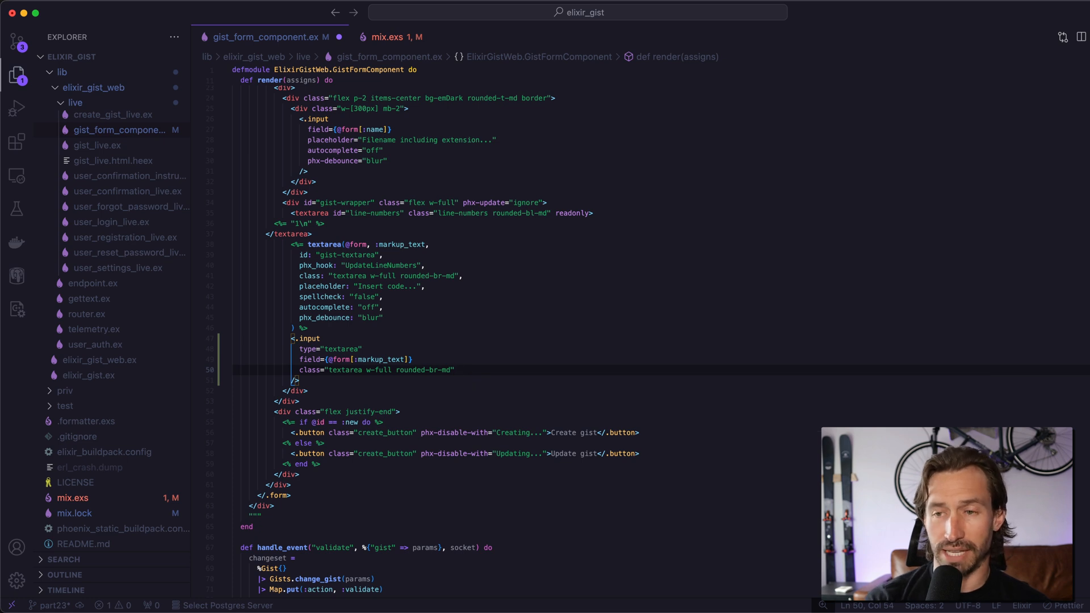
type("p")
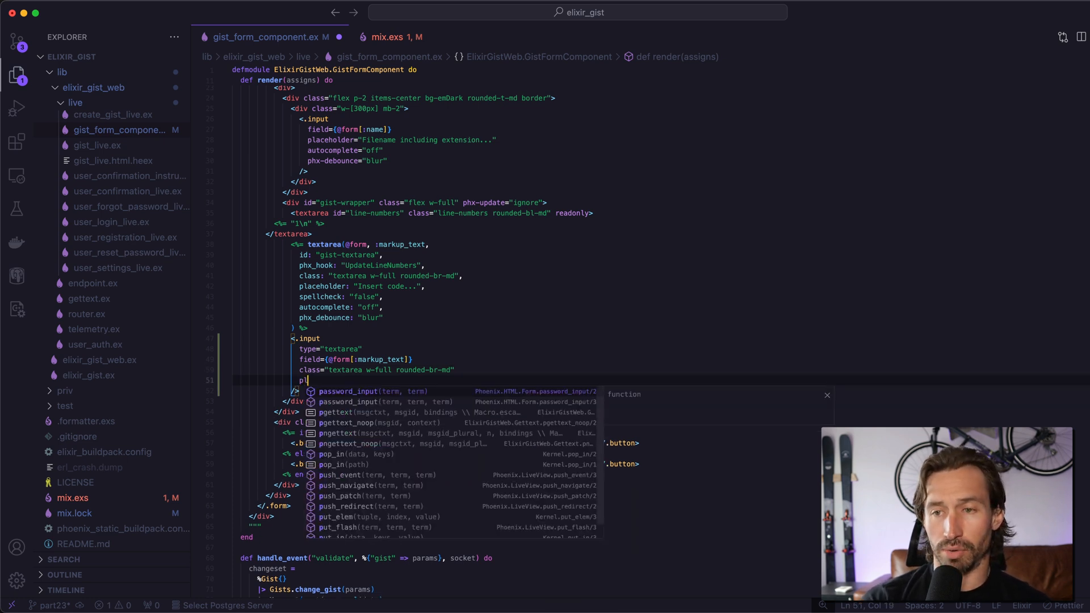
type("laceholder=")
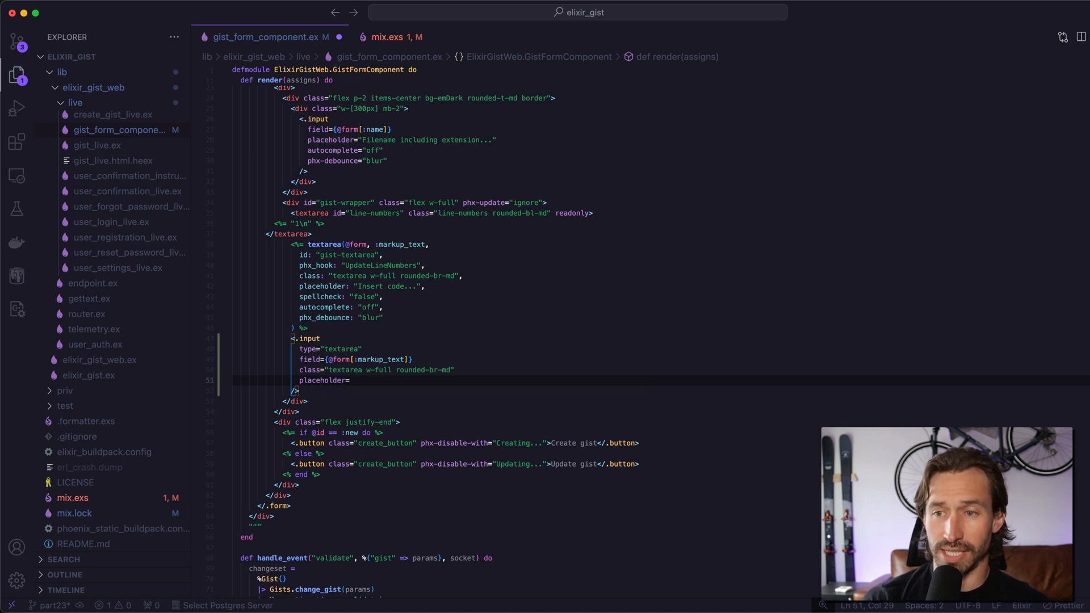
type("\"Insert code...\"")
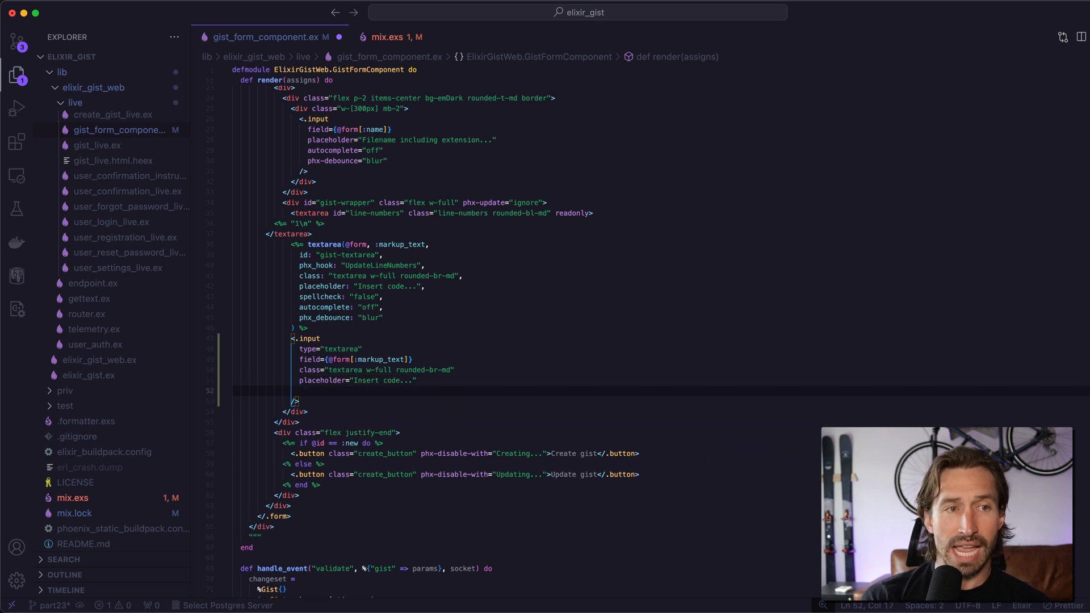
Add autocomplete="off", phx-debounce="blur" and phx-hook="UpdateLineNumbers", then remove the old textarea call.
type("autocompl")
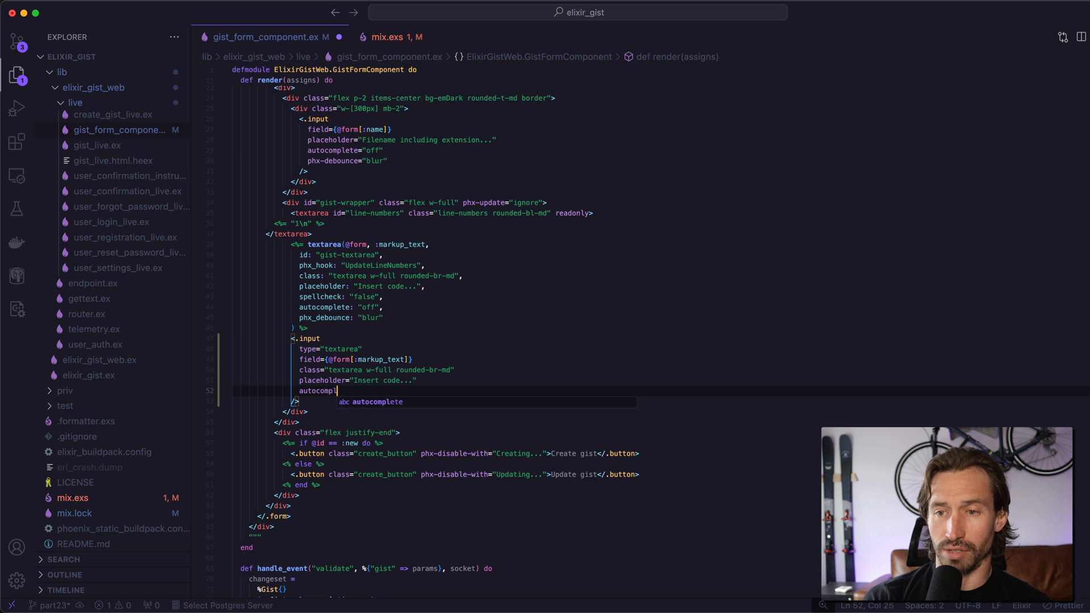
type("=\"off")
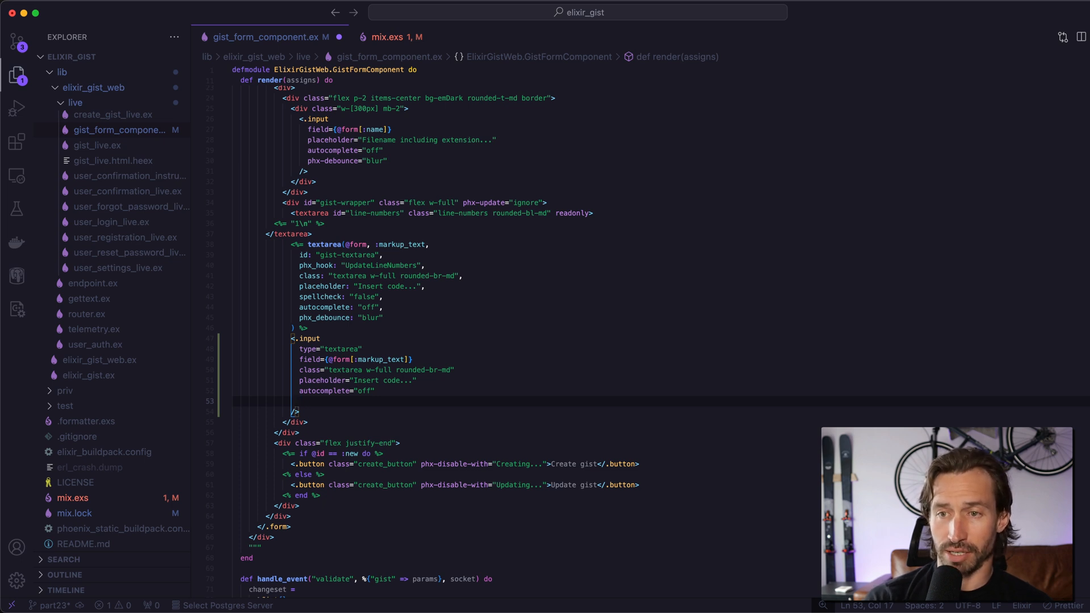
type("phx")
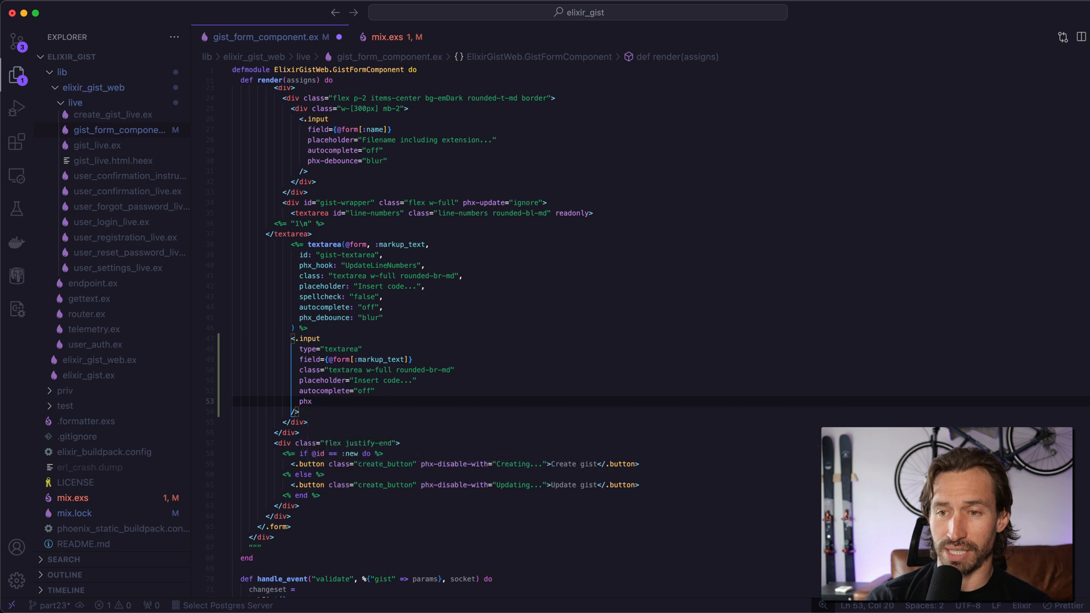
type("-")
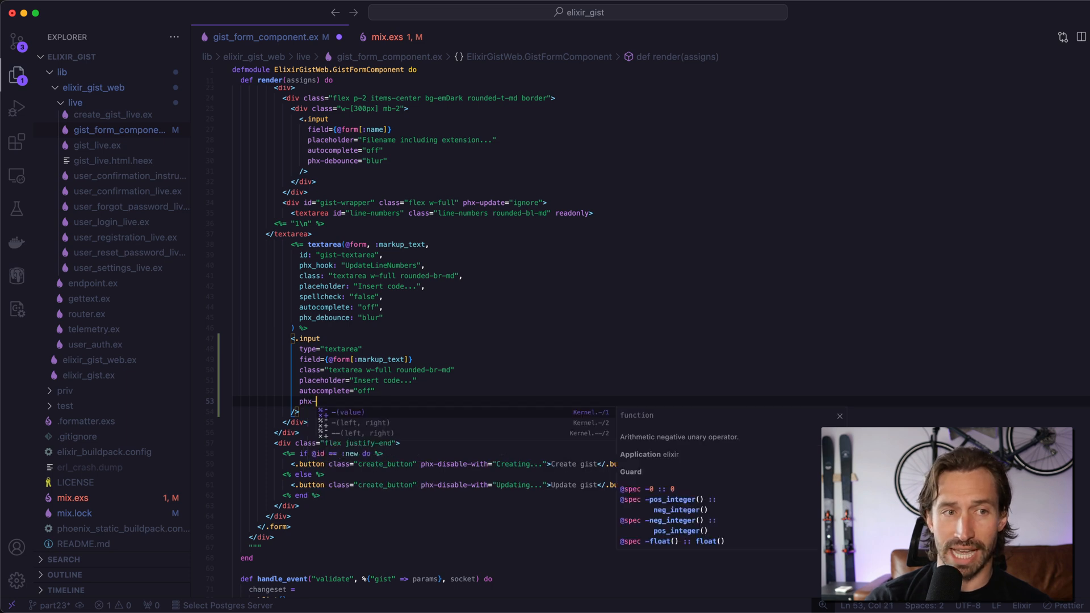
type("-debounce=")
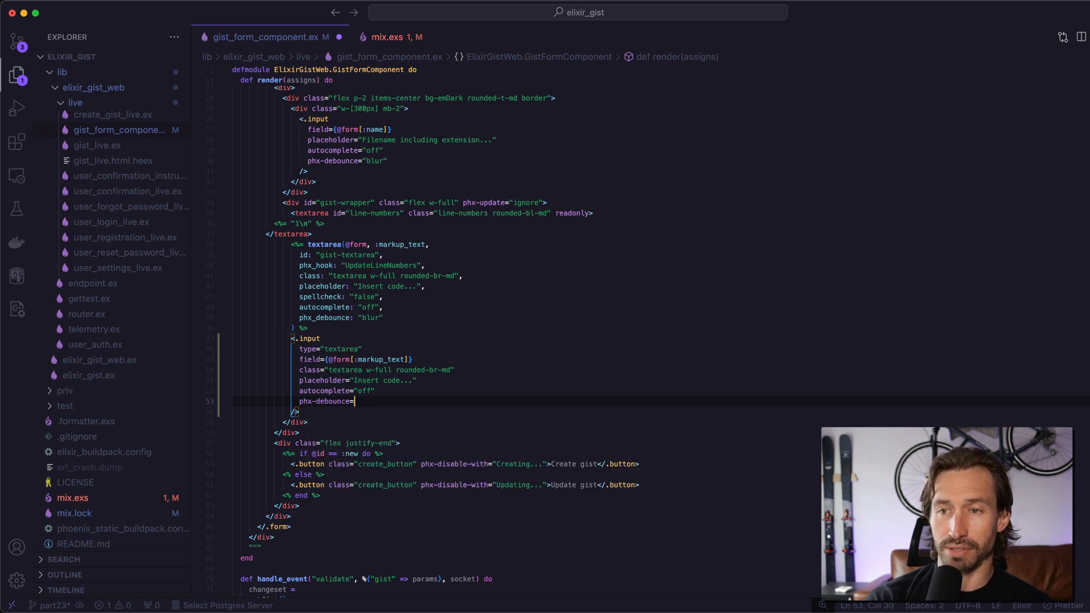
type("\"blur\"")
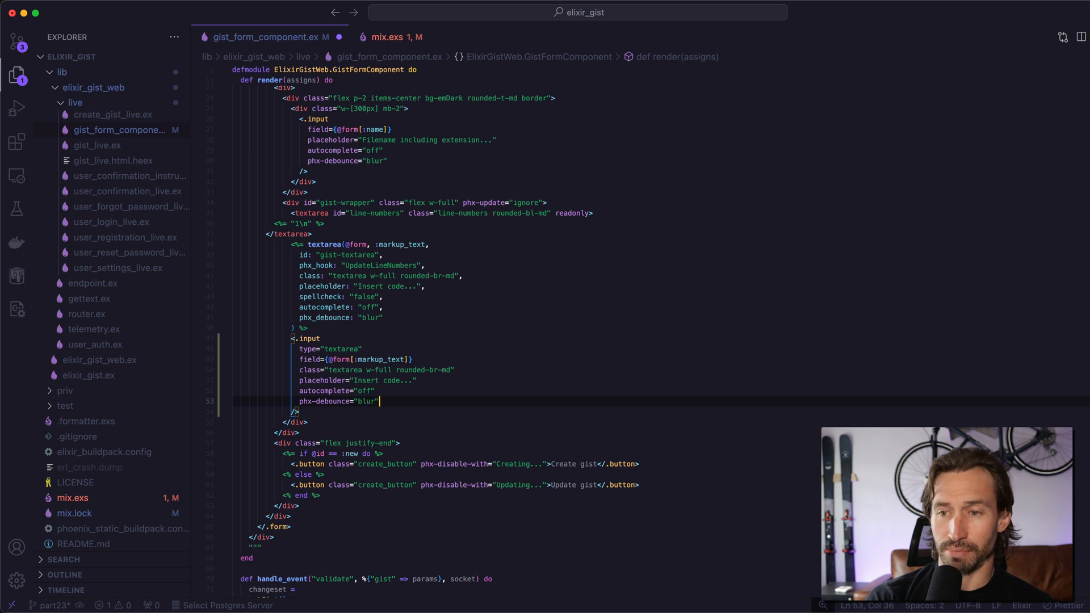
key("Enter")
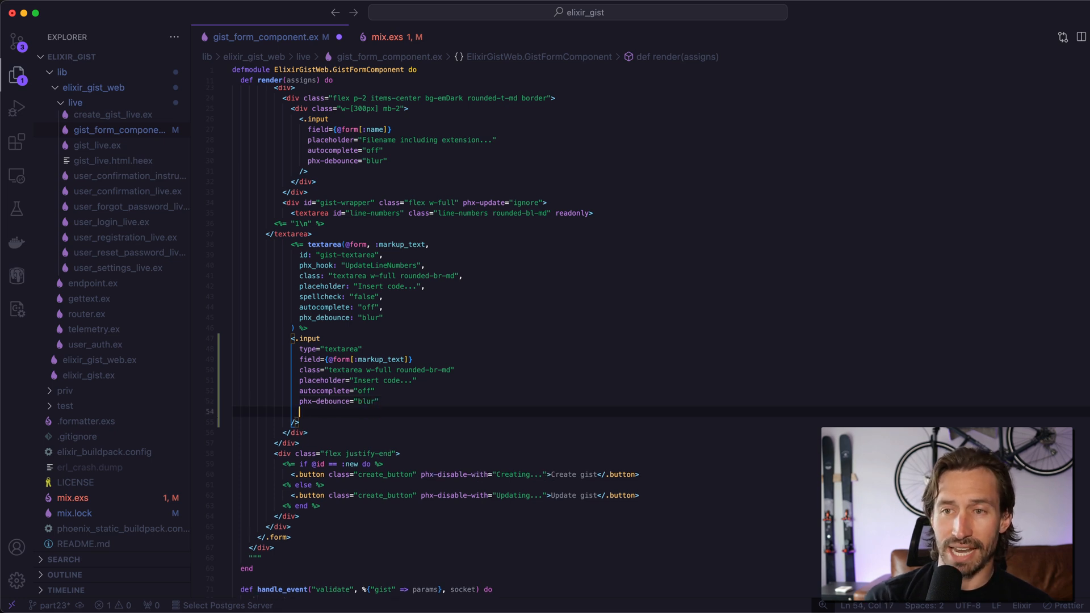
type("ph")
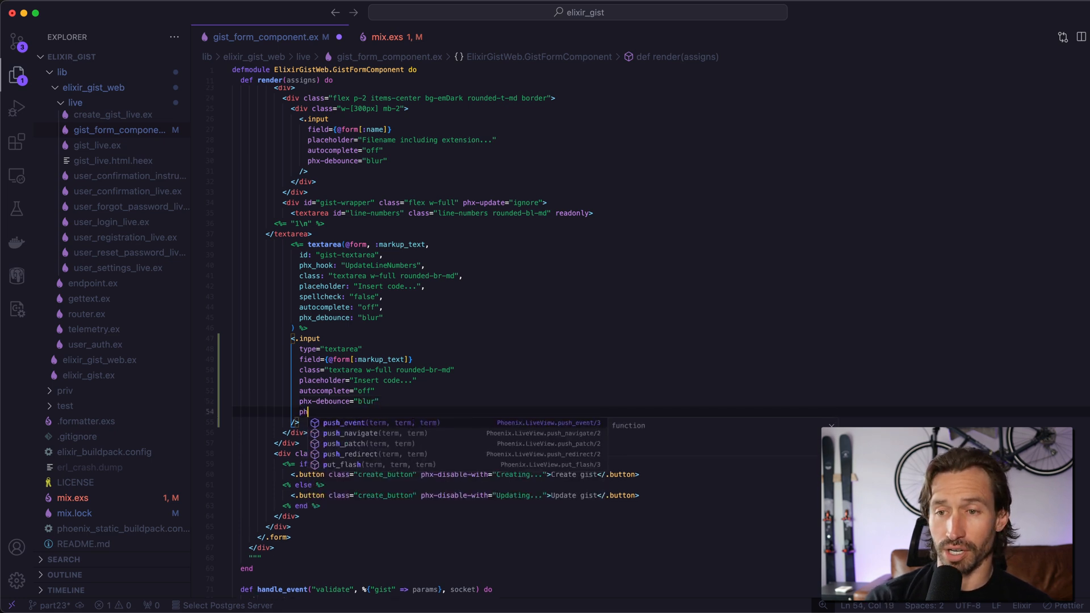
type("-hook")
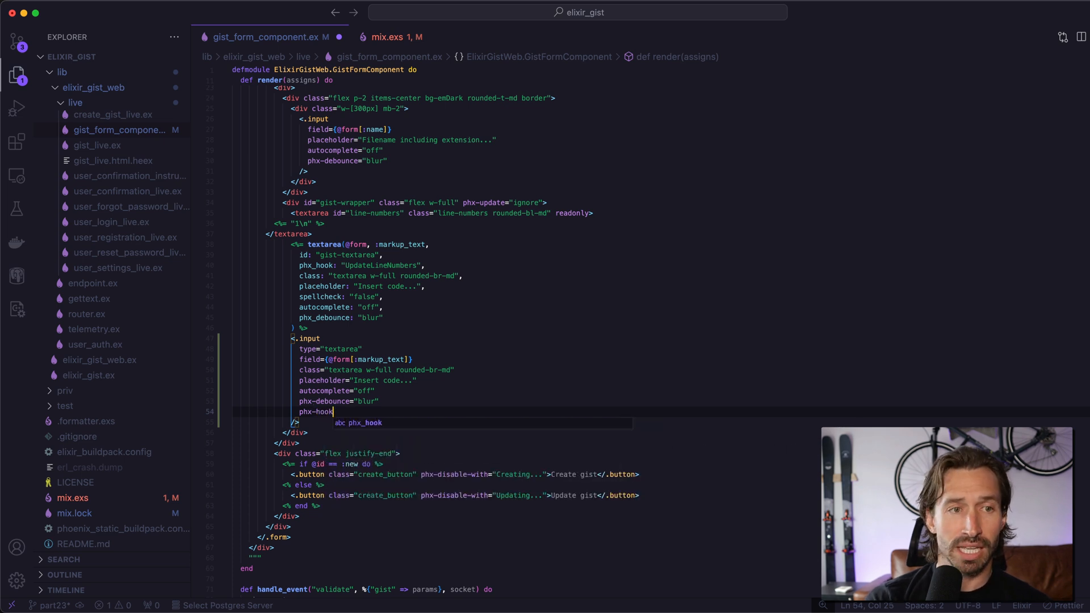
type("=\"U")
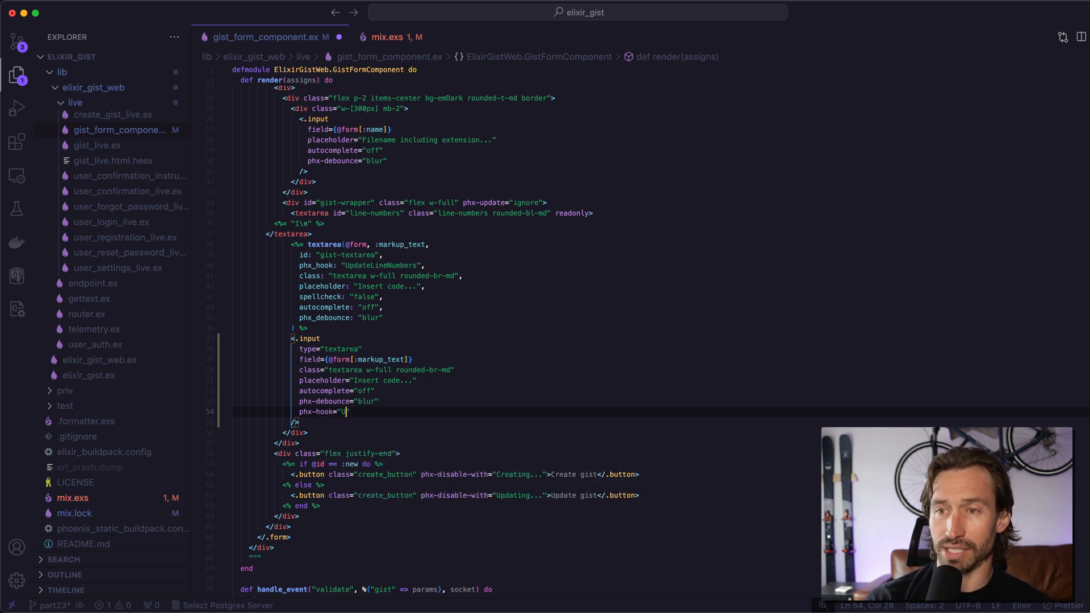
type("pdateLine")
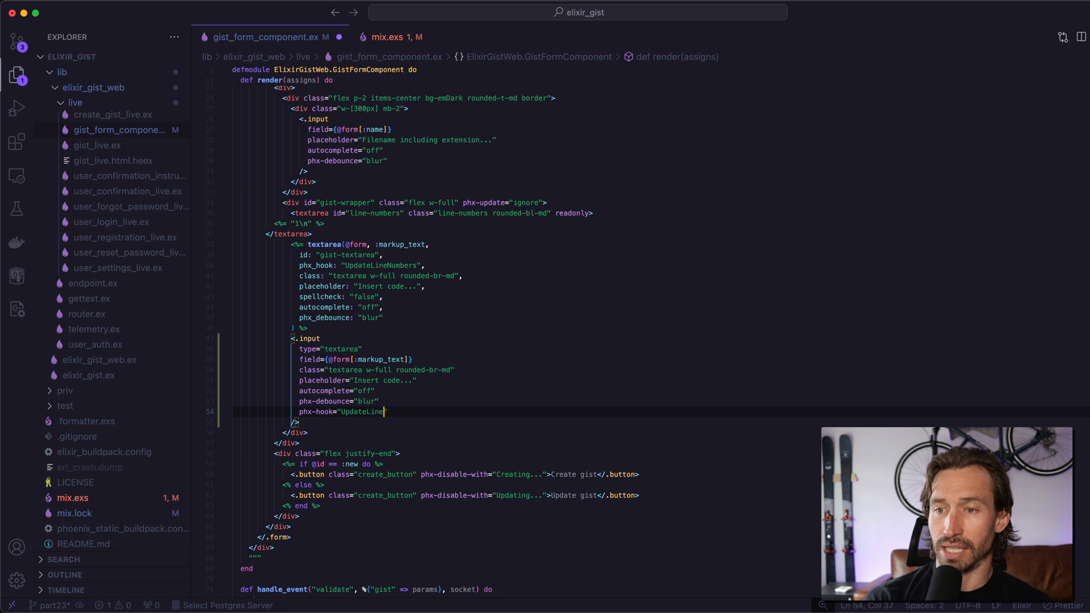
type("Numbers\"")
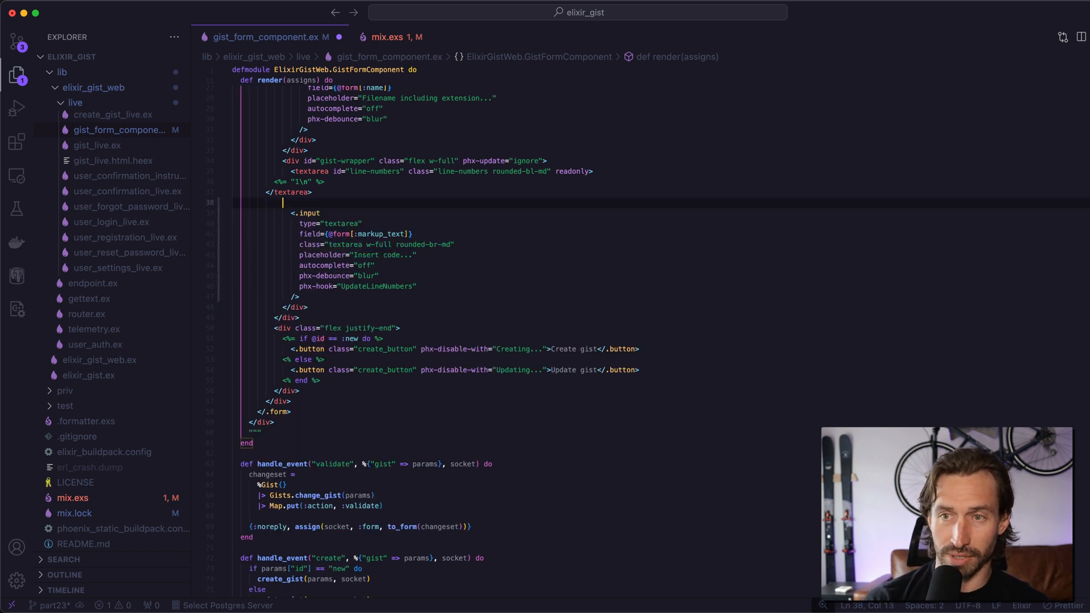
key("Backspace")
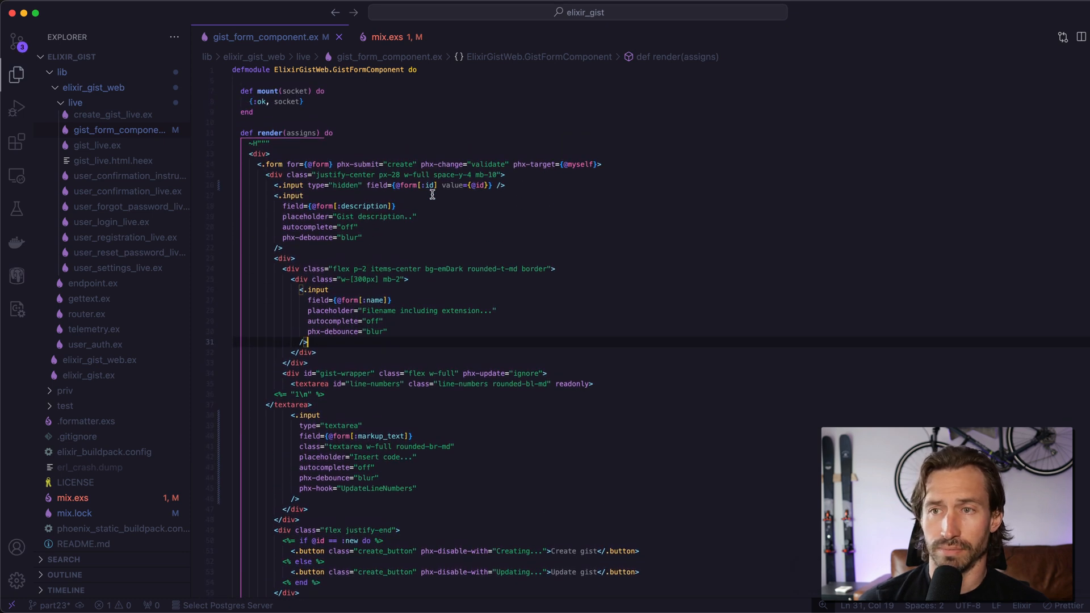
mouse_move(452, 186)
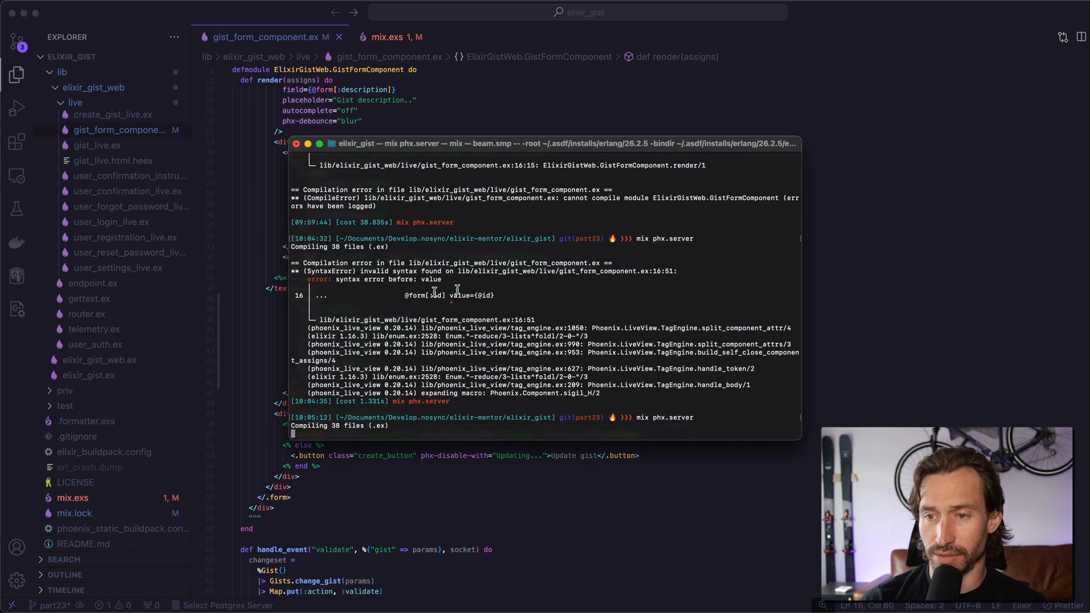
Save the form component and watch the Phoenix server recompile in the terminal.
scroll("down", 3)
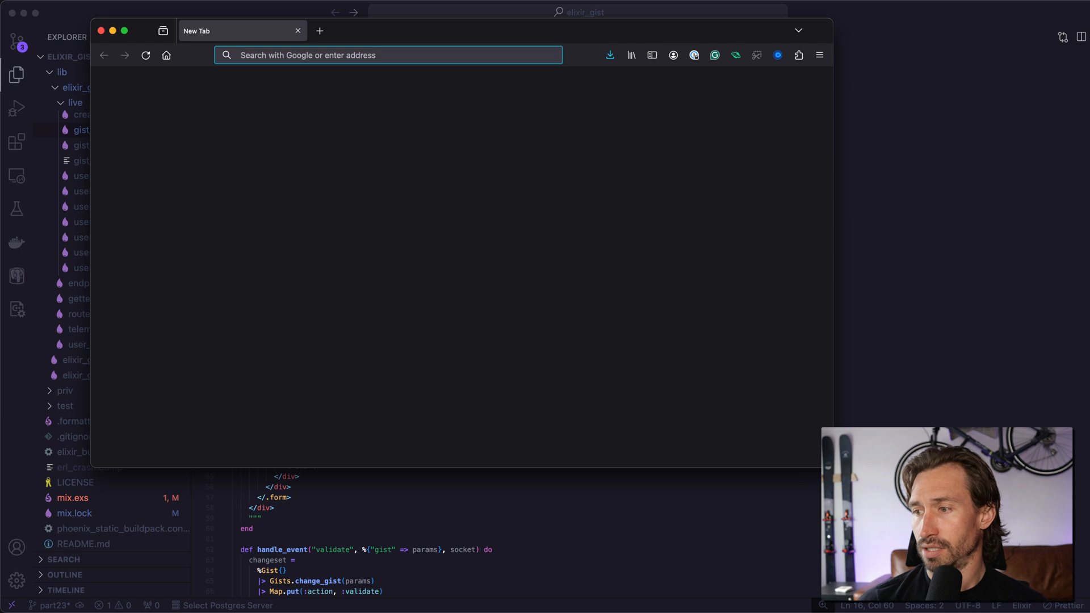
Load localhost:4000/create in Firefox and type several lines into the code box so line numbers count up.
type("localhost:4000/create")
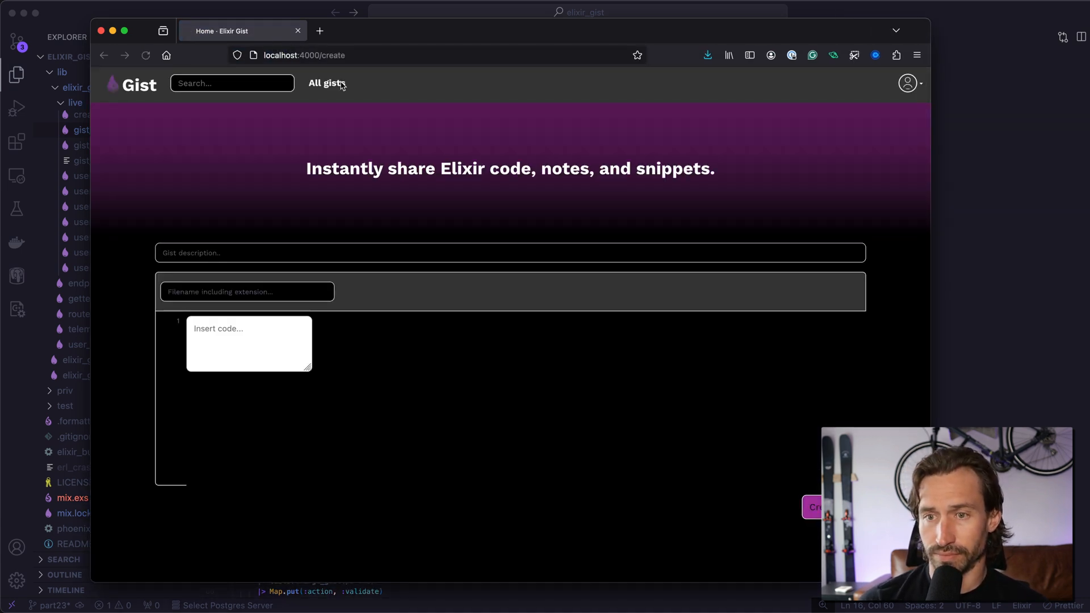
mouse_move(373, 310)
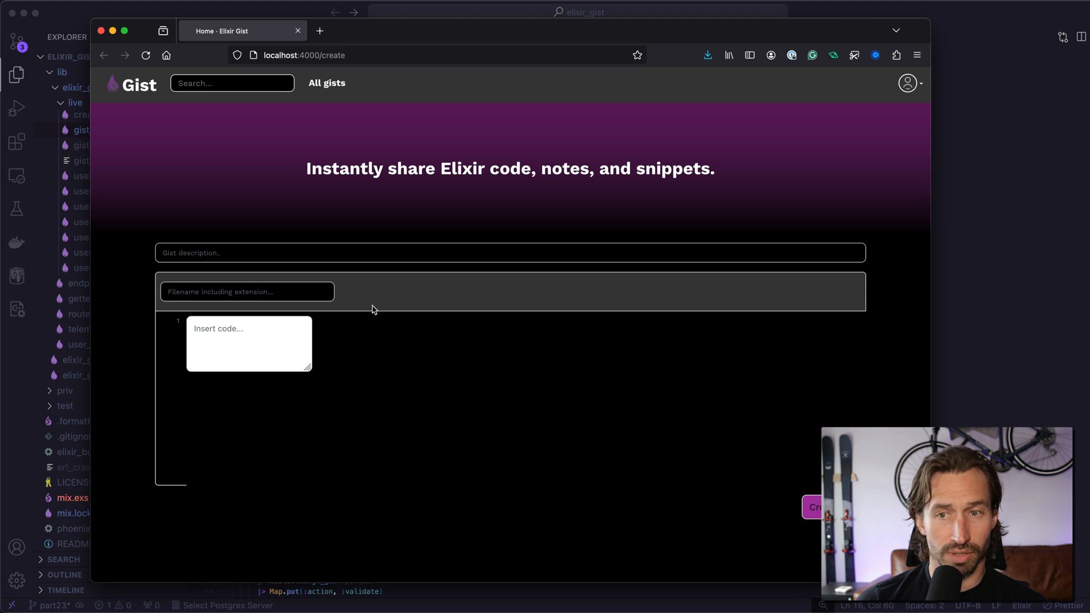
mouse_move(280, 352)
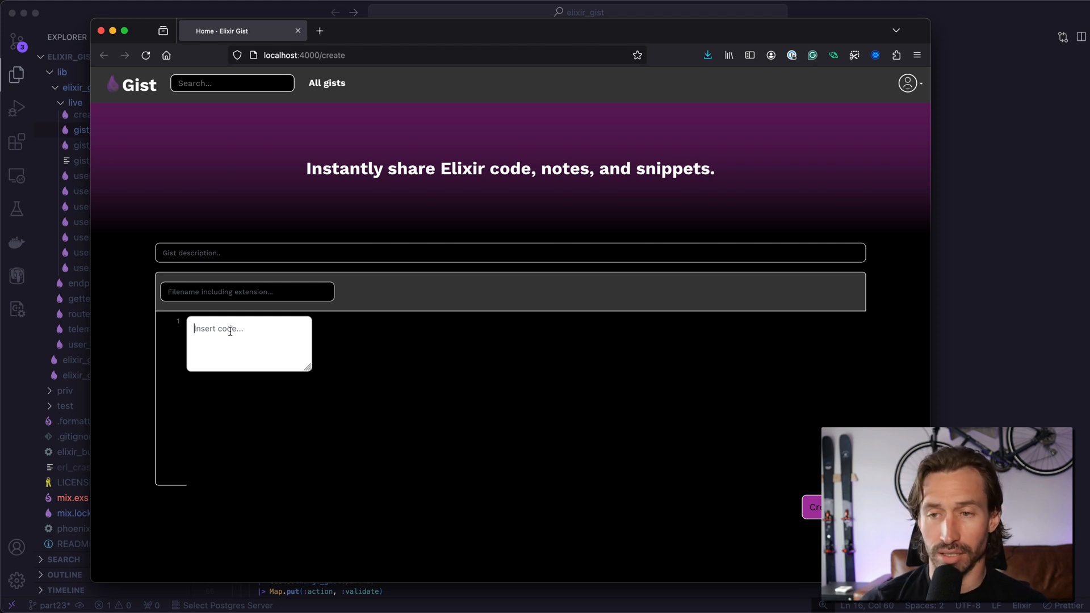
type("dd")
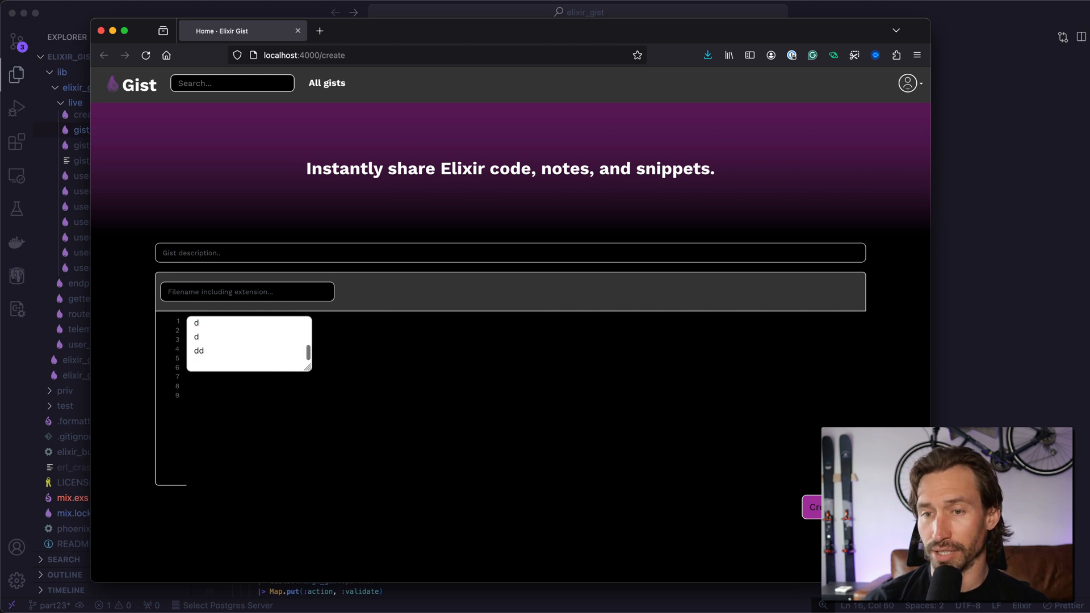
key("Enter")
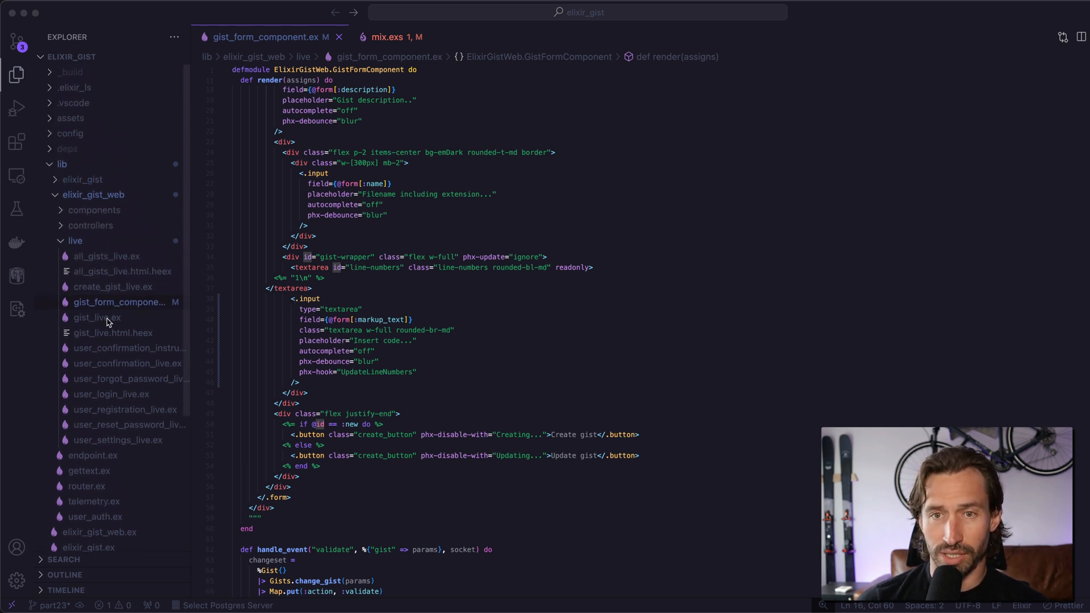
mouse_move(95, 224)
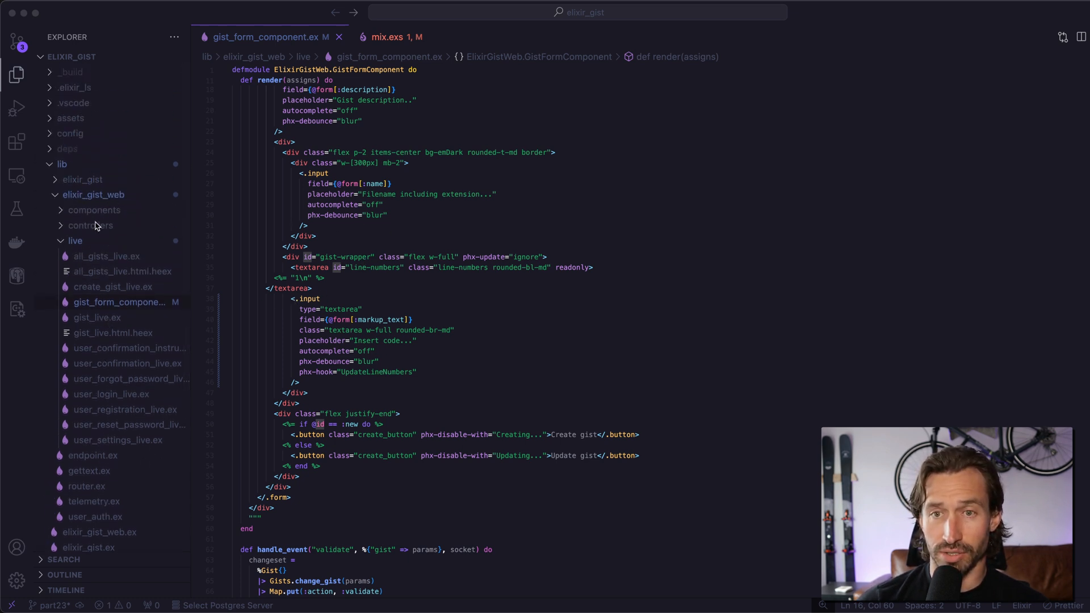
left_click(94, 210)
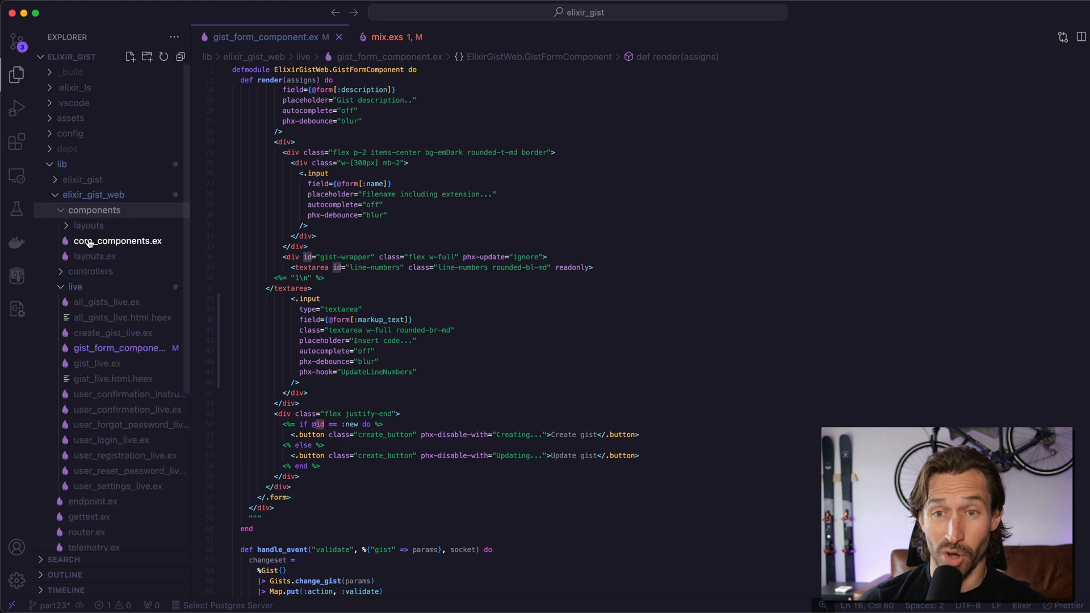
left_click(117, 241)
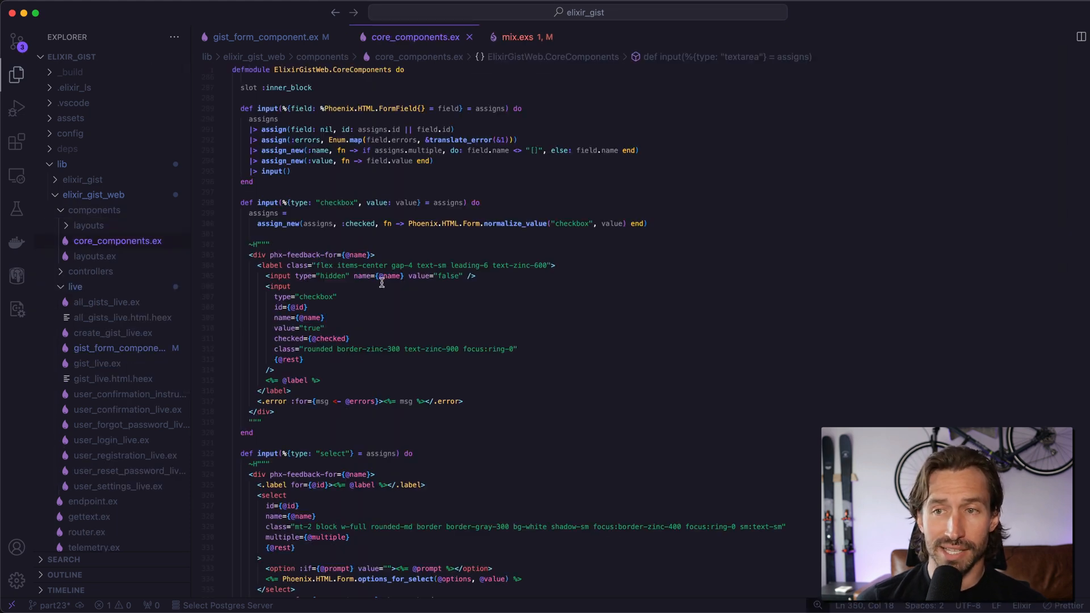
scroll("down", 3)
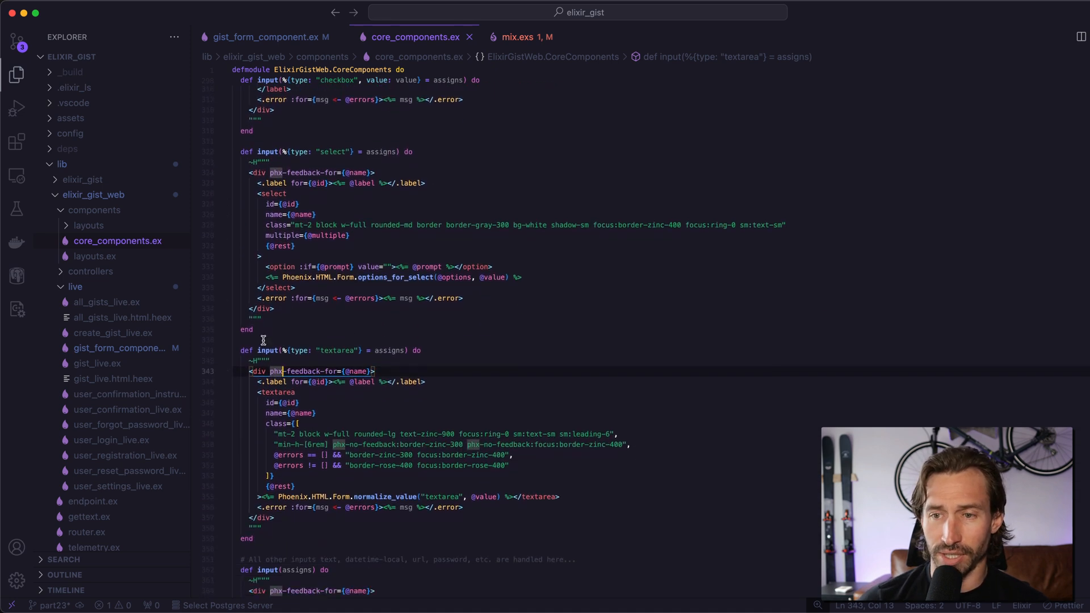
scroll("down", 3)
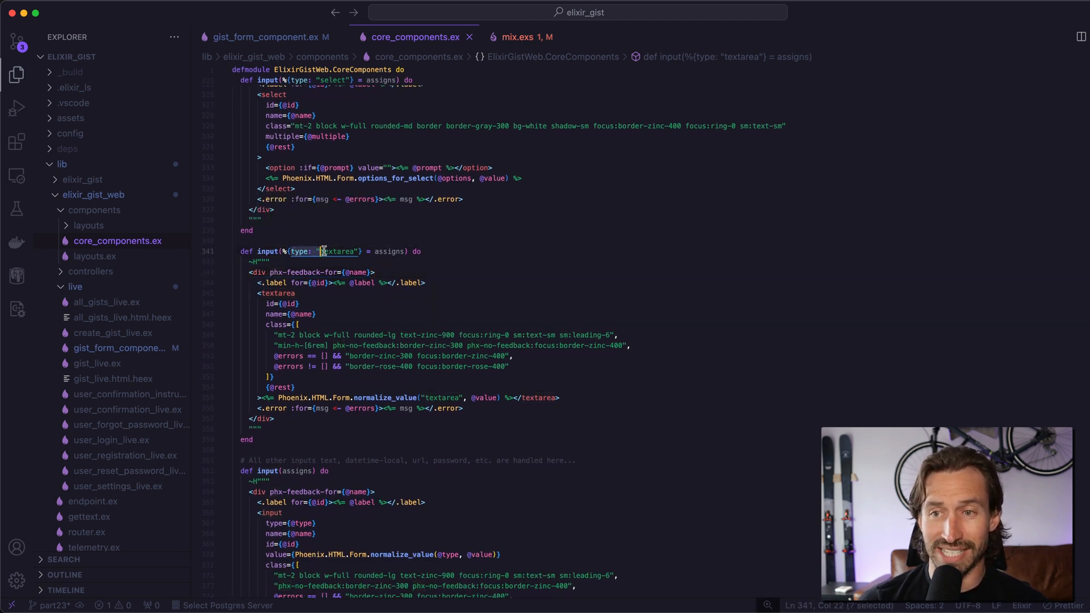
double_click(339, 250)
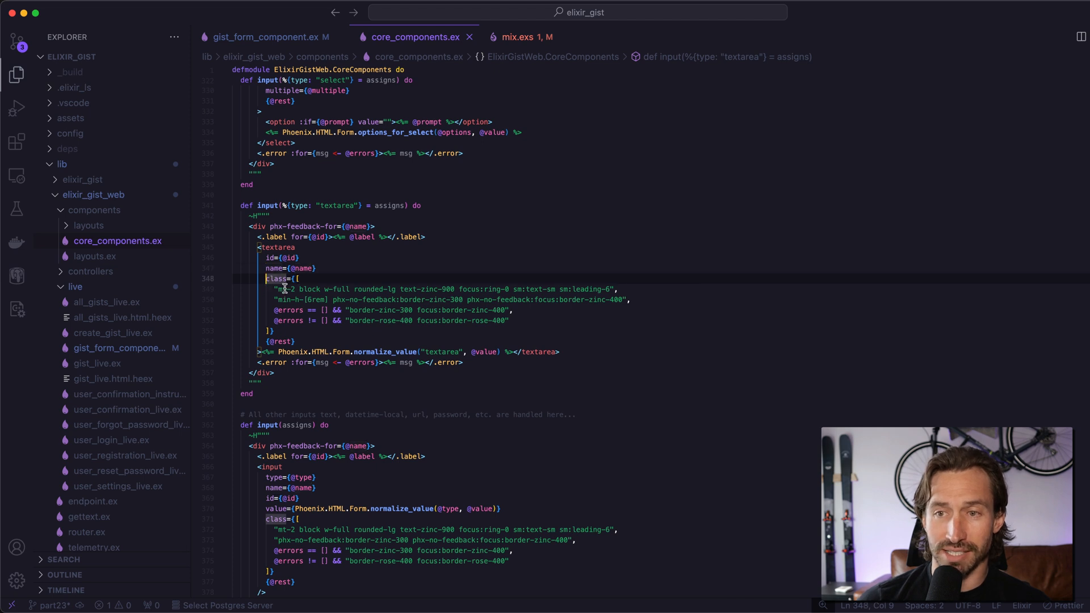
left_click_drag(282, 289, 513, 310)
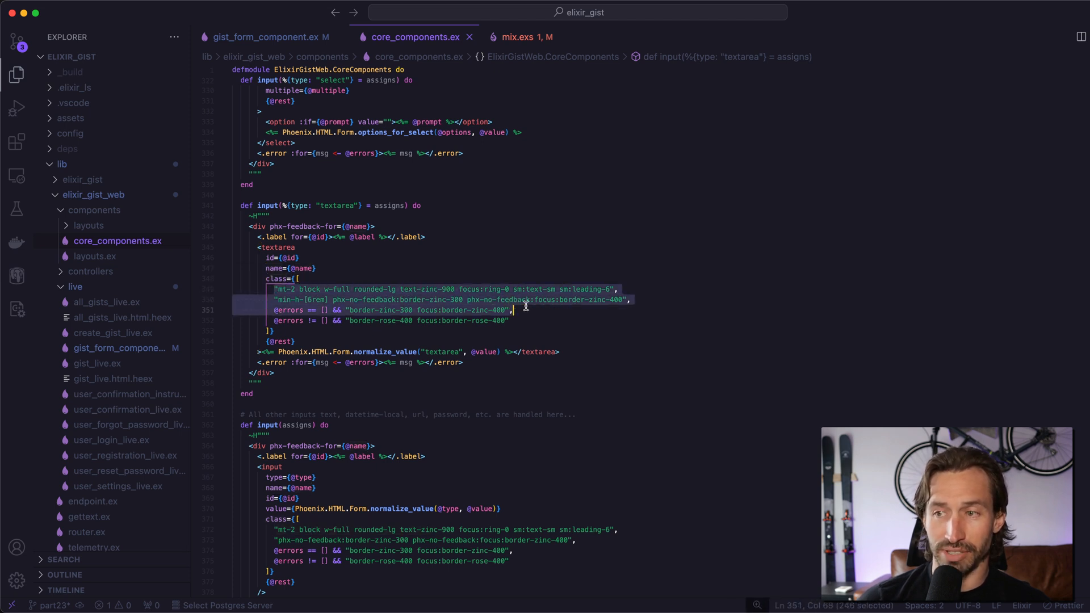
mouse_move(327, 276)
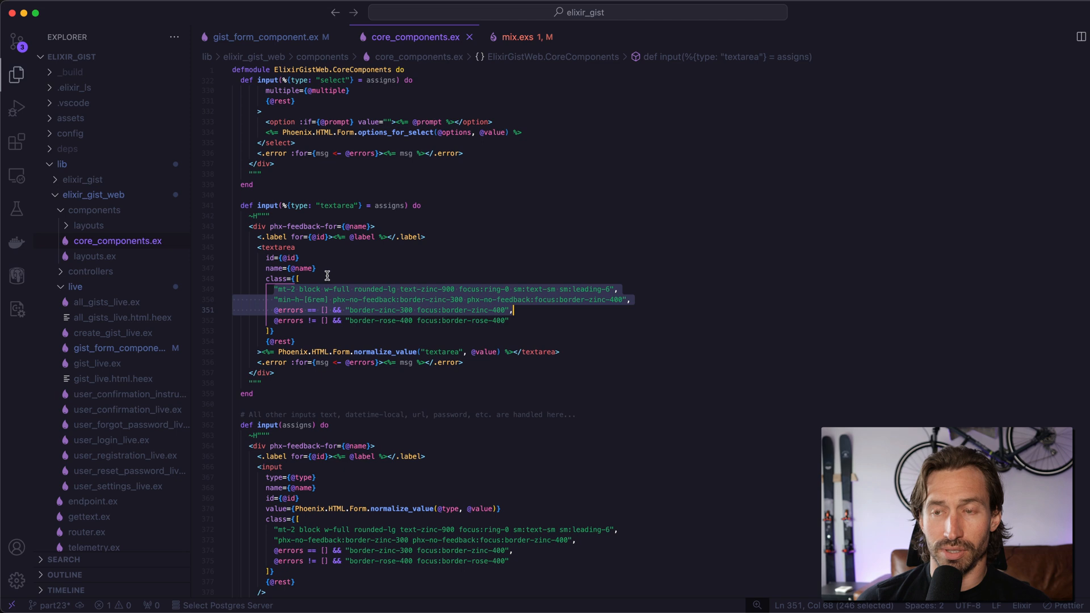
mouse_move(322, 273)
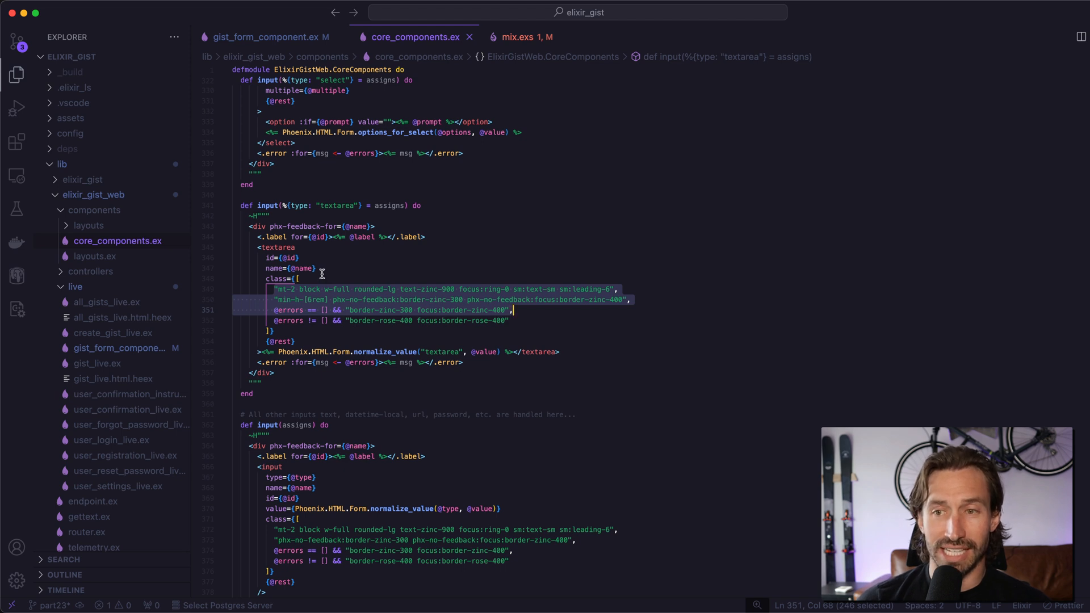
mouse_move(318, 277)
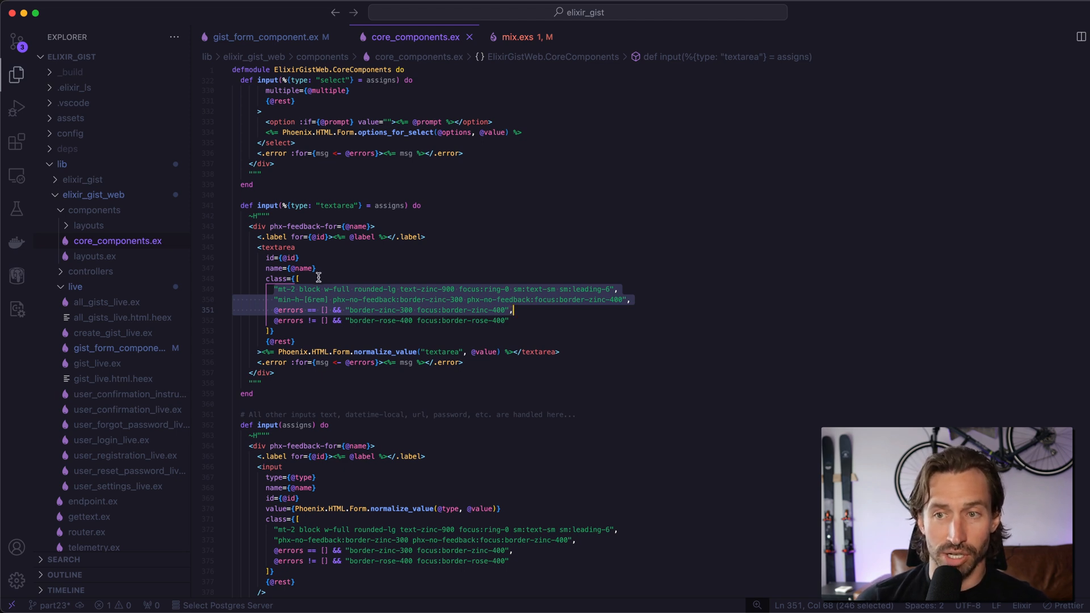
left_click(301, 279)
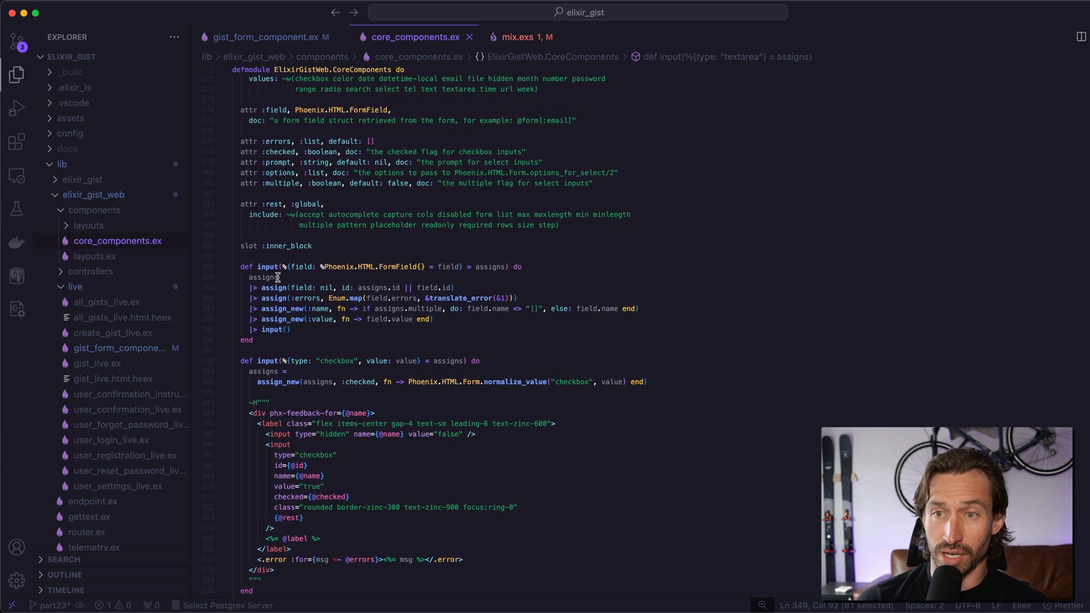
mouse_move(259, 151)
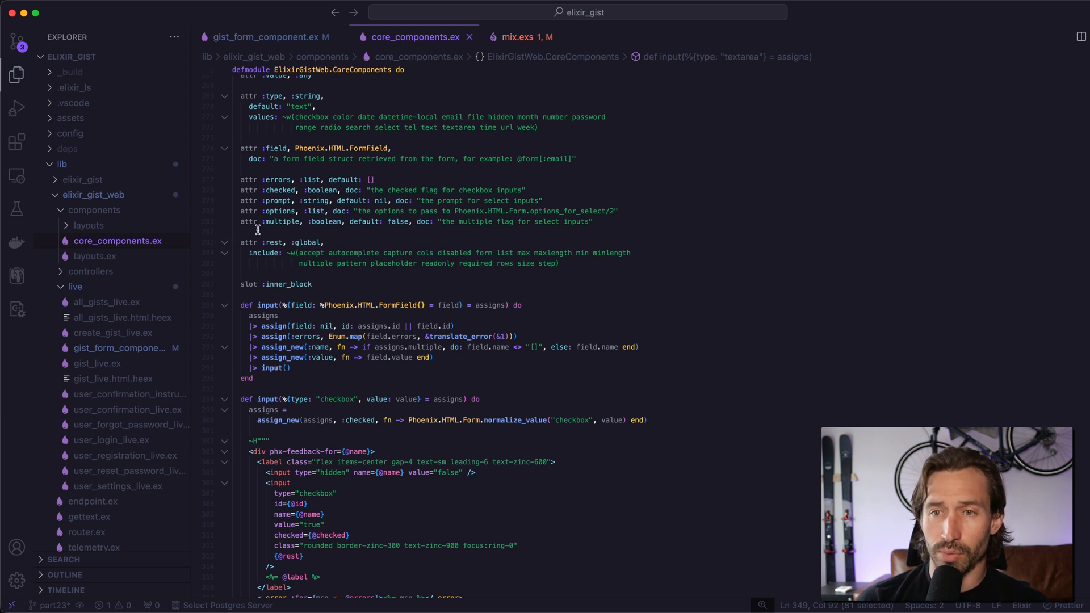
Declare attr :class, :string, default: below attr :multiple in core_components.ex.
left_click(257, 232)
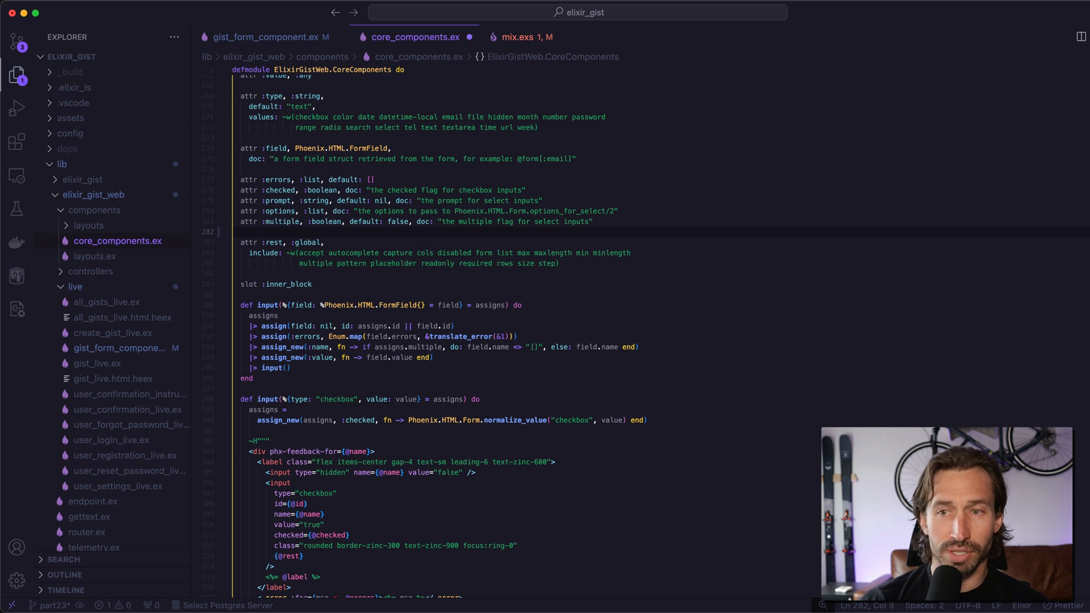
type("attr")
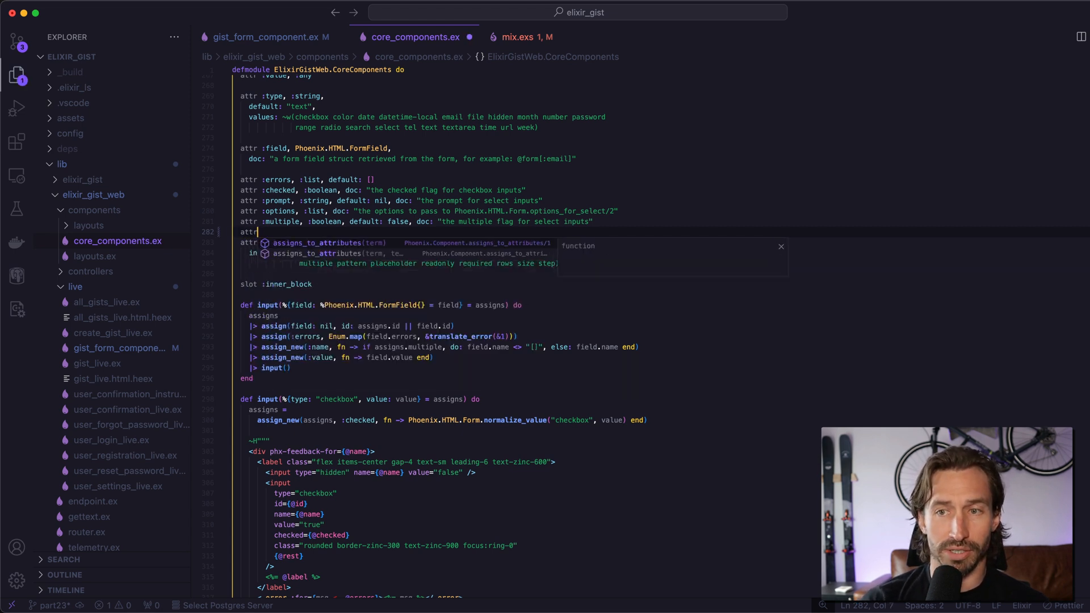
type(":class, :")
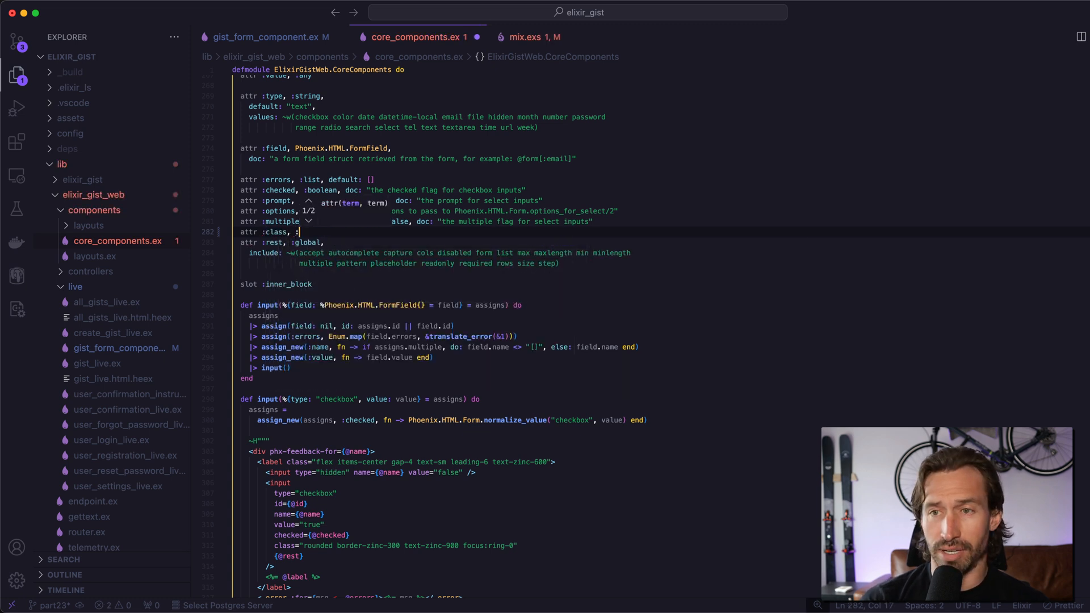
type("string")
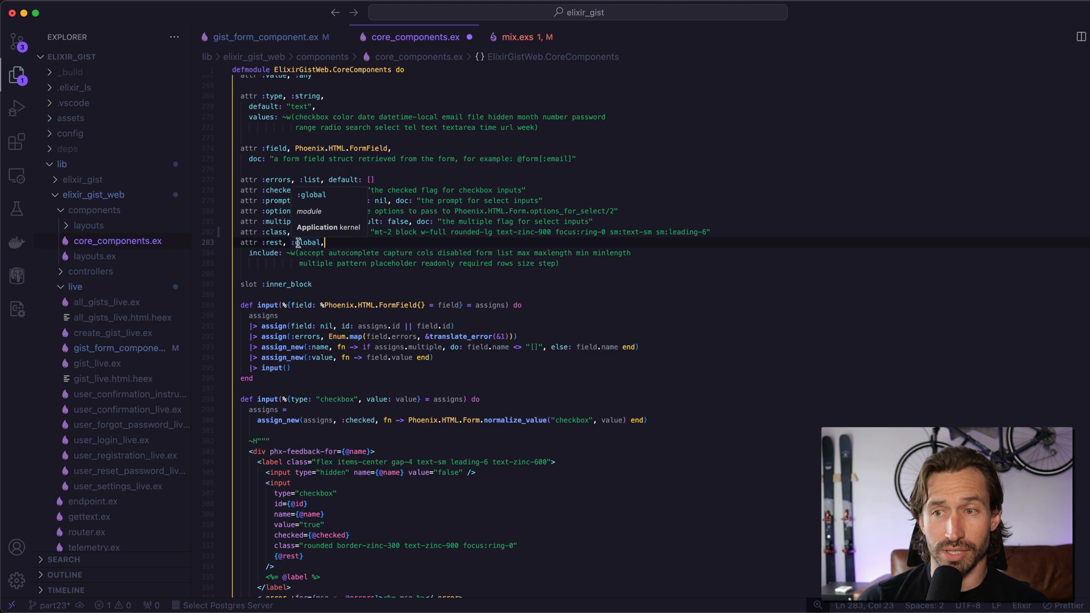
Paste the textarea's "mt-2 block w-full rounded-lg …" class string as the attr's default.
left_click(264, 37)
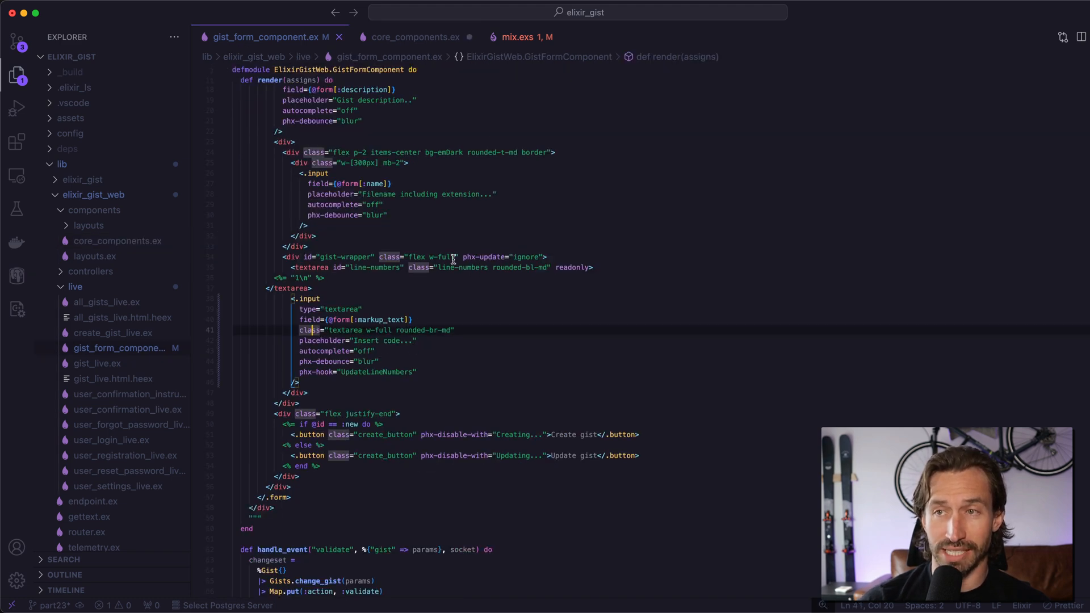
left_click(415, 36)
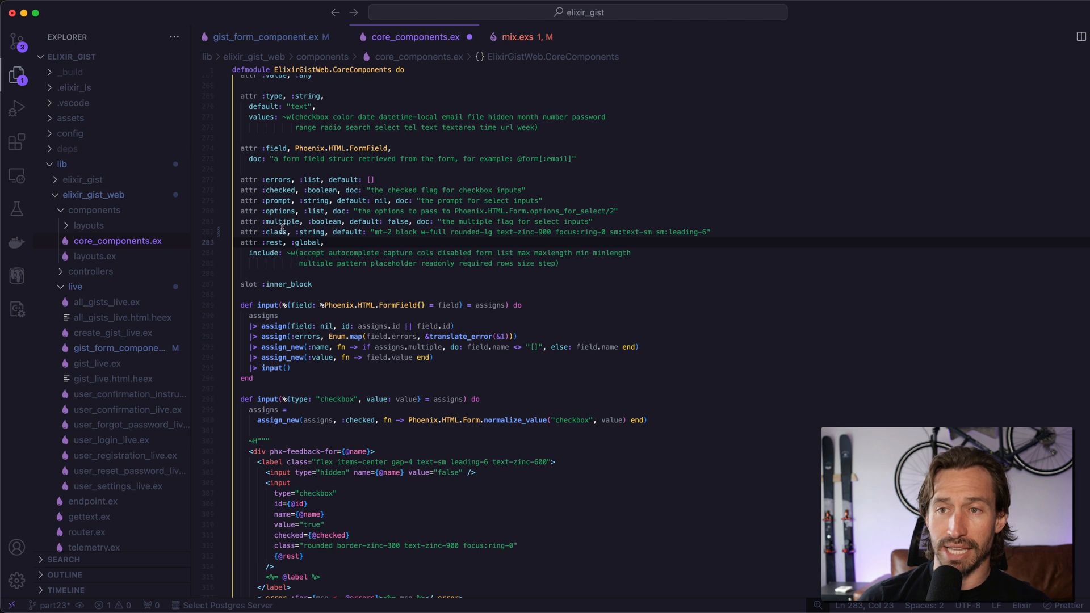
double_click(279, 231)
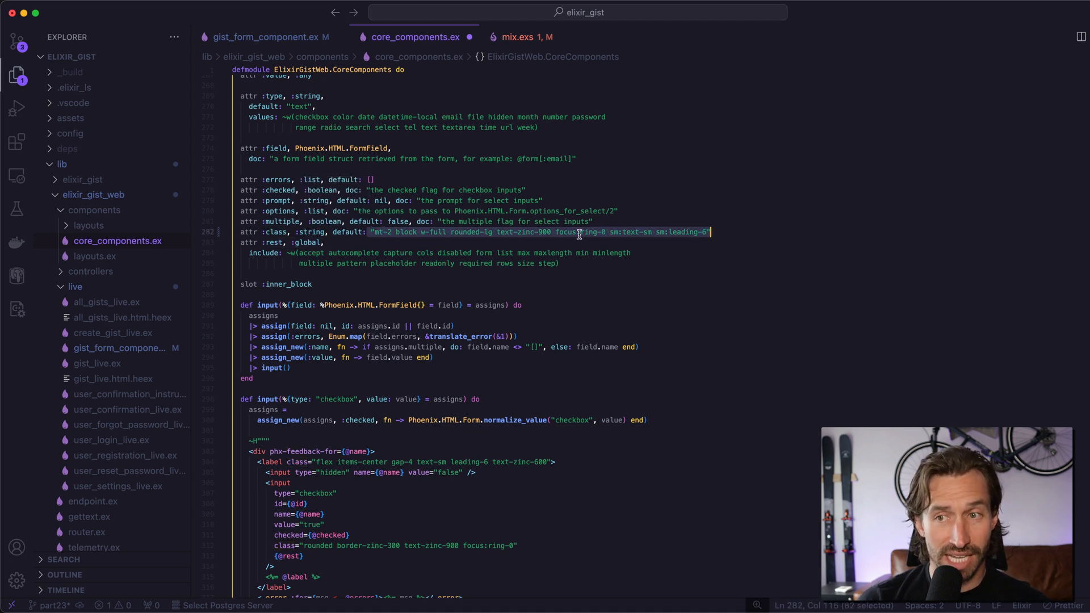
mouse_move(549, 231)
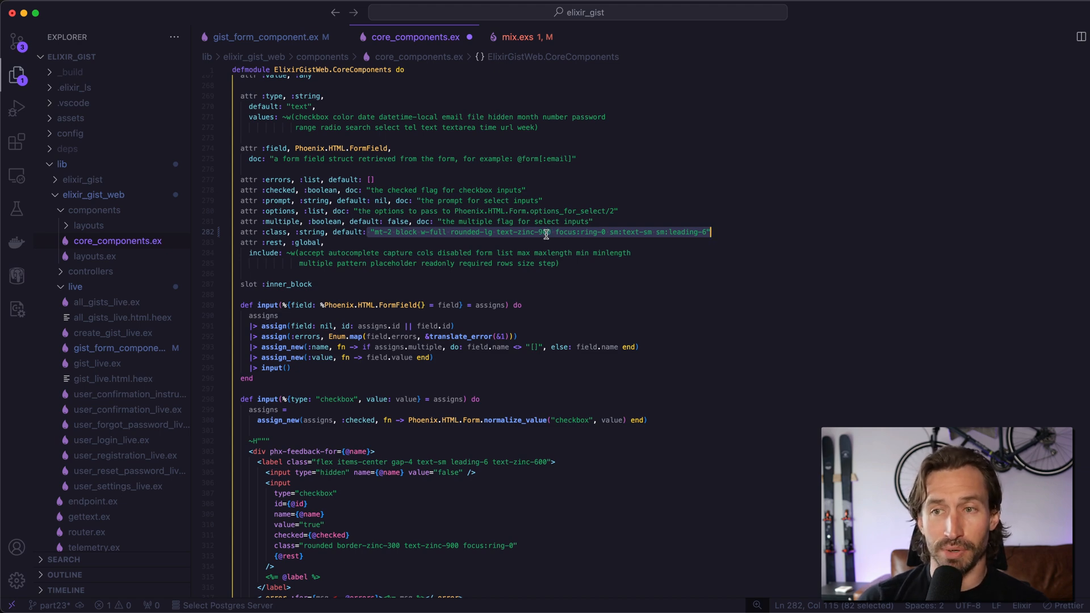
scroll("down", 3)
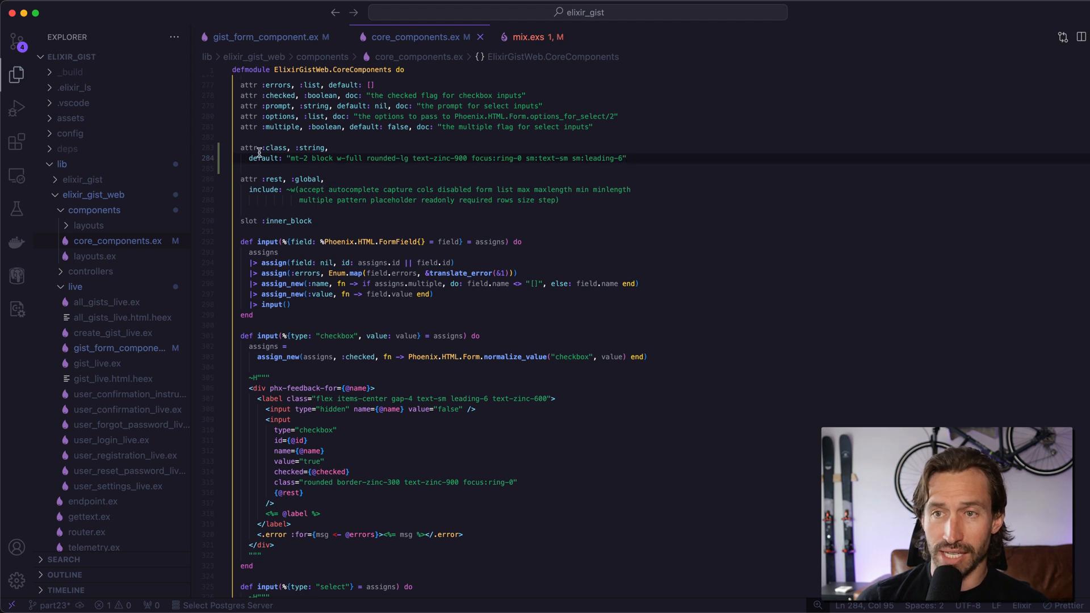
scroll("down", 3)
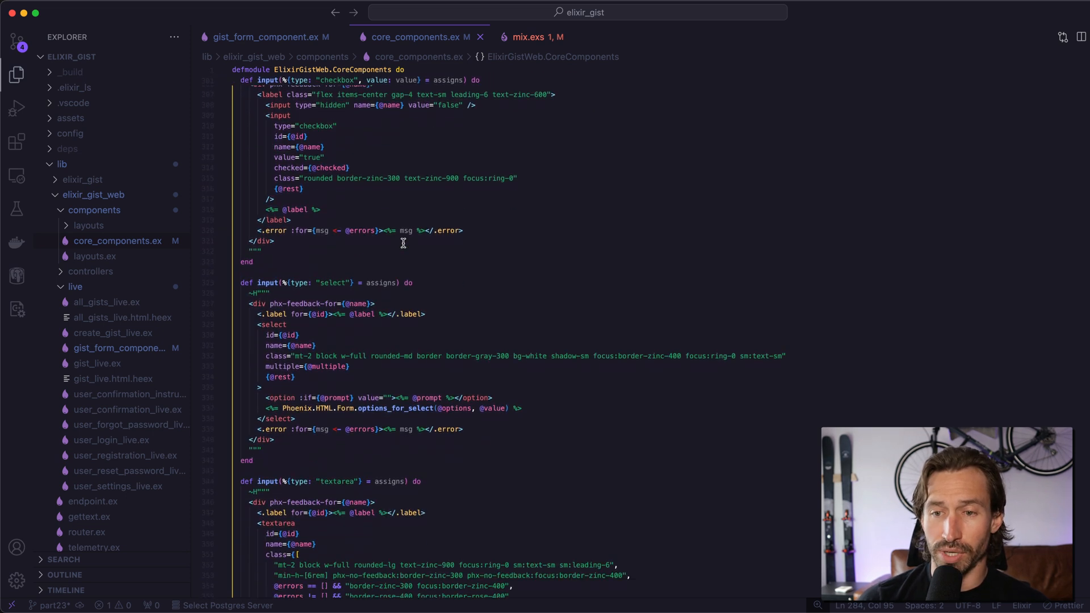
scroll("down", 3)
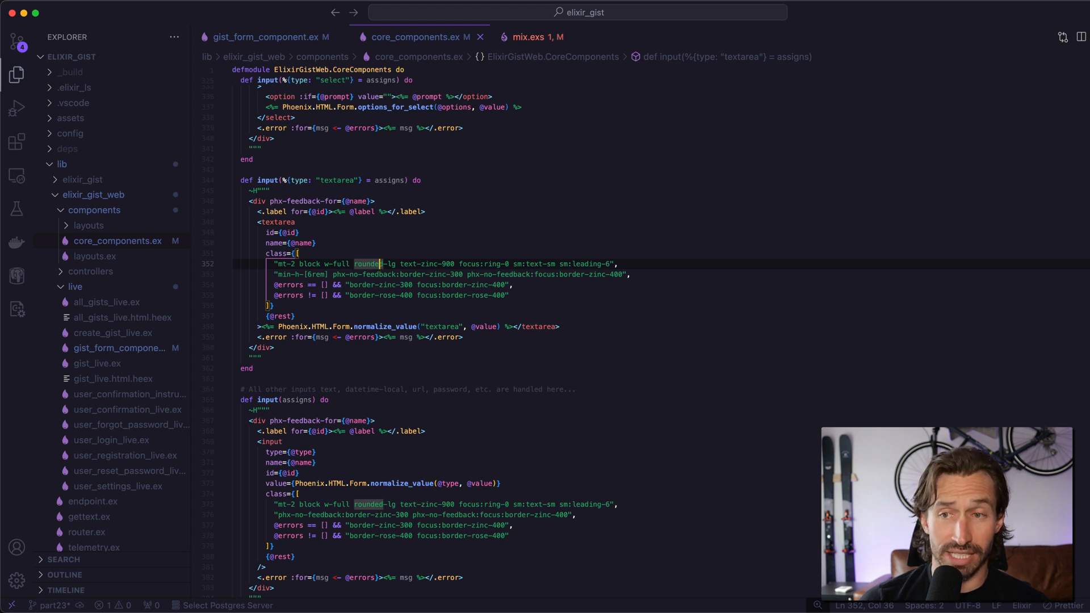
mouse_move(318, 274)
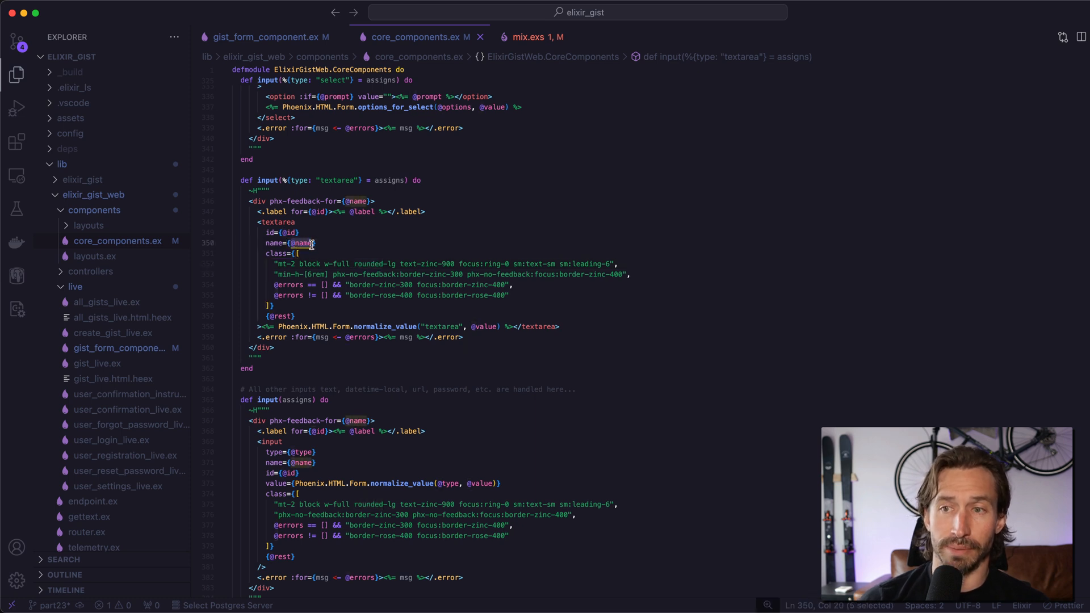
mouse_move(336, 252)
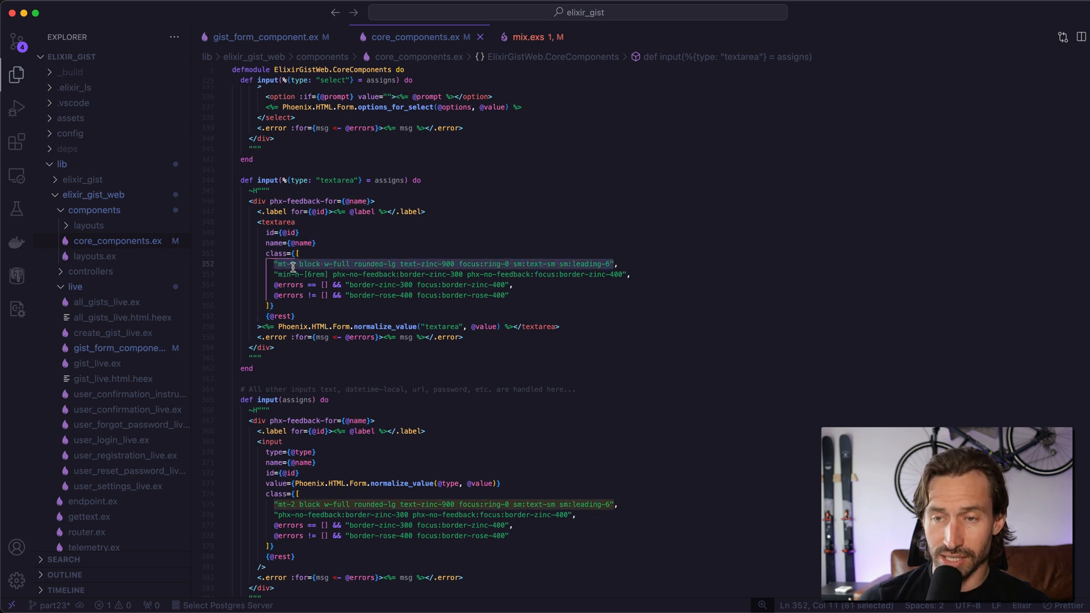
key("Delete")
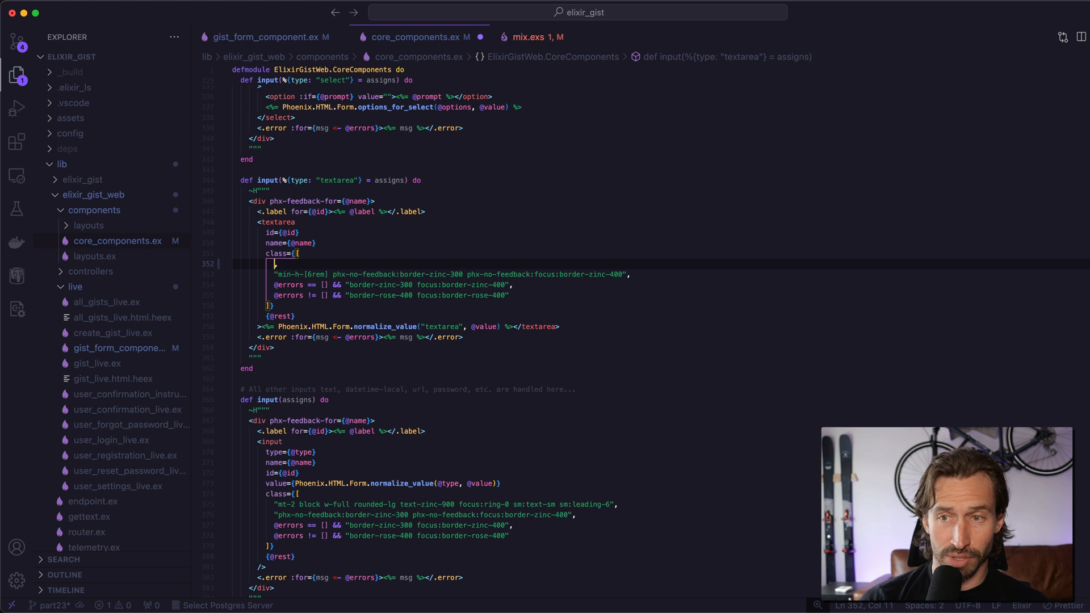
type("@,")
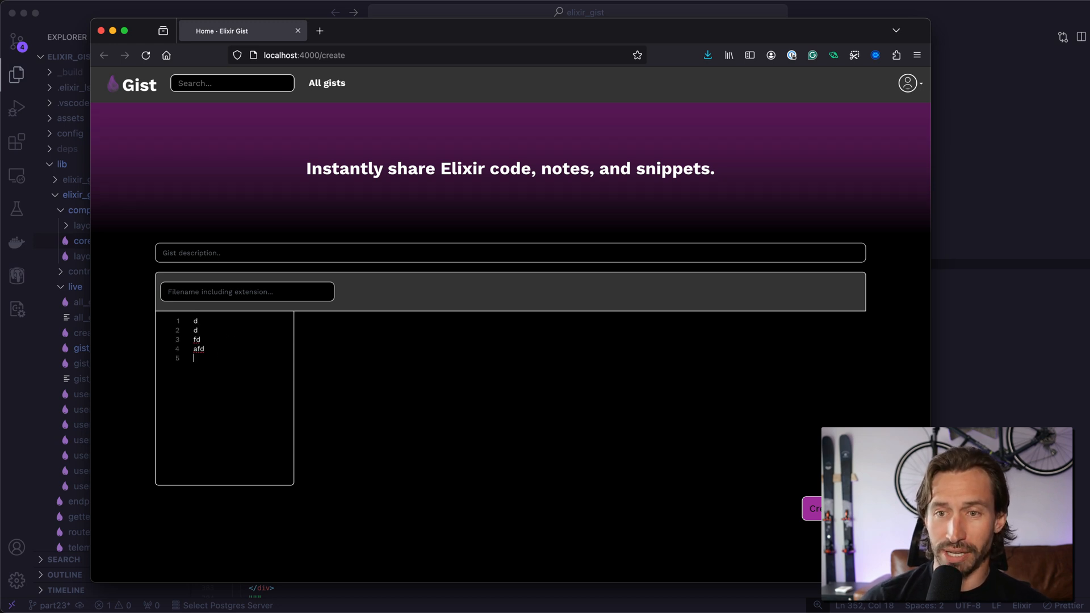
Enter a few test lines ('afd') into the gist textarea to check its width in Firefox.
type("afd")
type("fa")
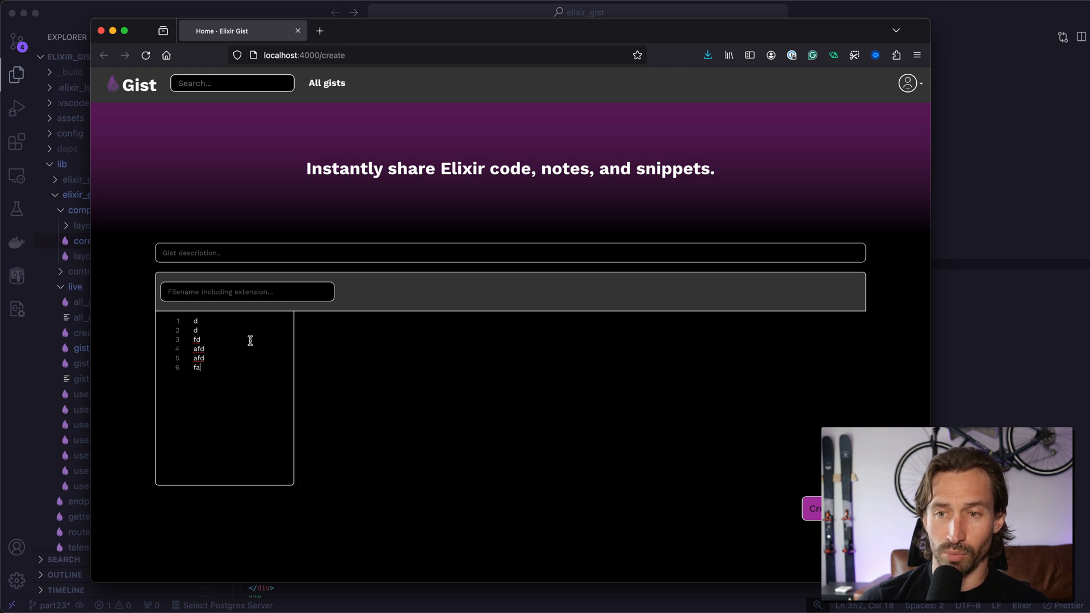
mouse_move(329, 373)
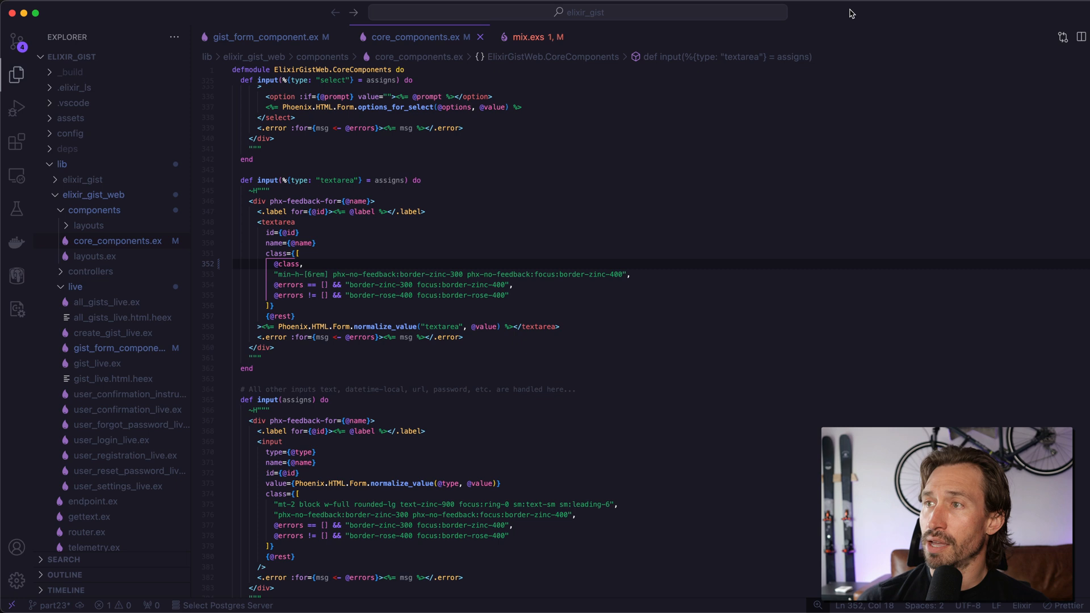
mouse_move(243, 263)
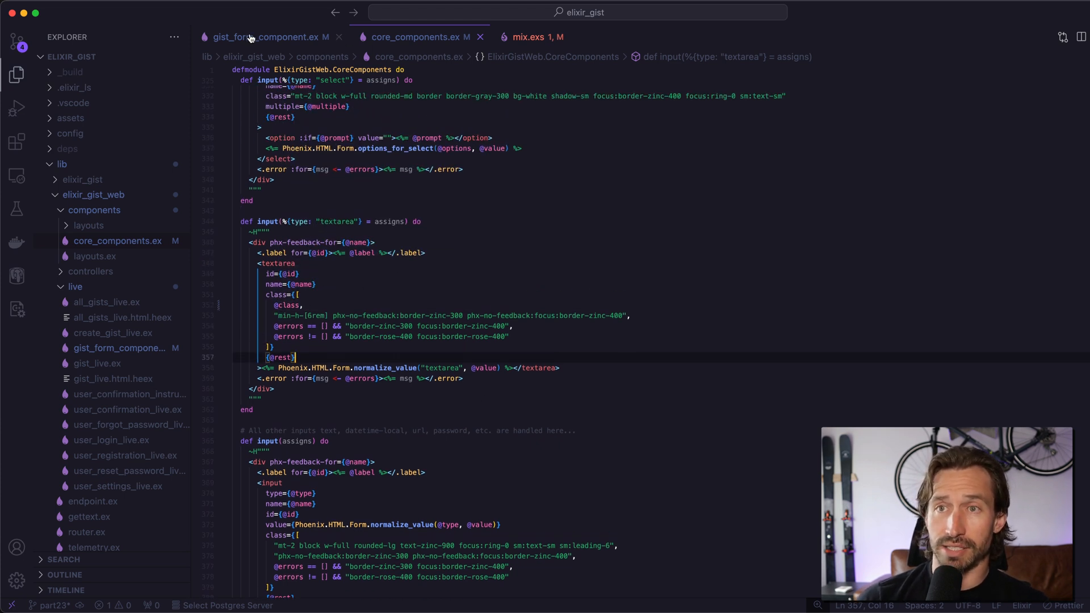
In gist_form_component.ex, wrap the markup_text input in a <div> and begin its class attribute.
left_click(253, 36)
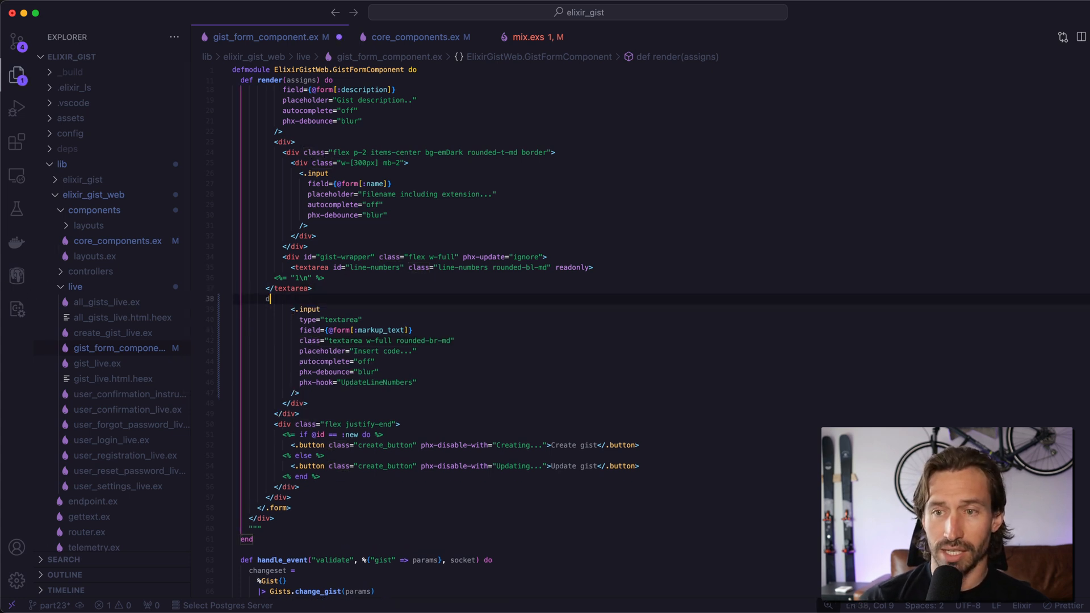
type("<div></div>")
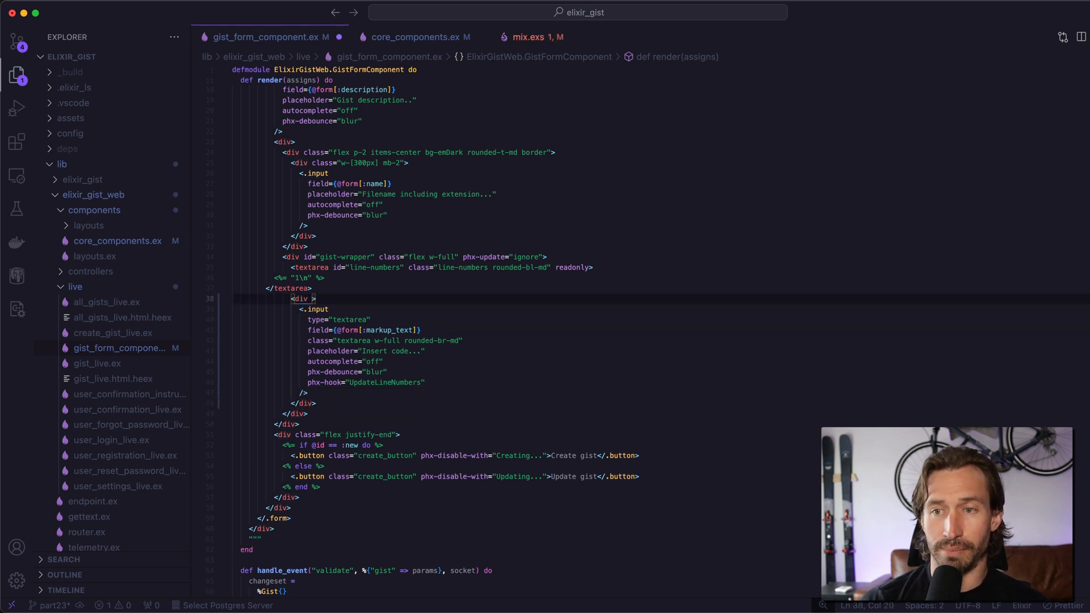
type("cl")
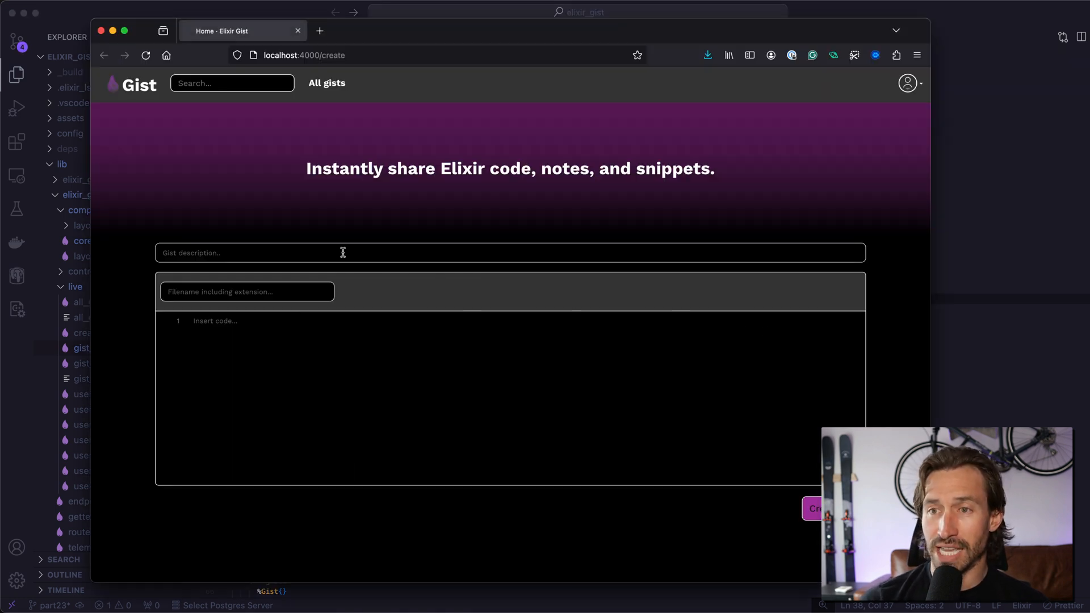
Enter test lines into the full-width code box and a filename starting 'testfil'.
type("da")
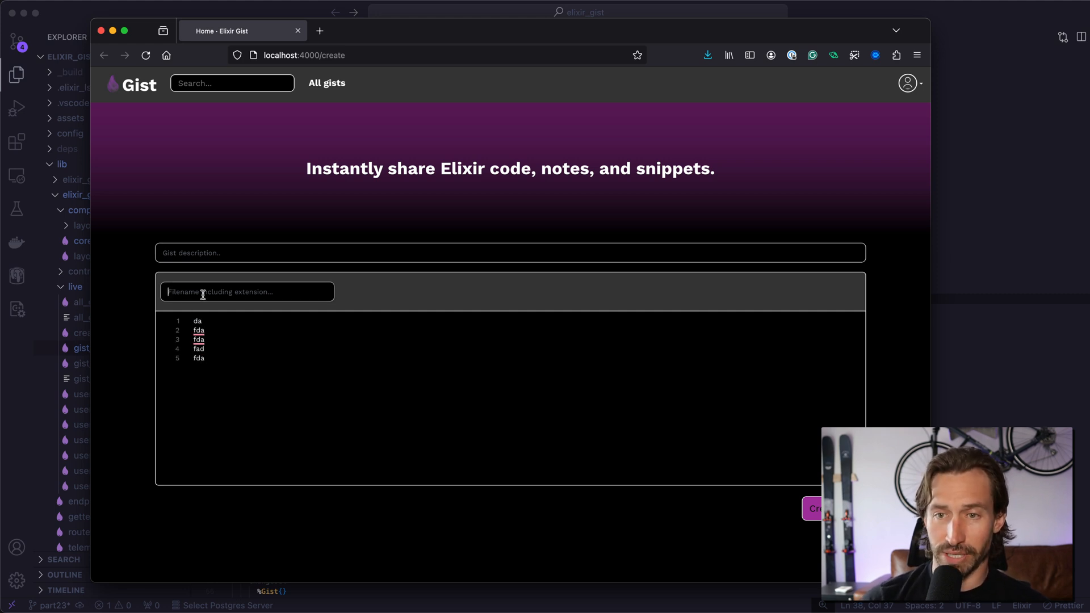
type("testfil")
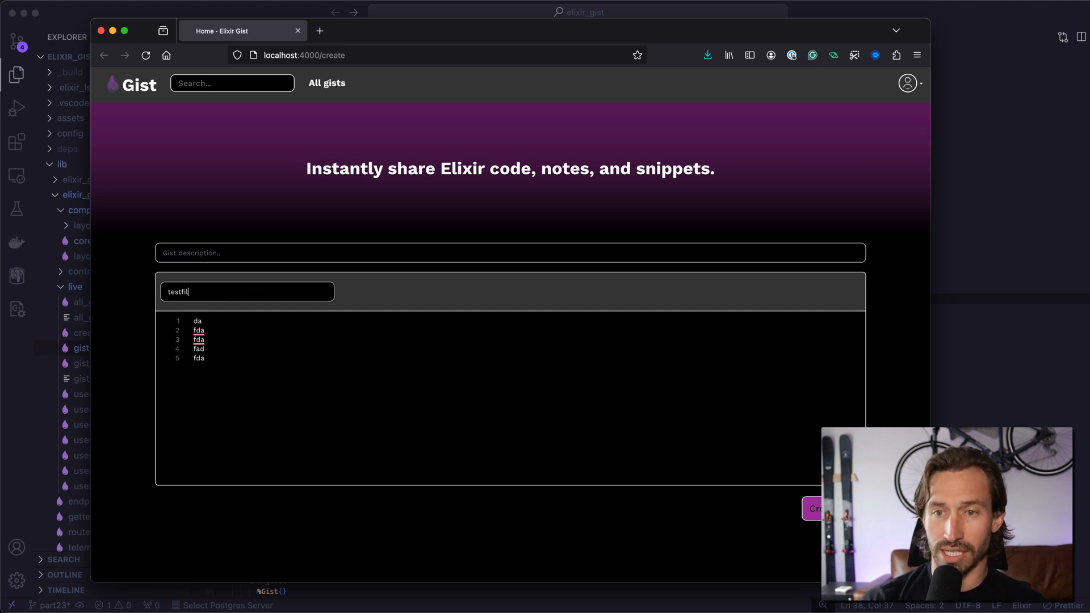